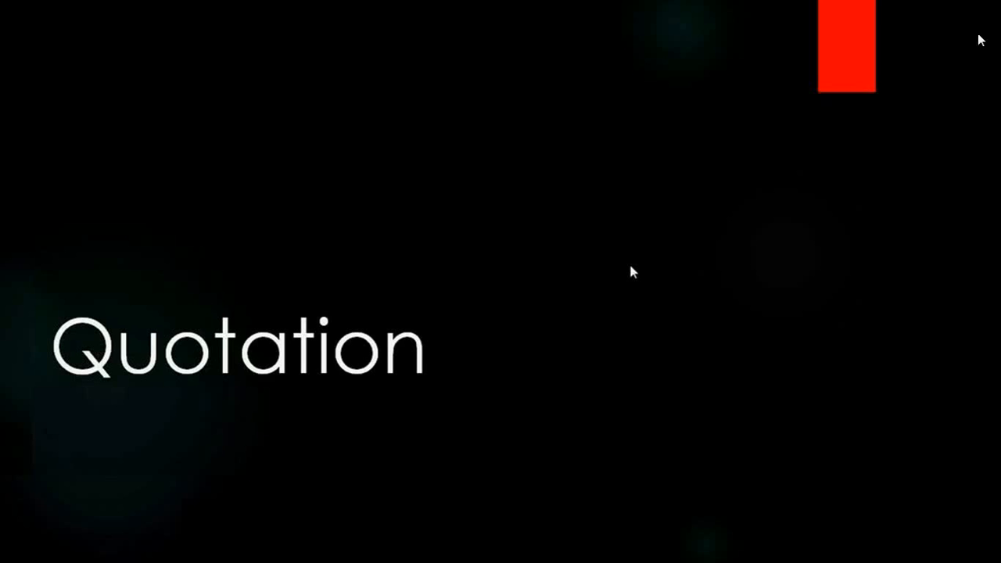
mouse_move(632, 271)
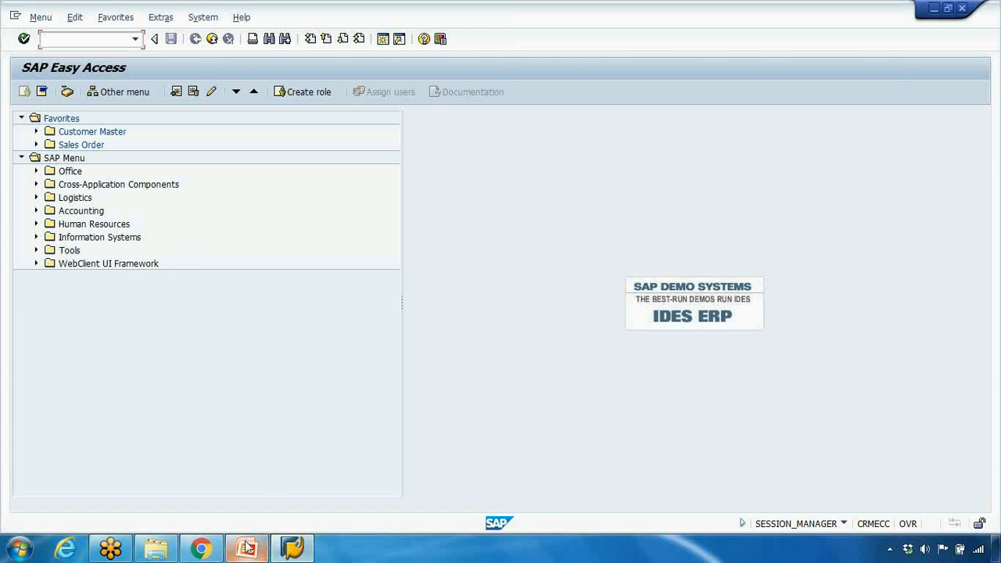
Navigate Logistics > Sales and Distribution > Sales > Quotation and start VA21 Create Quotation.
click(246, 547)
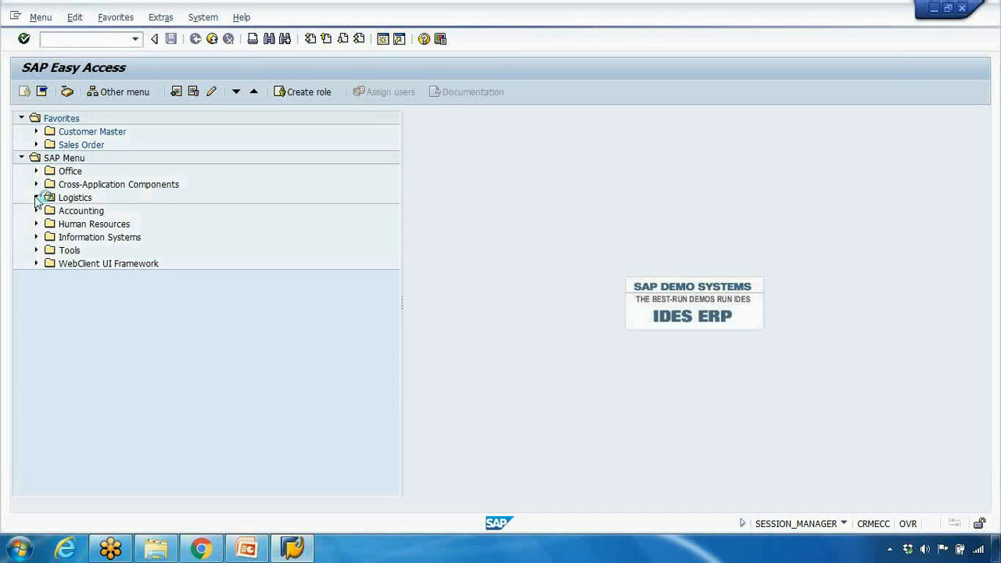
click(35, 197)
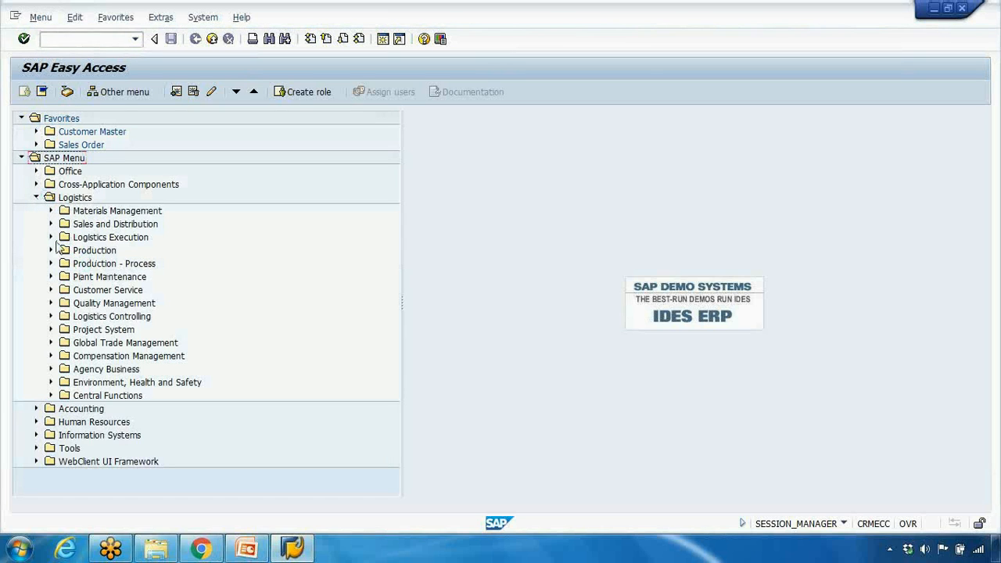
click(51, 224)
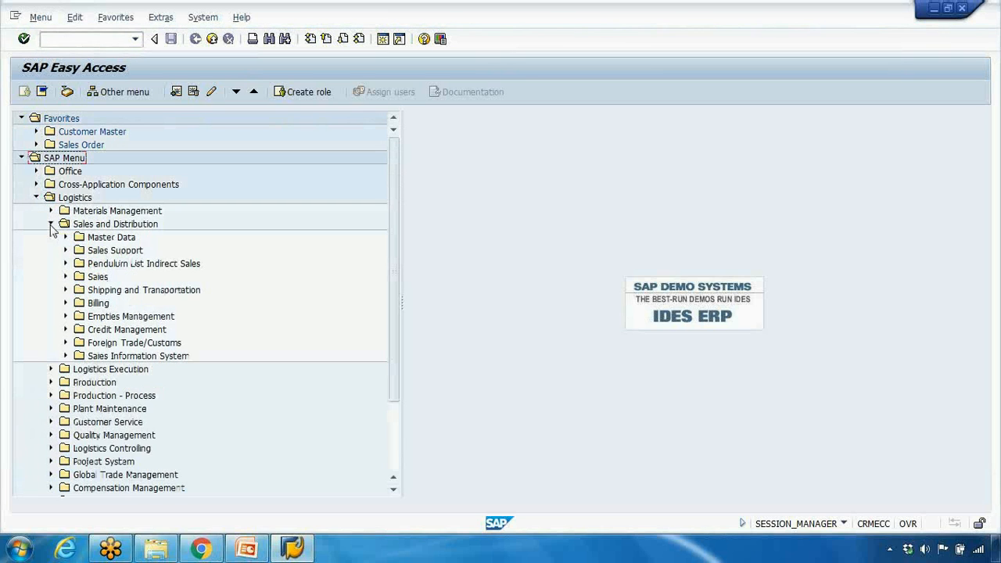
click(66, 276)
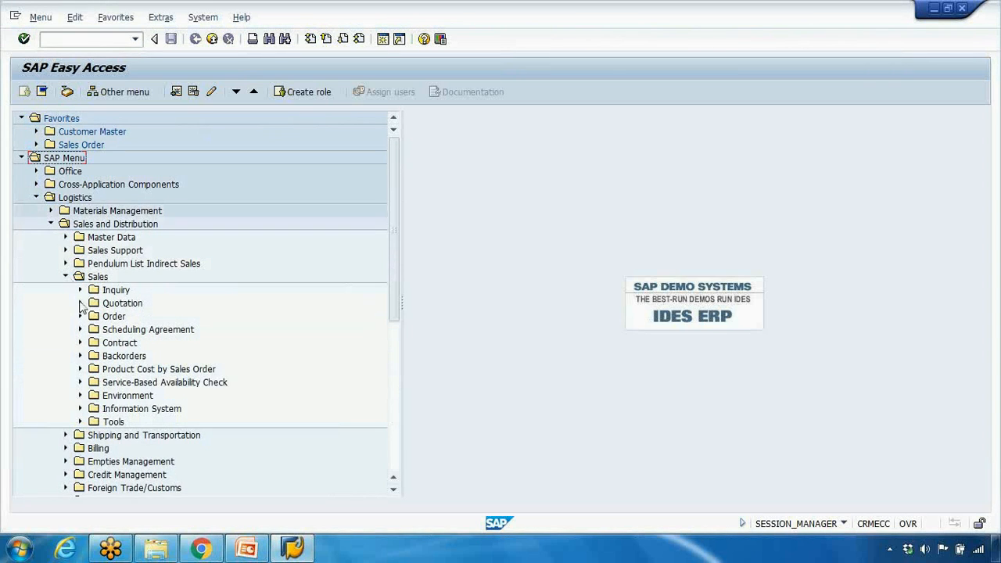
click(80, 303)
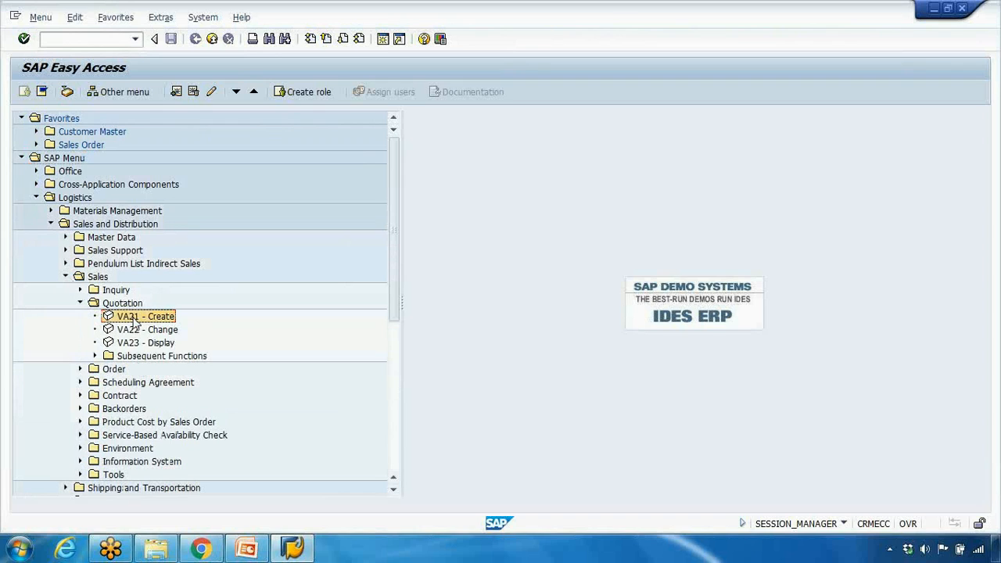
double_click(148, 315)
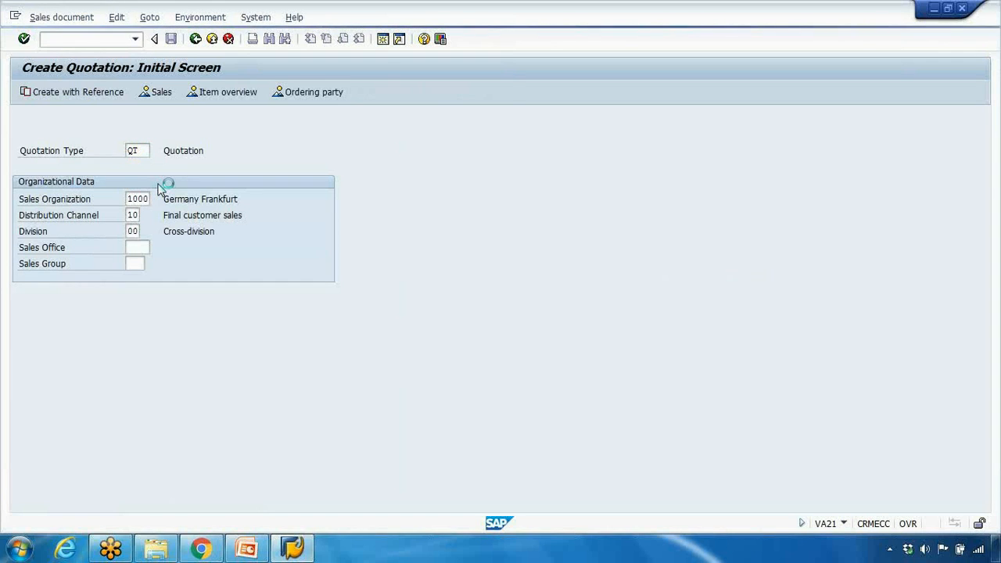
Pick quotation type QT Quotation from the document type value help.
click(138, 151)
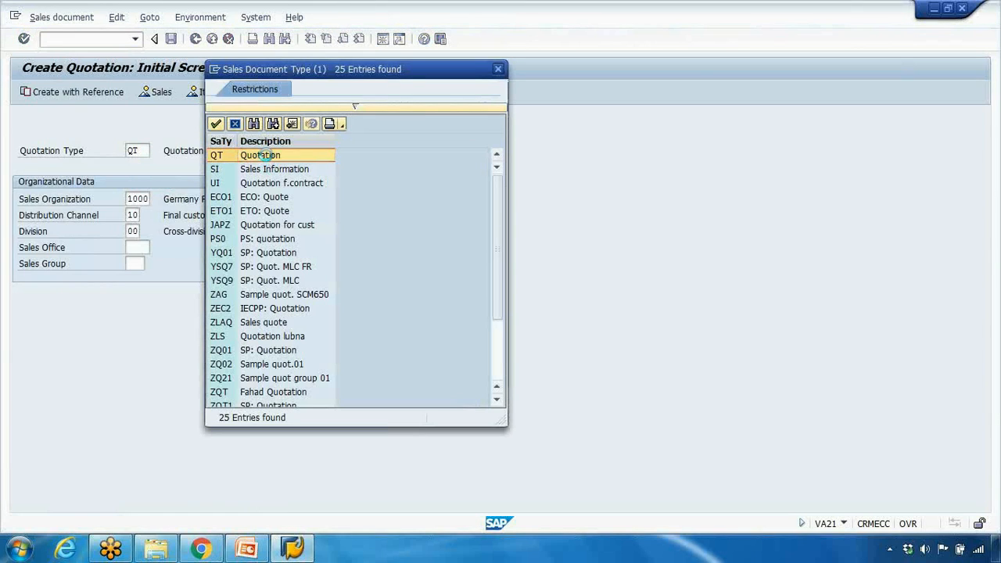
double_click(260, 155)
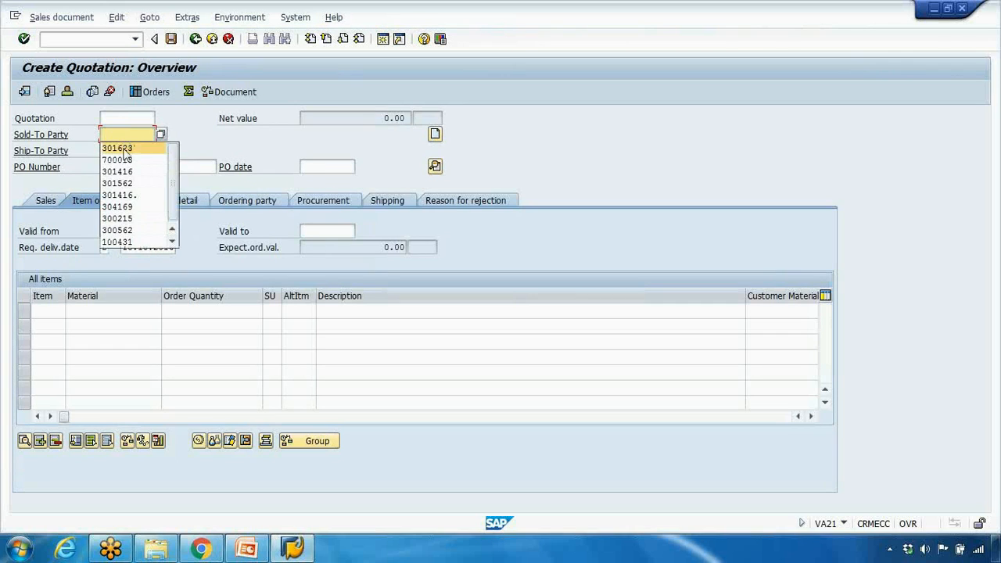
Enter sold-to party 301623 and item LAPTOP_DELL_11 with order quantity 10.
click(118, 148)
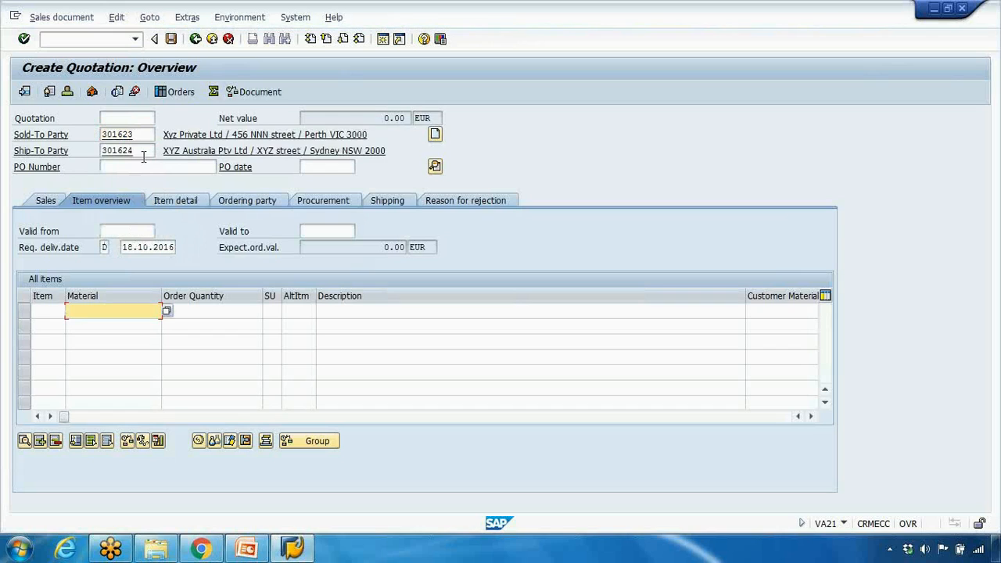
click(112, 310)
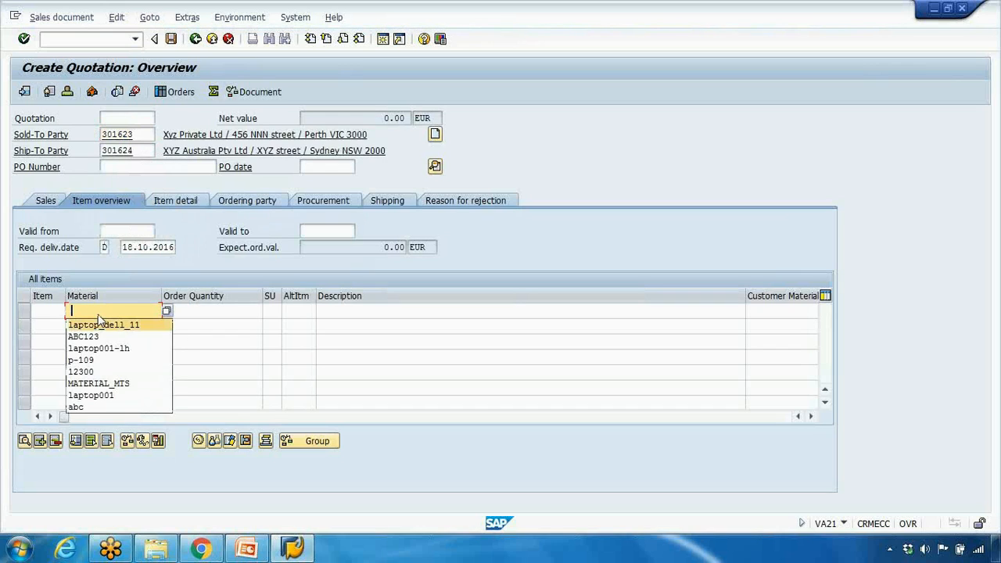
click(103, 324)
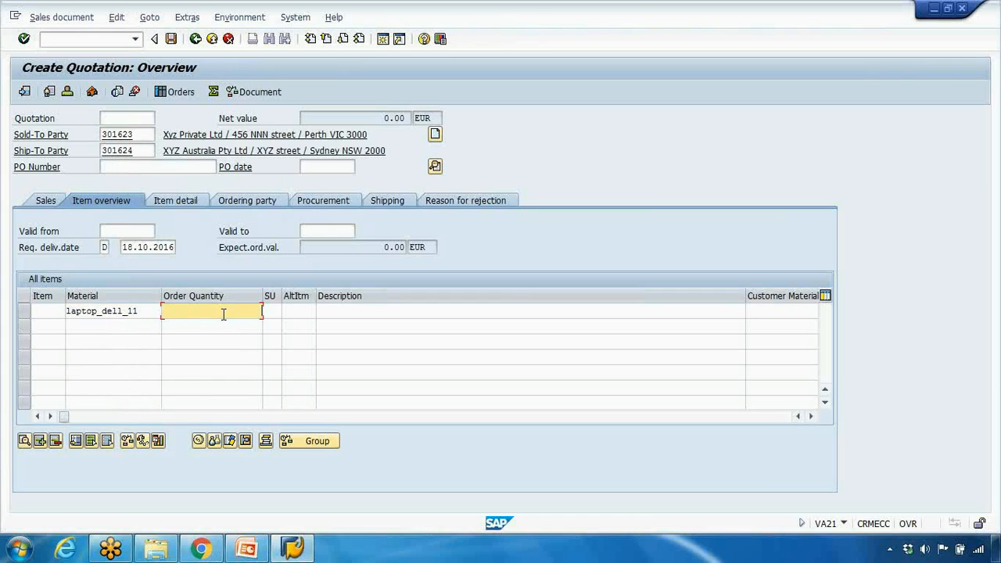
text(10.000)
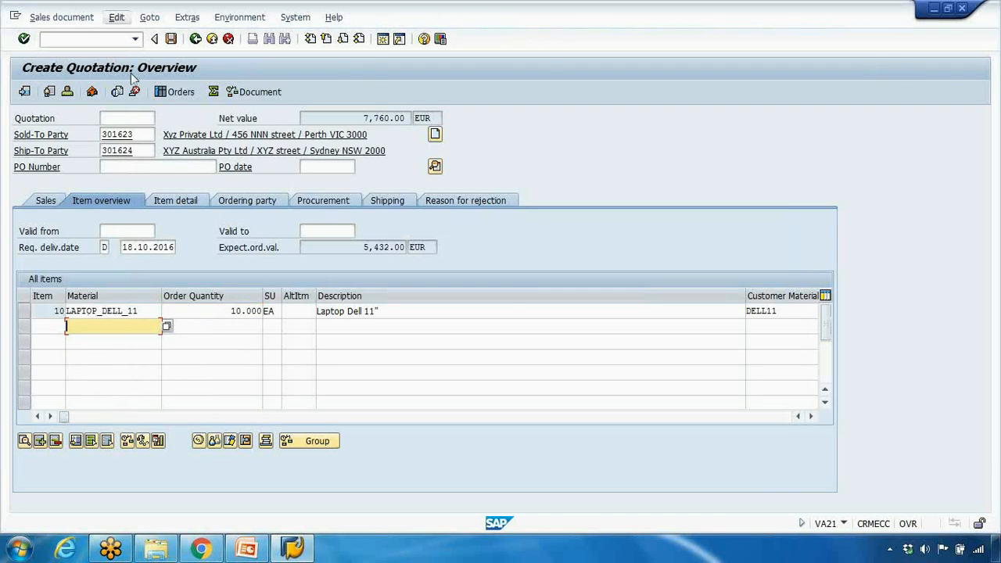
Show the quotation's incompletion log from the Edit menu.
click(116, 17)
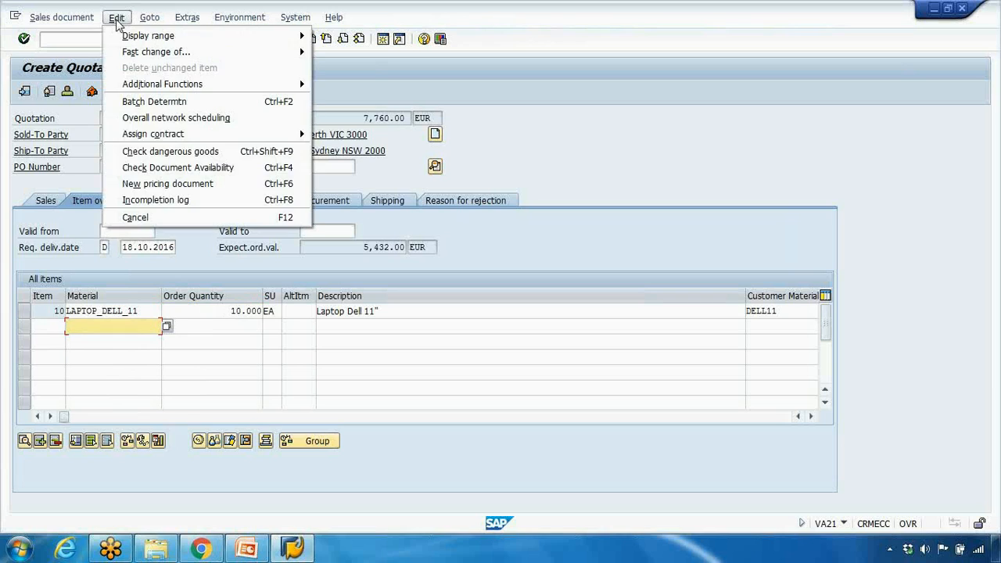
mouse_move(155, 199)
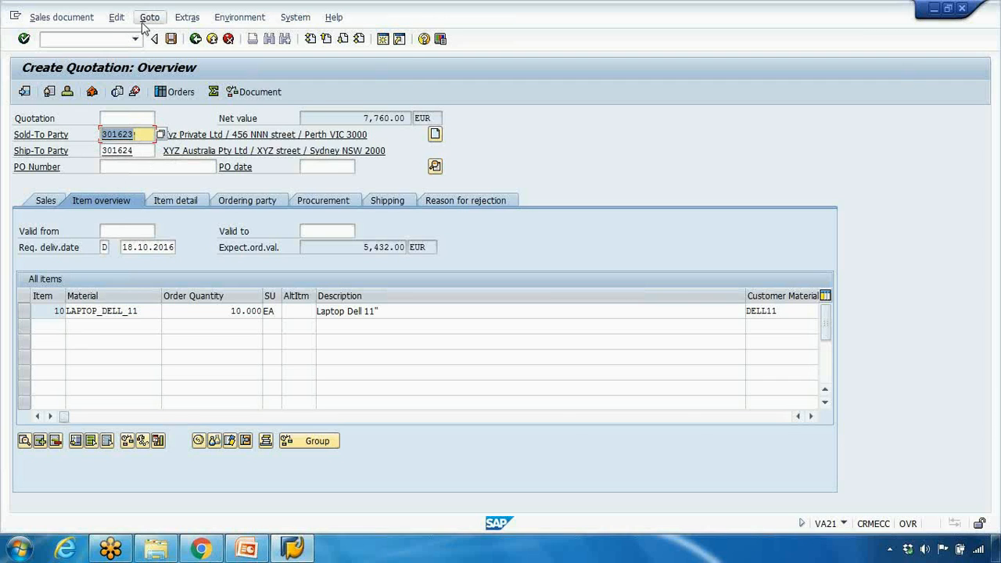
click(116, 17)
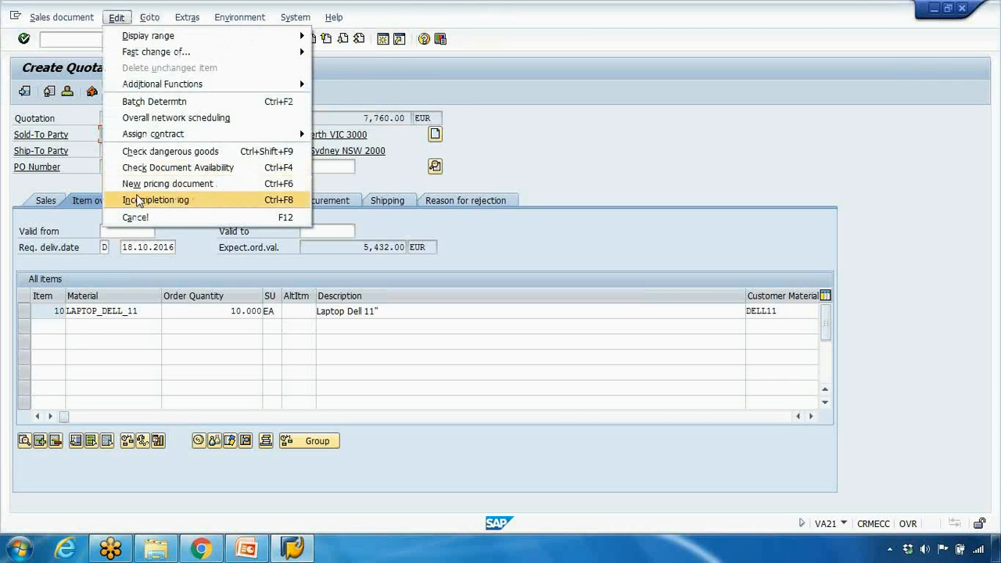
click(155, 199)
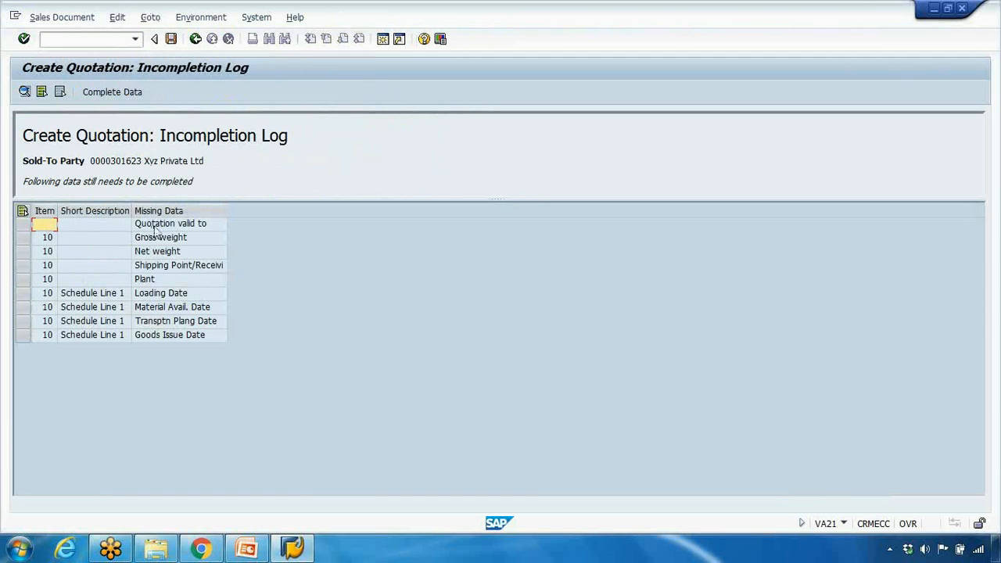
Go to the Change Material initial screen (MM02).
click(170, 222)
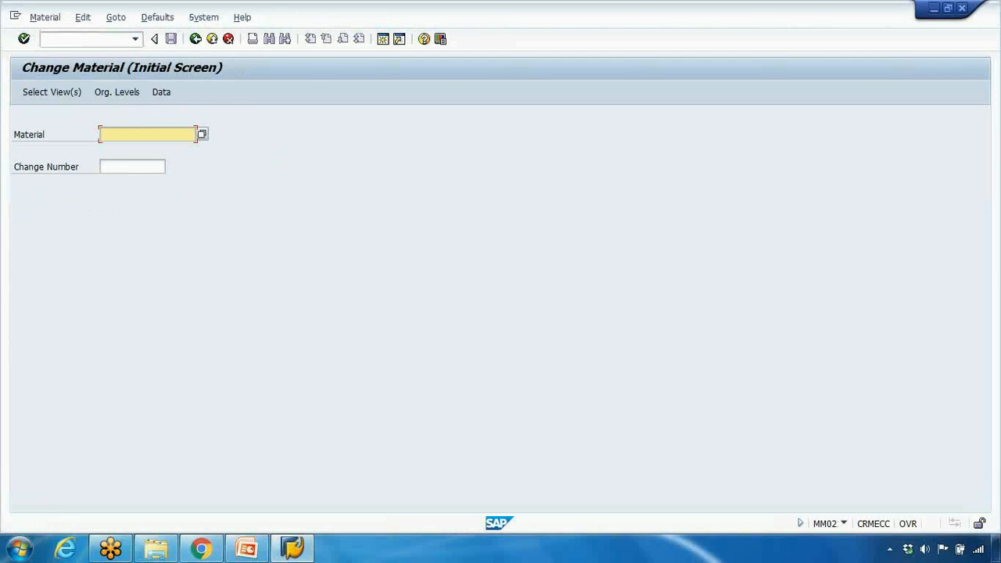
Open material laptop_dell_11 for plant 1000 in change mode.
text(laptop_dell_11)
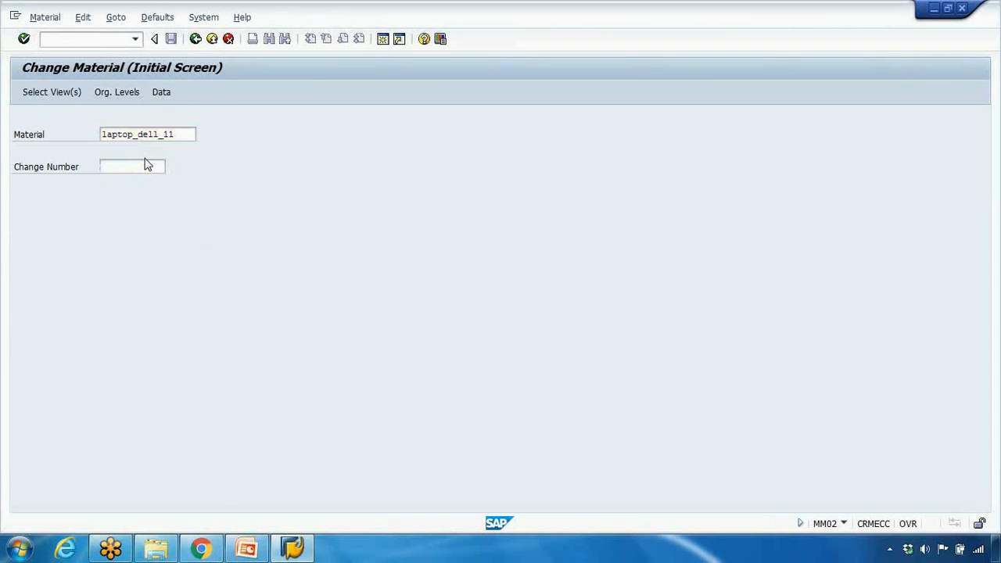
click(117, 91)
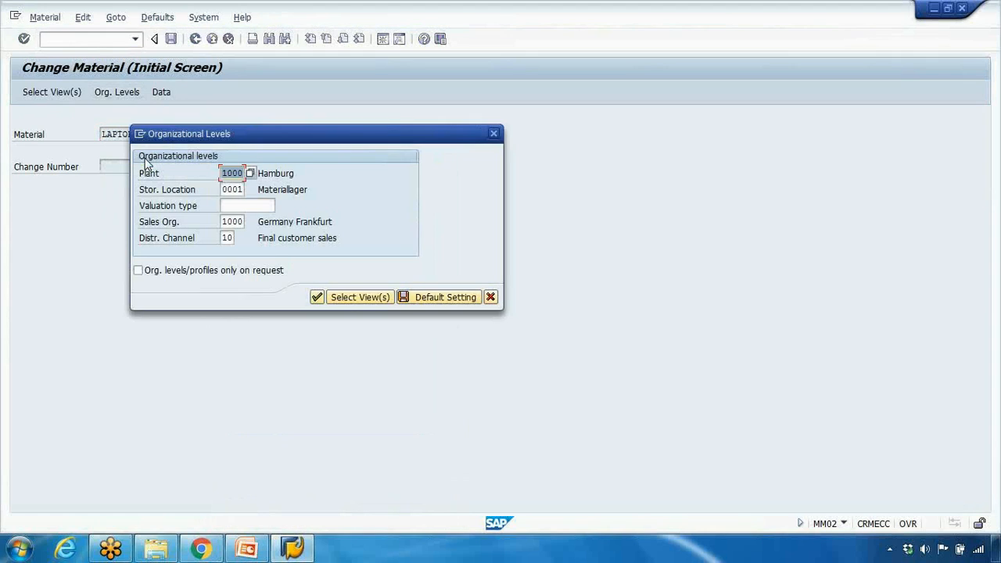
click(359, 296)
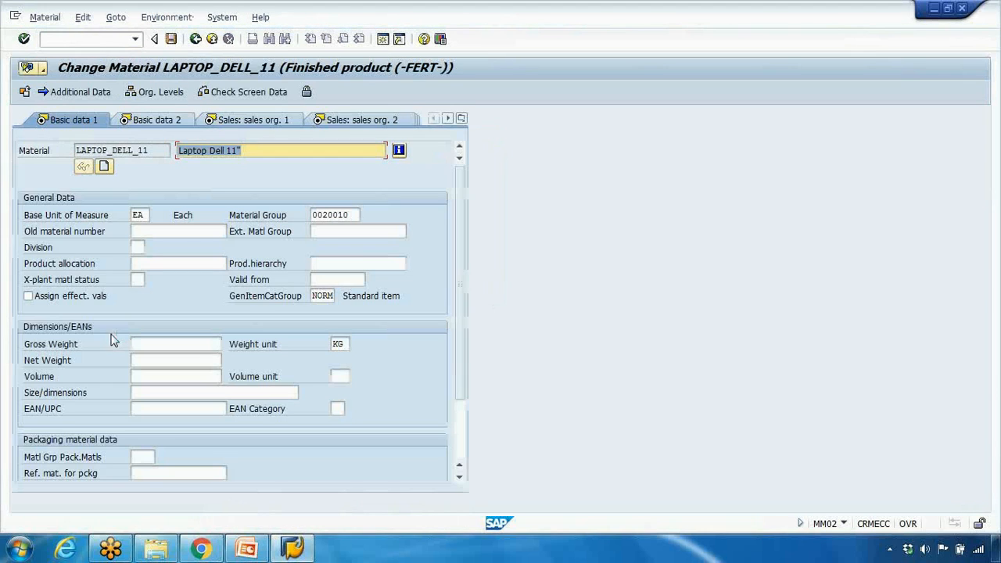
Set gross and net weight to 1.2 KG on Basic data 1 and save the material.
click(176, 344)
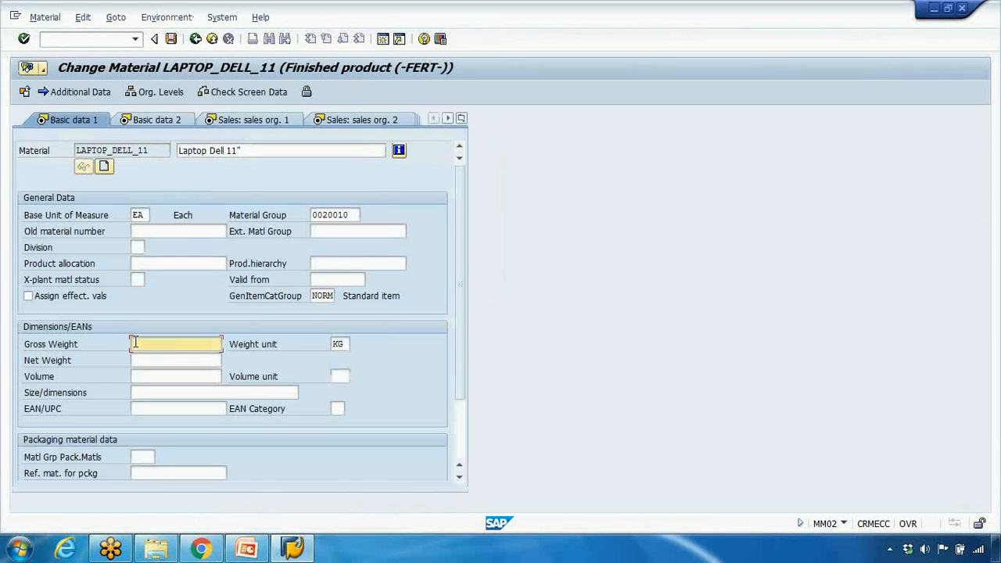
text(1.2)
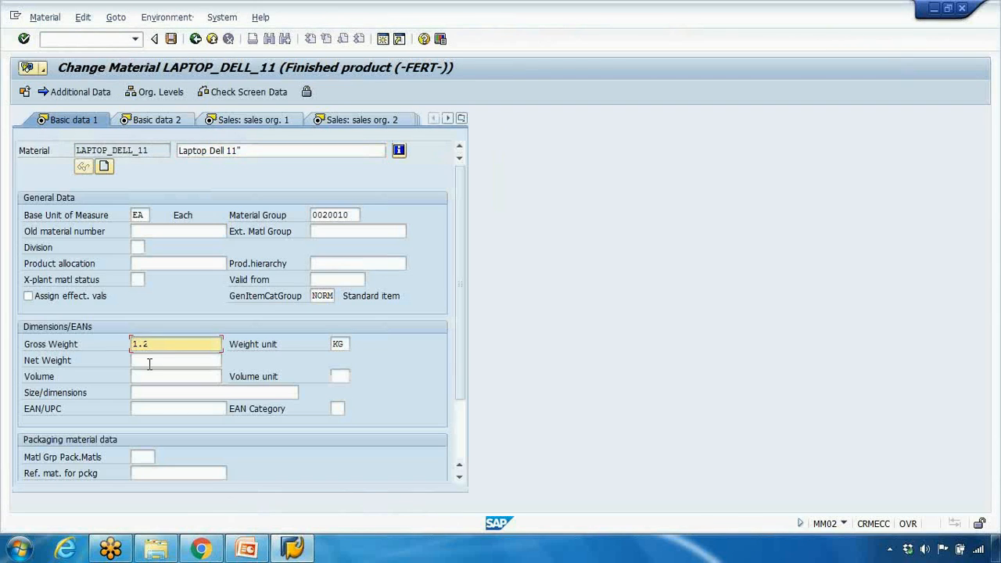
click(176, 359)
text(1.2)
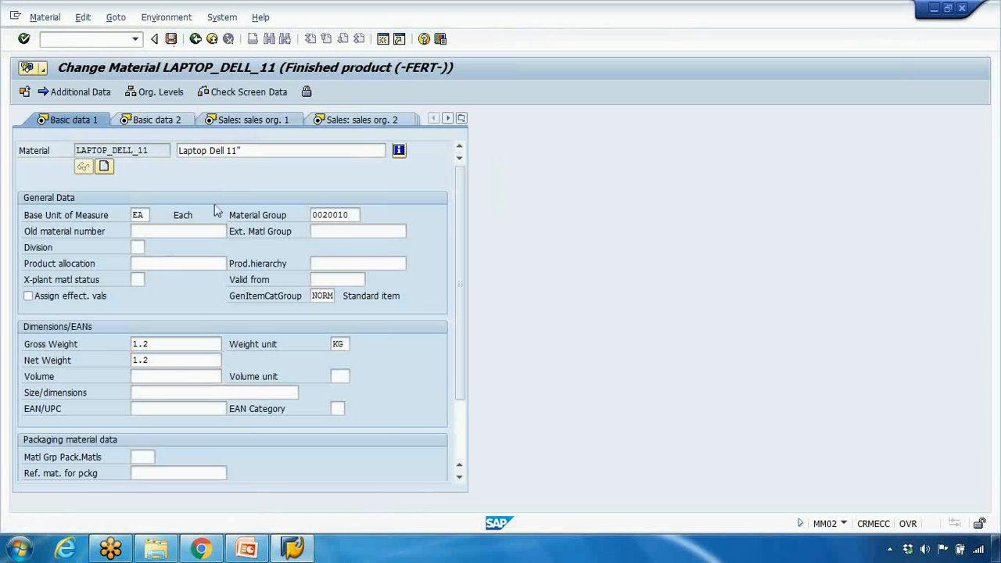
click(154, 38)
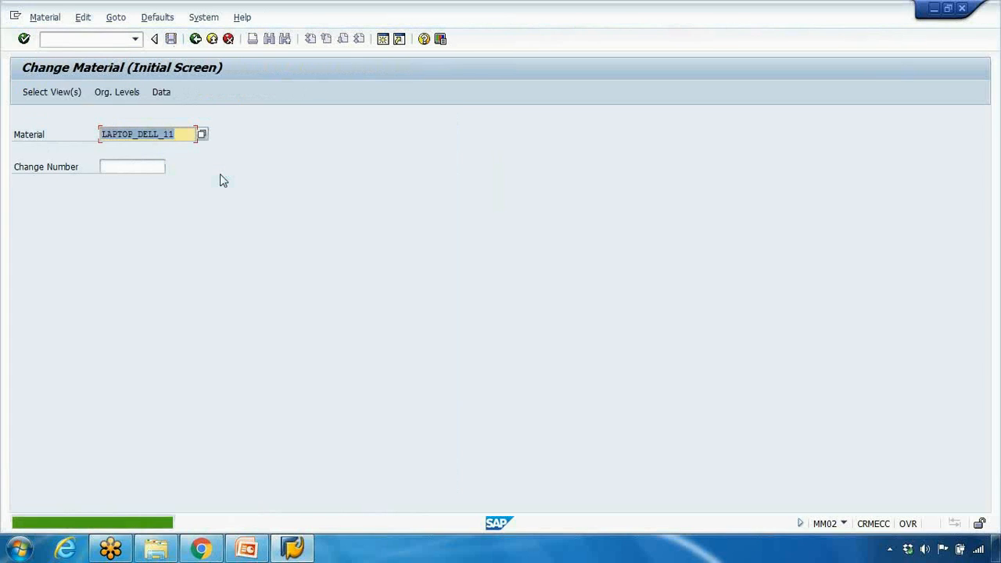
Start a new VA21 quotation with item laptop_dell_11, quantity 10.
click(155, 38)
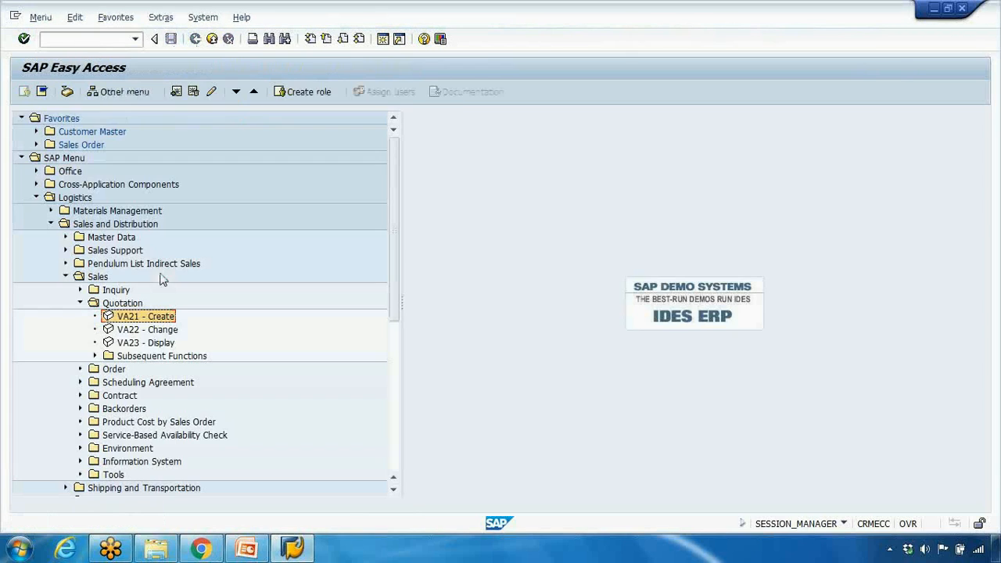
double_click(149, 316)
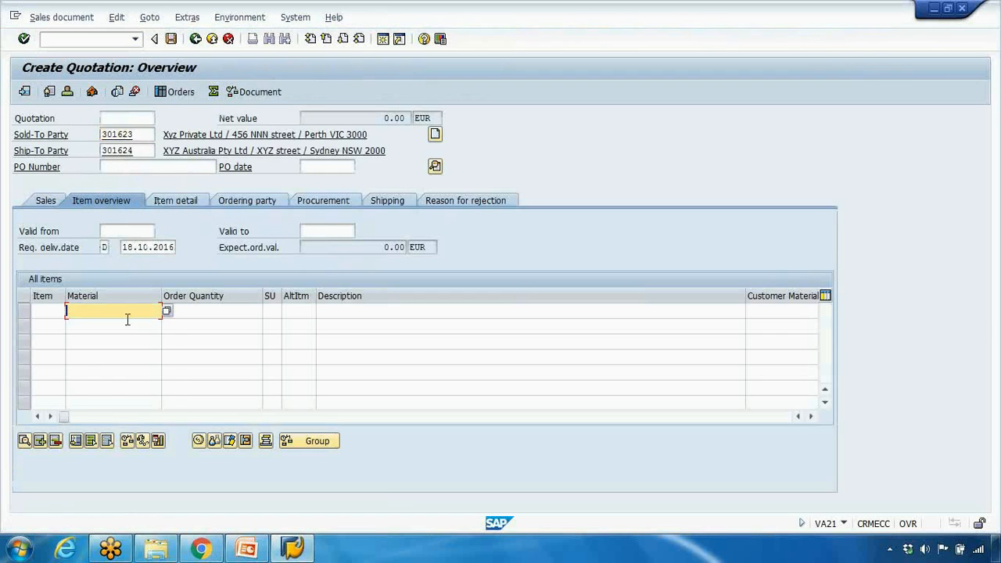
text(laptop_dell_11)
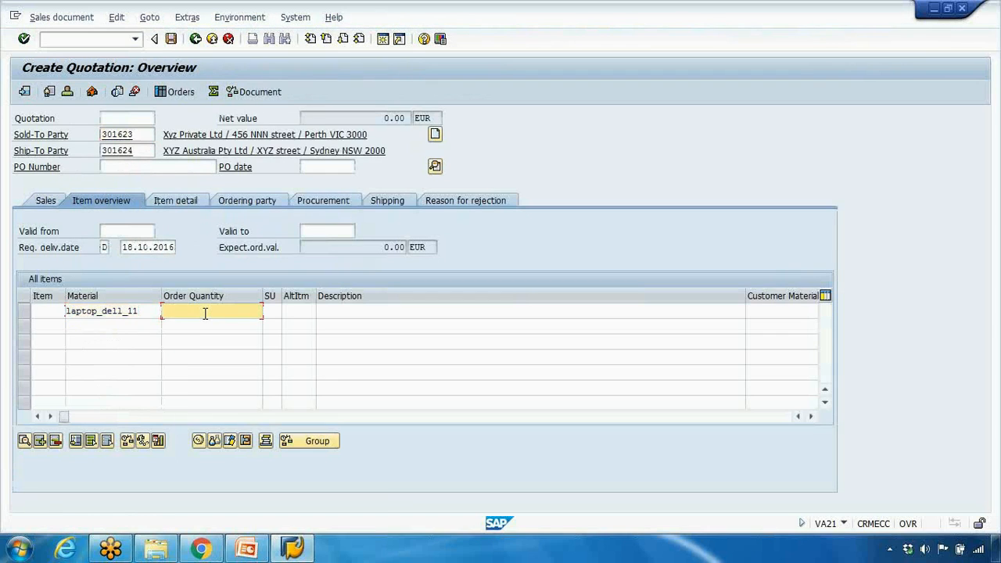
text(10)
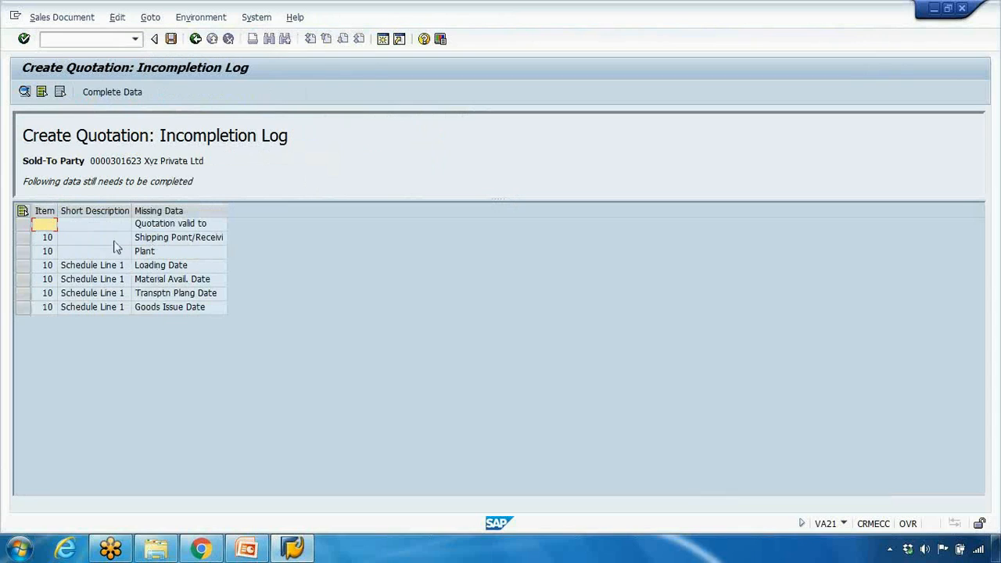
mouse_move(197, 244)
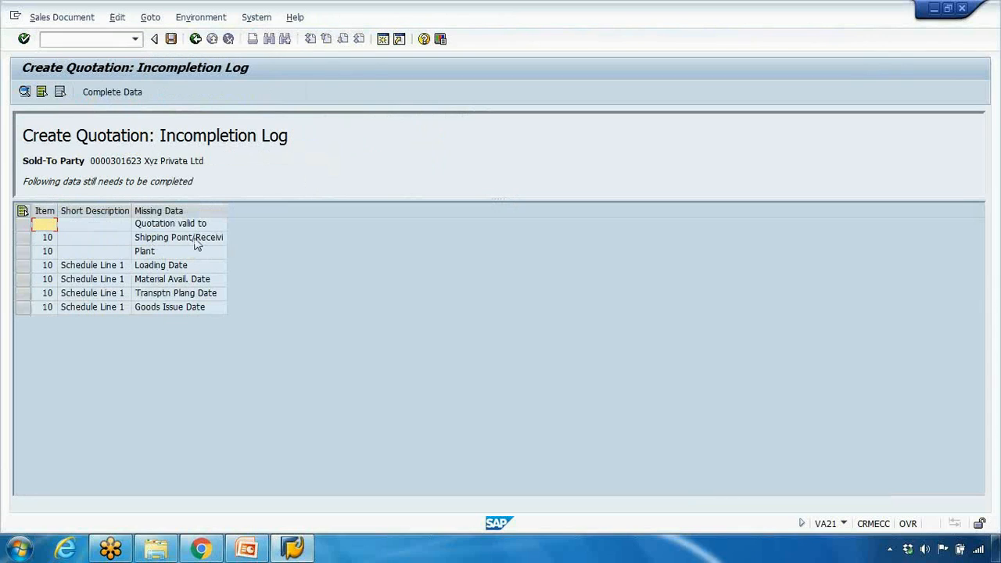
mouse_move(146, 292)
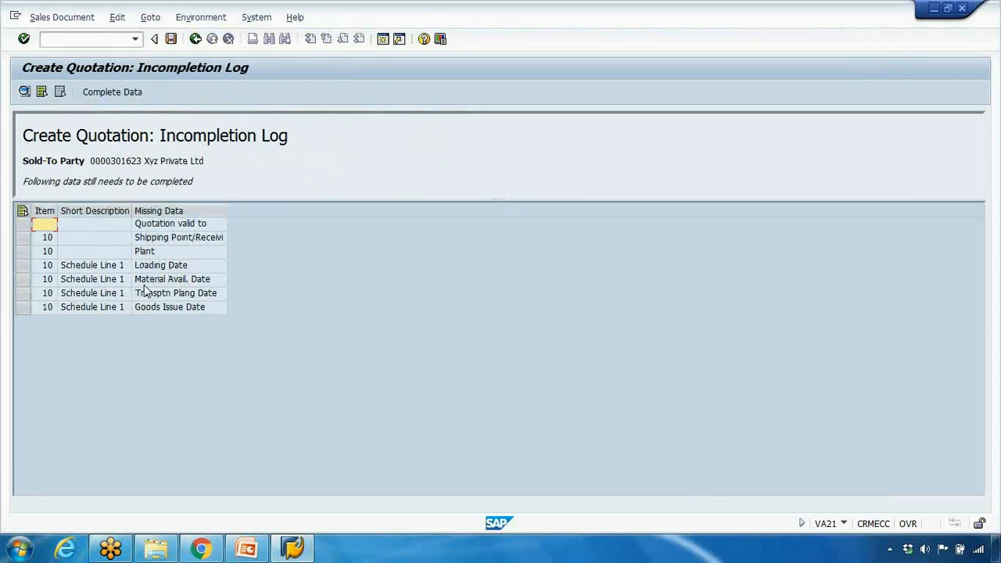
Return from the incompletion log to the quotation overview and review the item table.
click(144, 251)
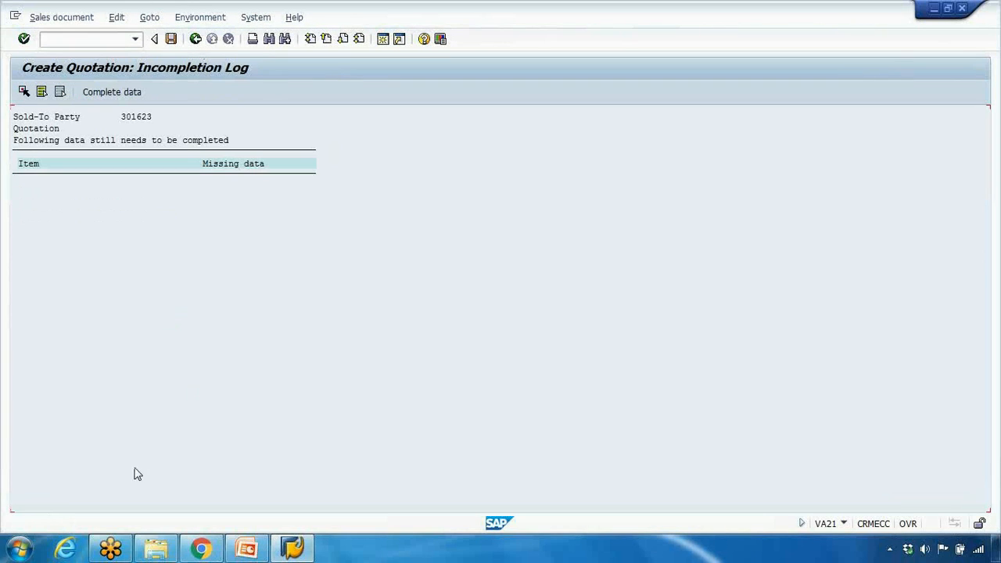
click(111, 92)
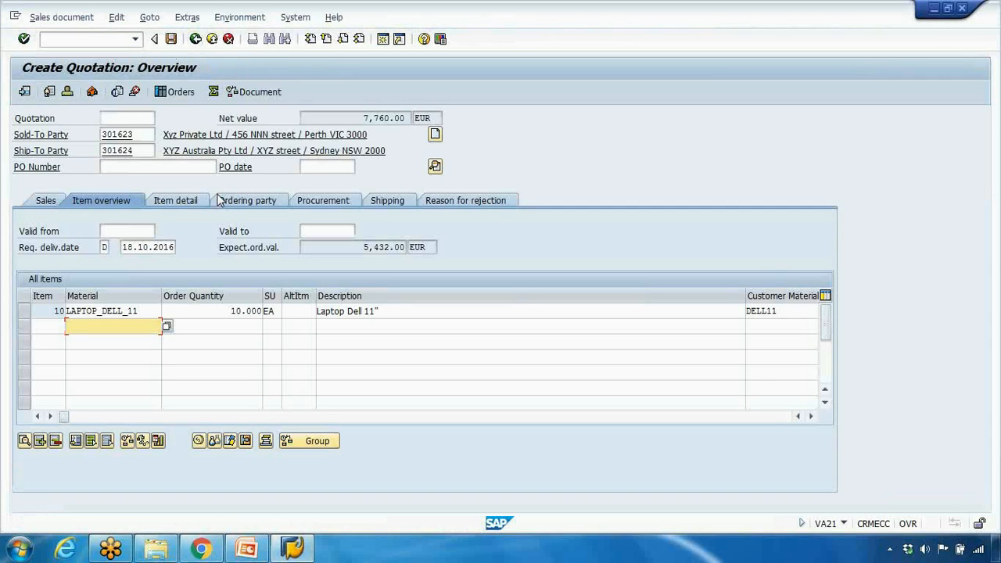
click(37, 416)
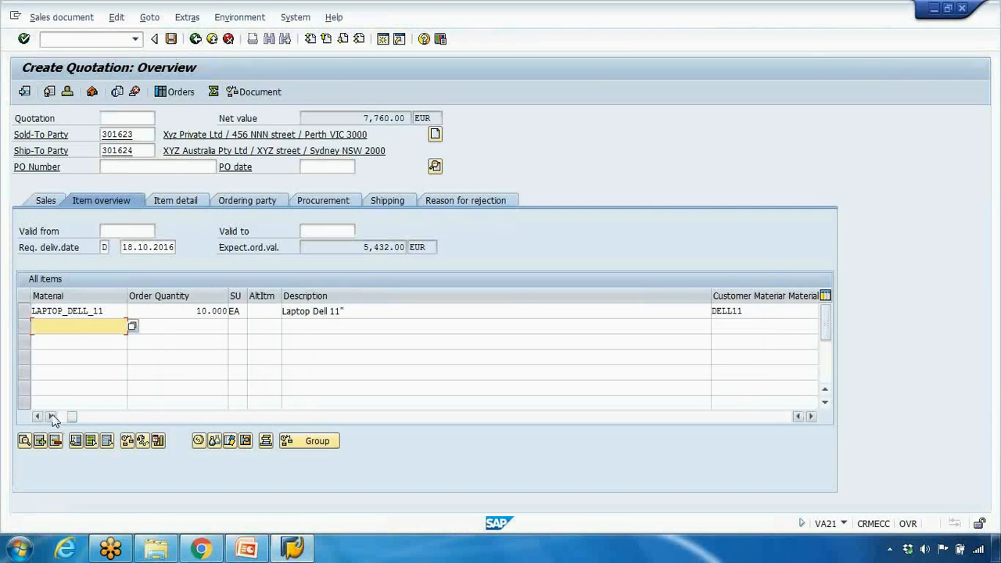
click(810, 416)
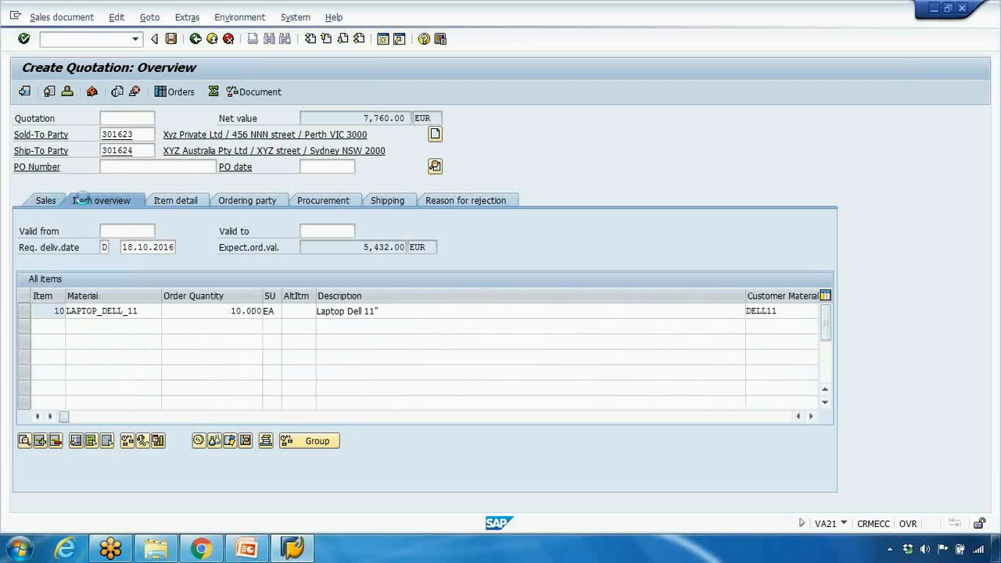
View the quotation's Sales header data with payment terms, incoterms and total weight.
click(45, 200)
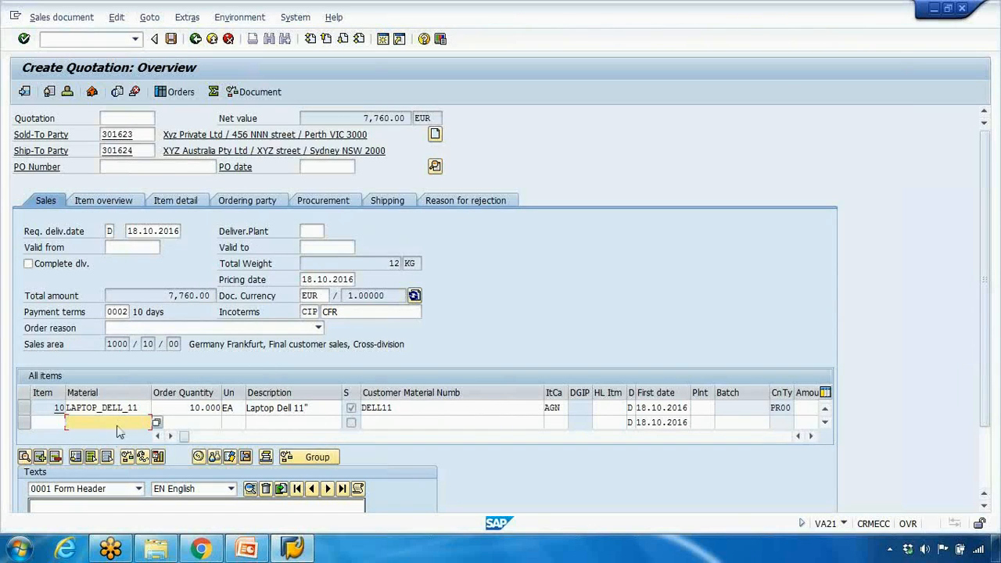
mouse_move(66, 233)
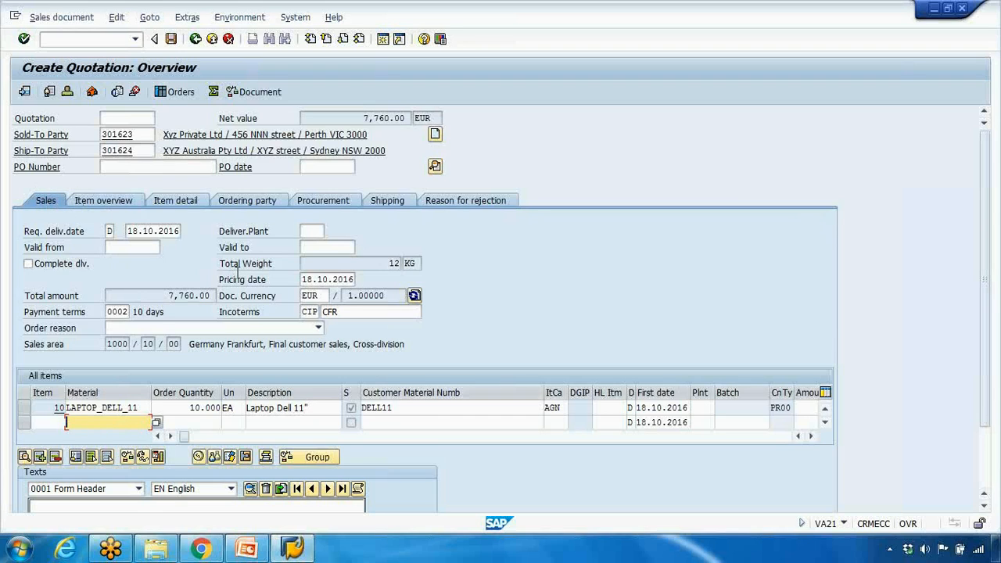
Set plant 1000 on item 10, then jump to the missing 'Quotation valid to' field from the incompletion log.
click(702, 407)
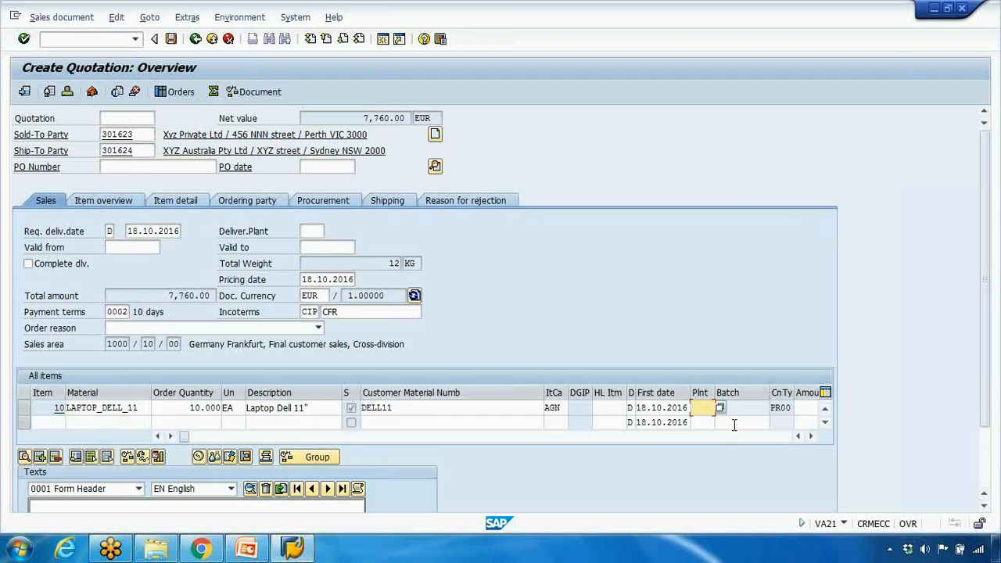
text(1000)
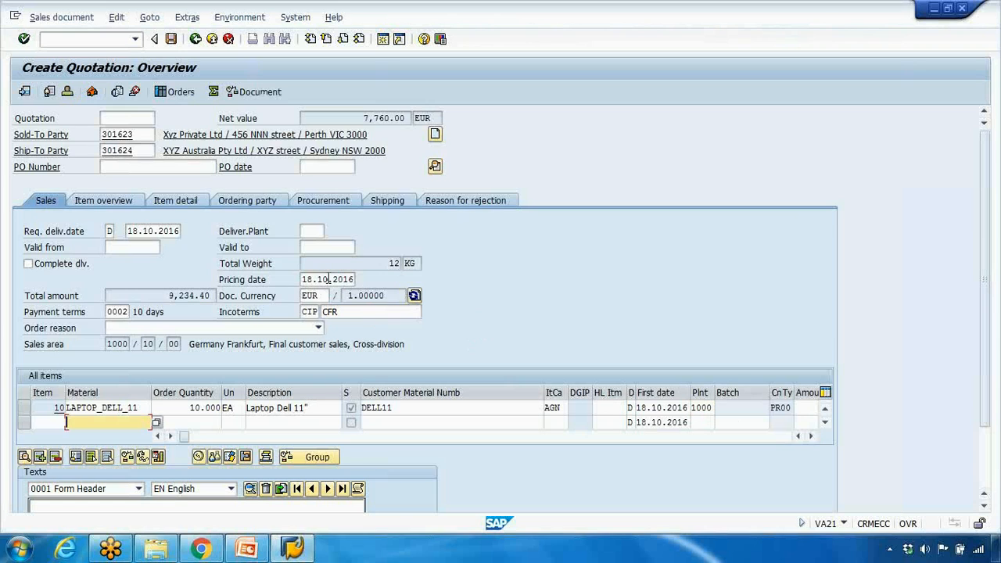
mouse_move(193, 100)
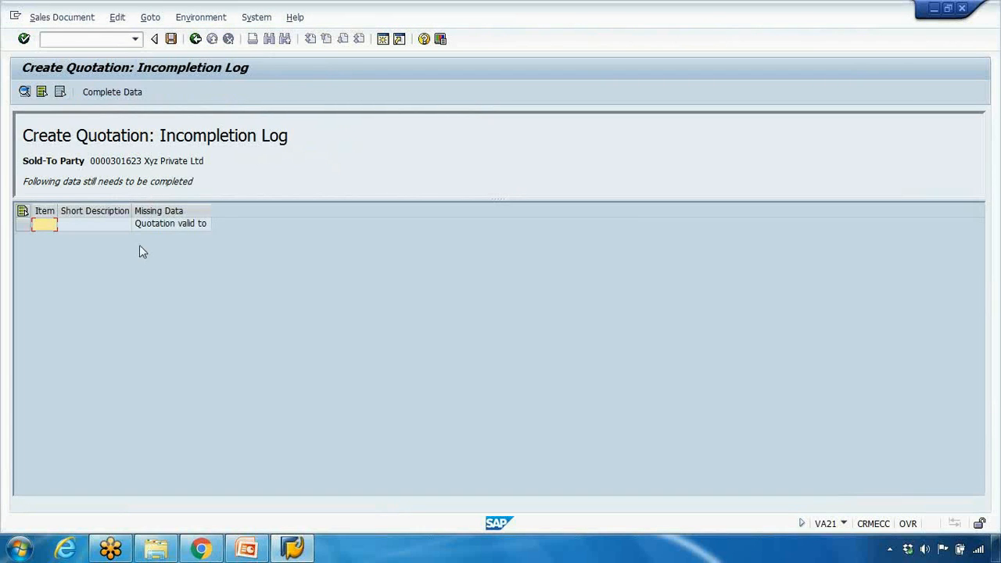
click(170, 223)
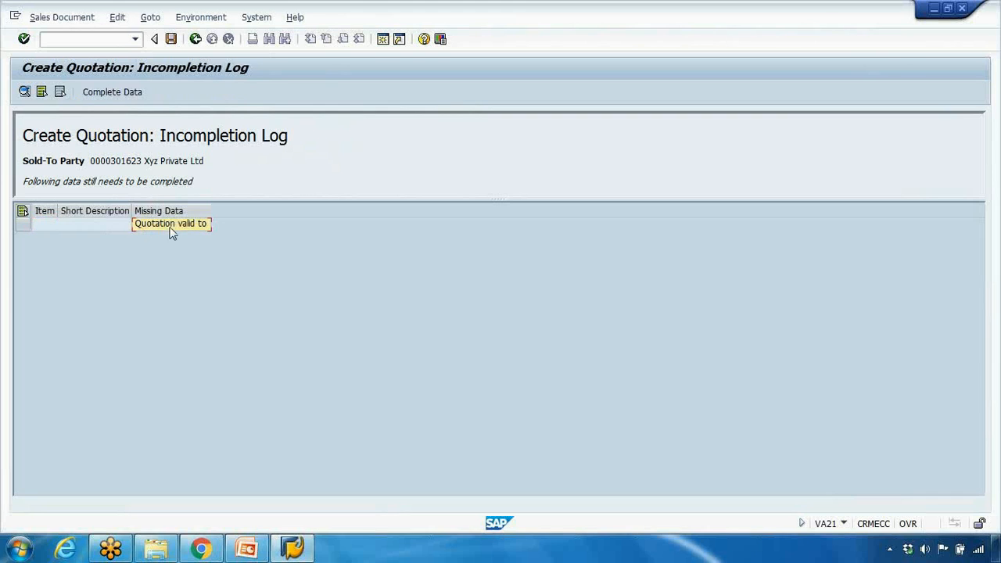
click(111, 91)
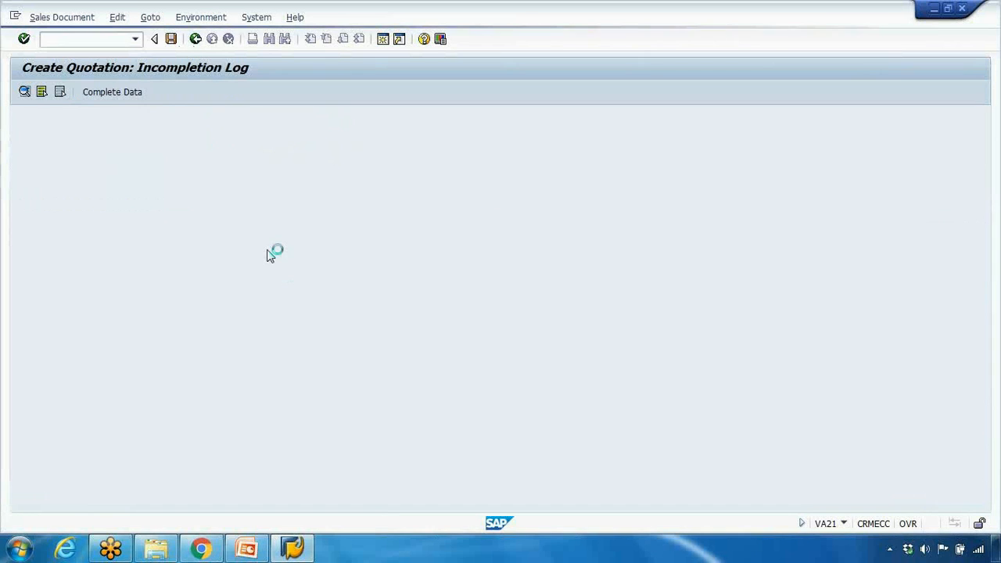
Set the quotation's valid-to date to 25.11.2016 via the calendar help.
click(112, 91)
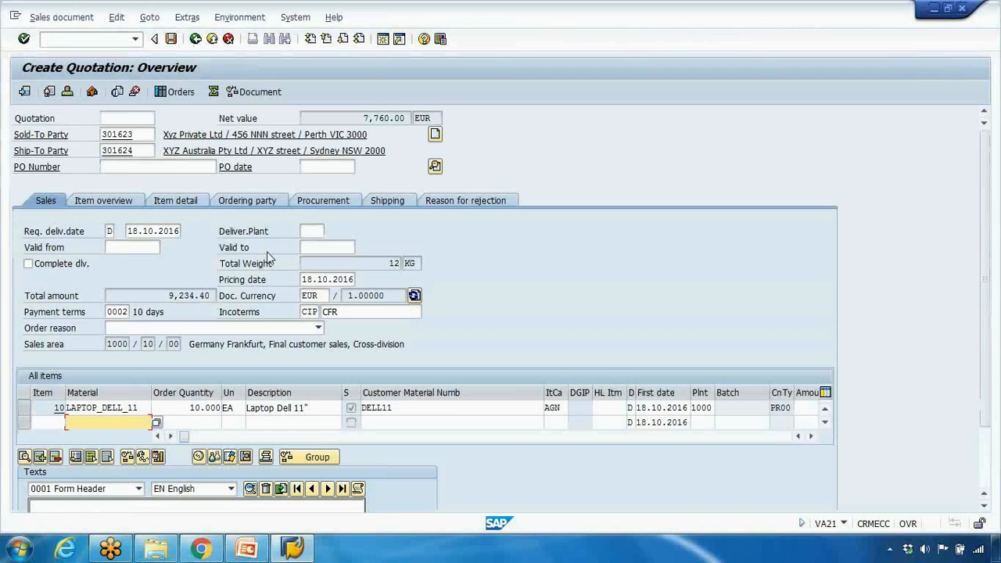
click(133, 247)
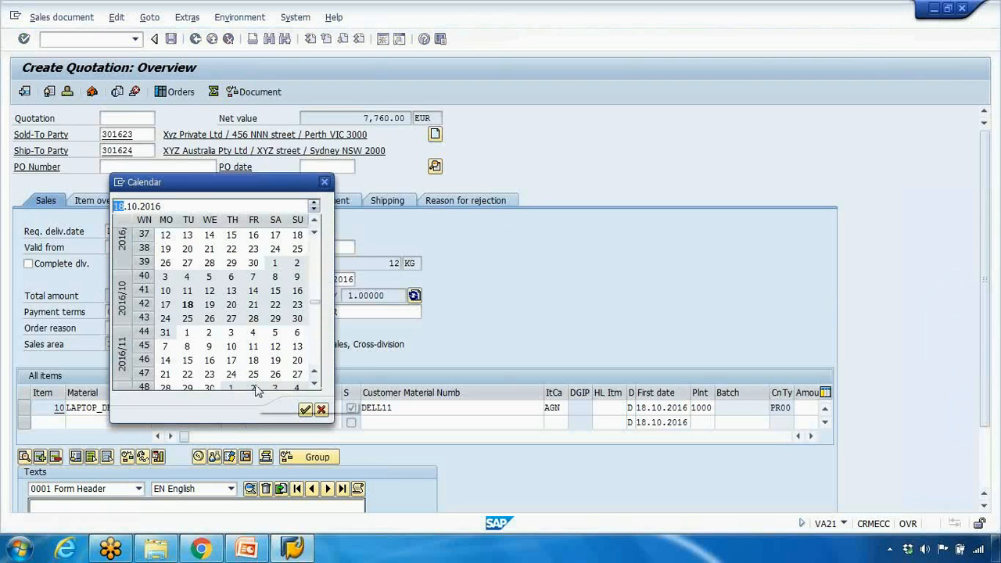
click(252, 374)
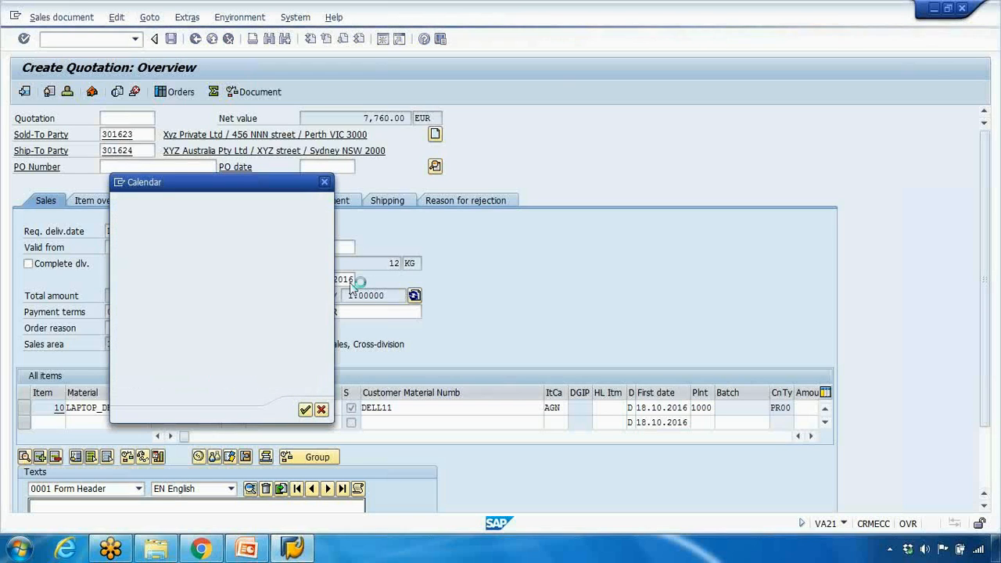
click(304, 409)
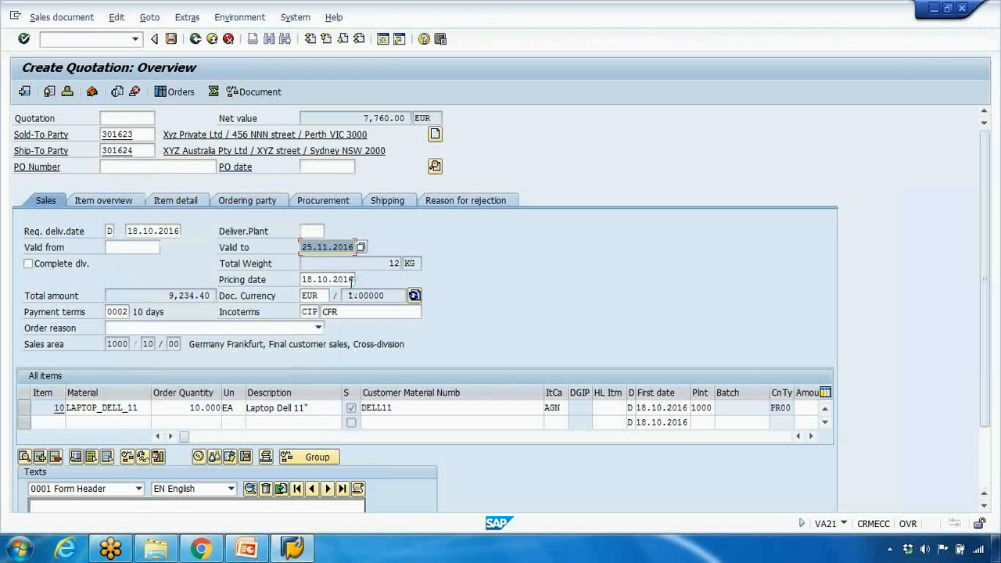
Run the completeness check, then select item 10 for its details.
click(109, 422)
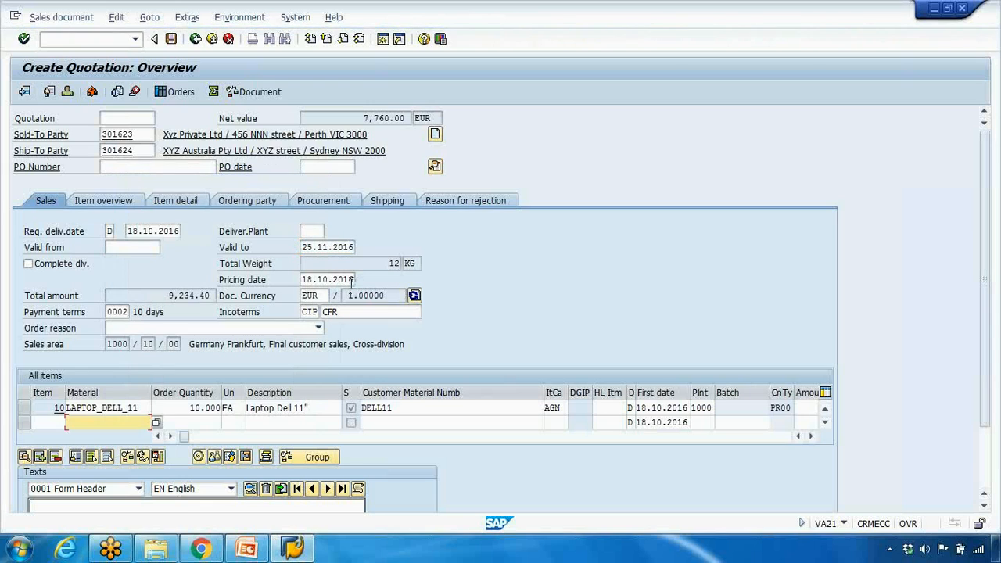
click(116, 17)
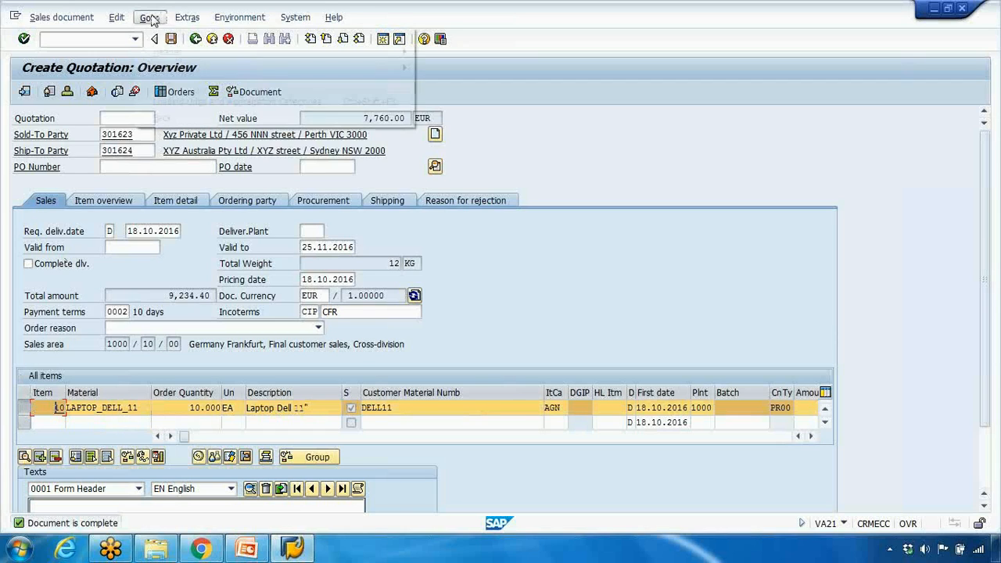
Review item 10's schedule lines, examining the second line's confirmed quantity.
click(149, 16)
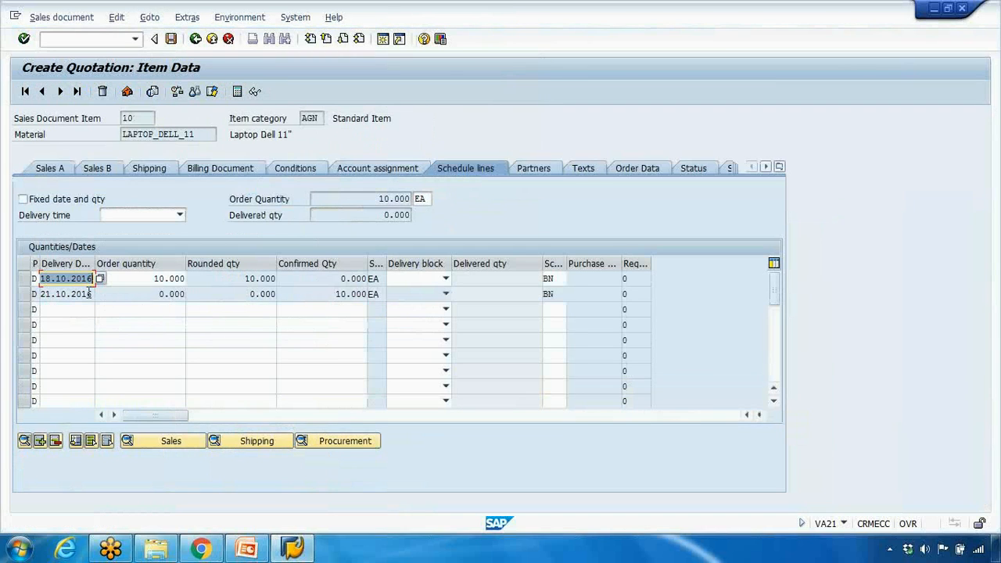
click(66, 294)
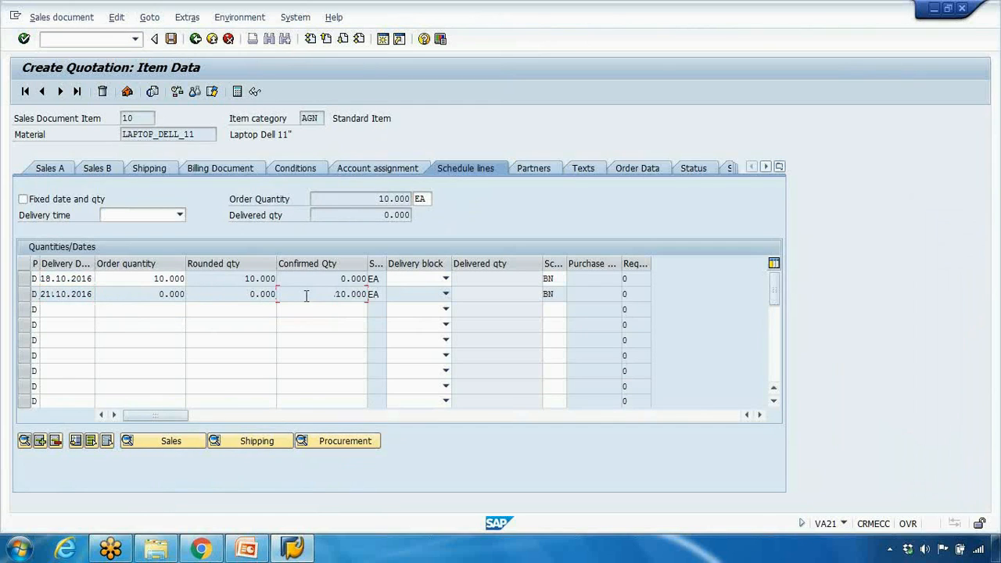
double_click(350, 294)
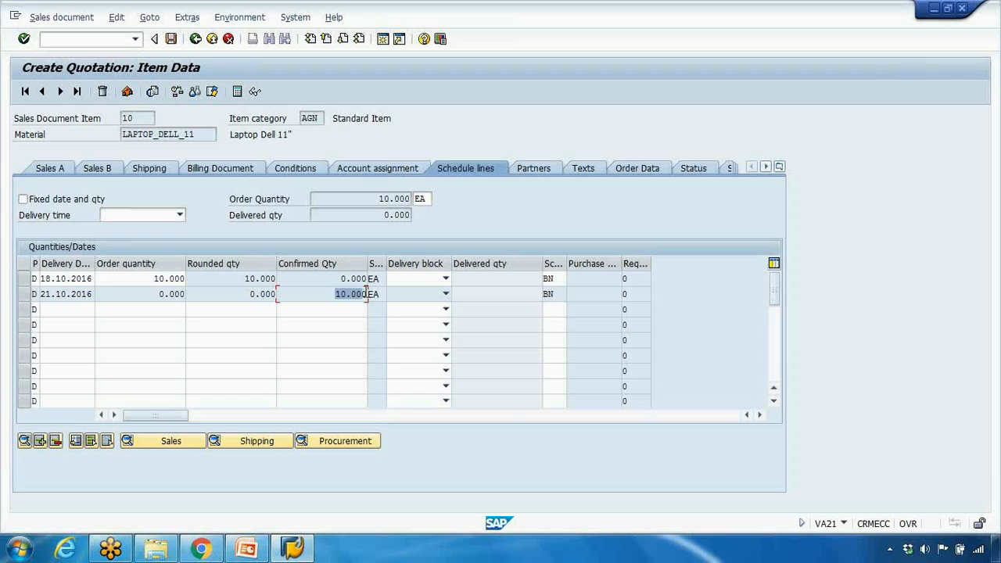
mouse_move(194, 39)
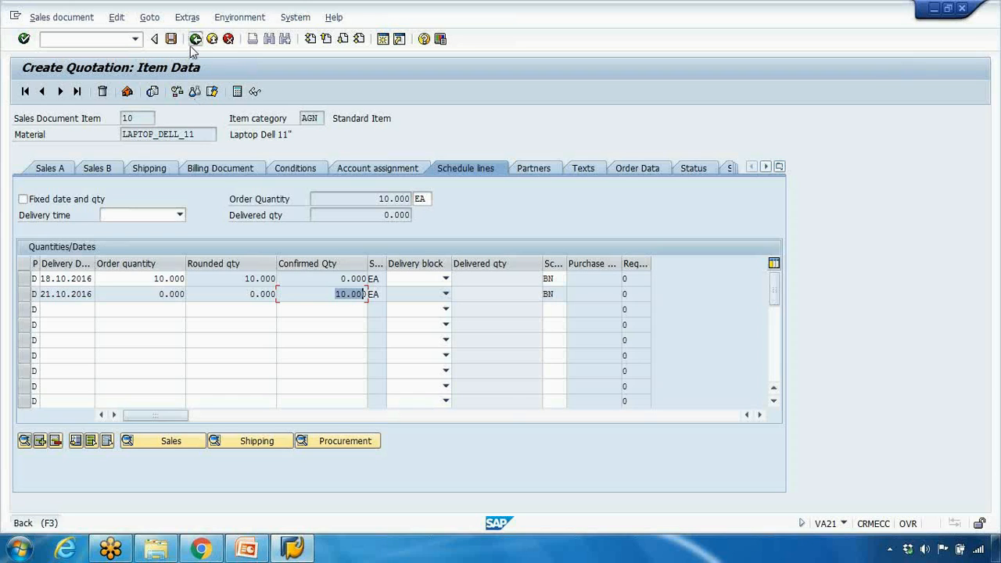
Save the quotation as 20000248 and exit VA21 to the Easy Access menu.
click(154, 39)
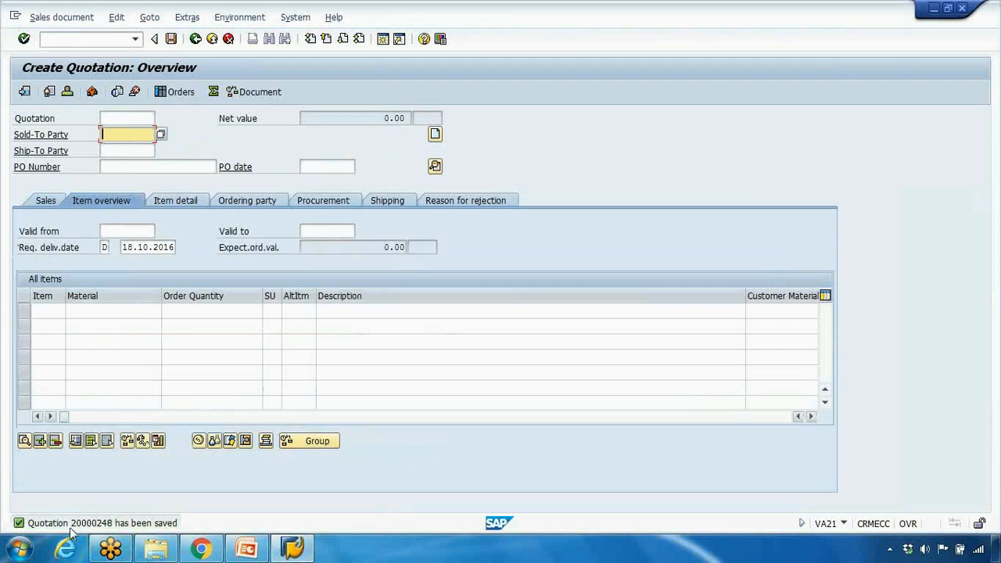
mouse_move(133, 61)
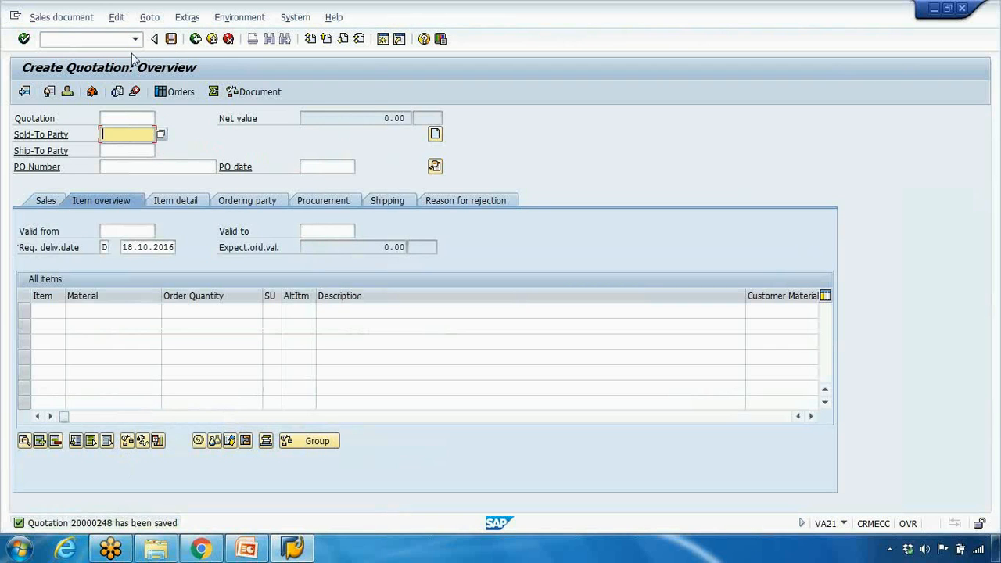
click(154, 39)
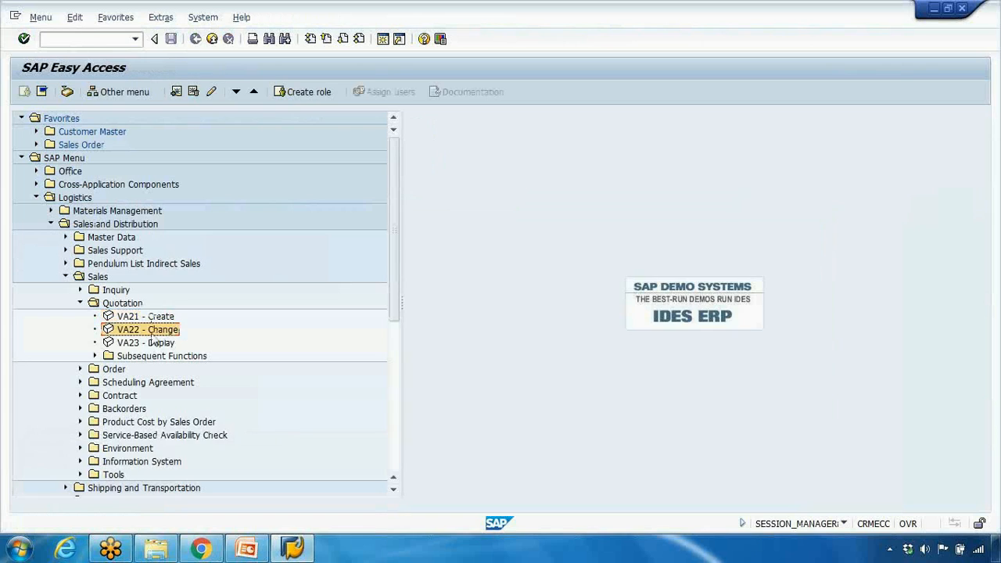
Open quotation 20000248 in VA22 change mode and look at its Goto options.
double_click(145, 329)
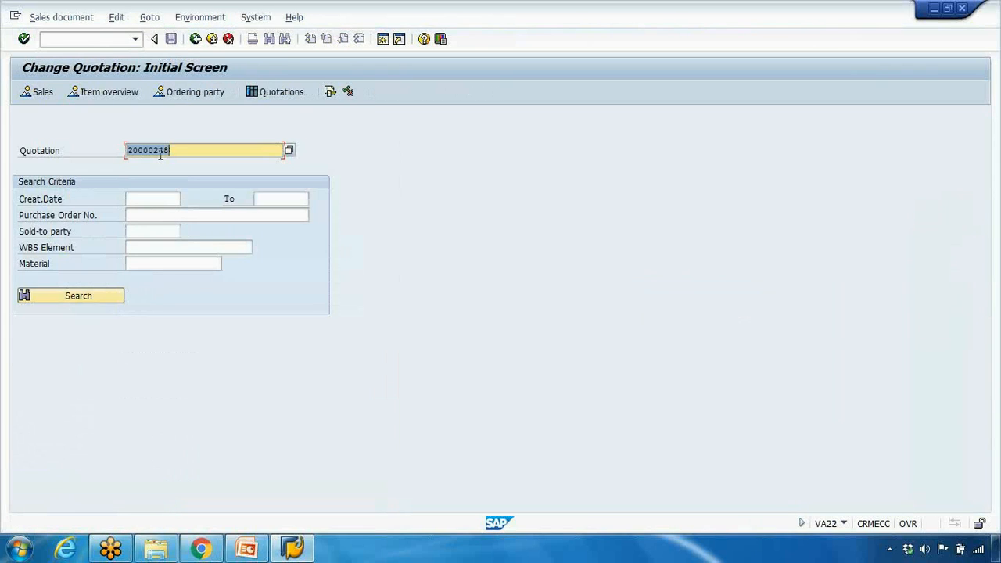
click(160, 150)
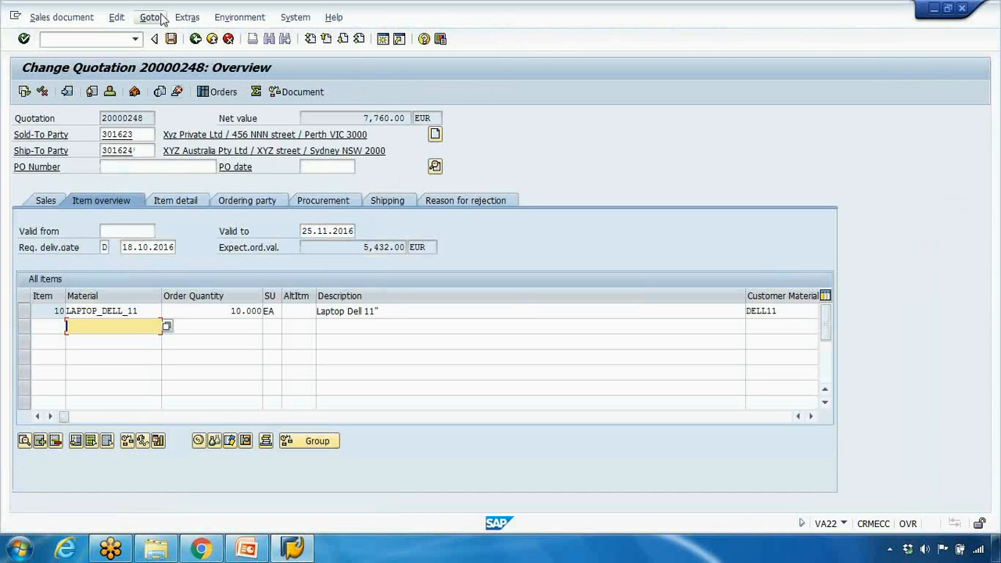
click(150, 17)
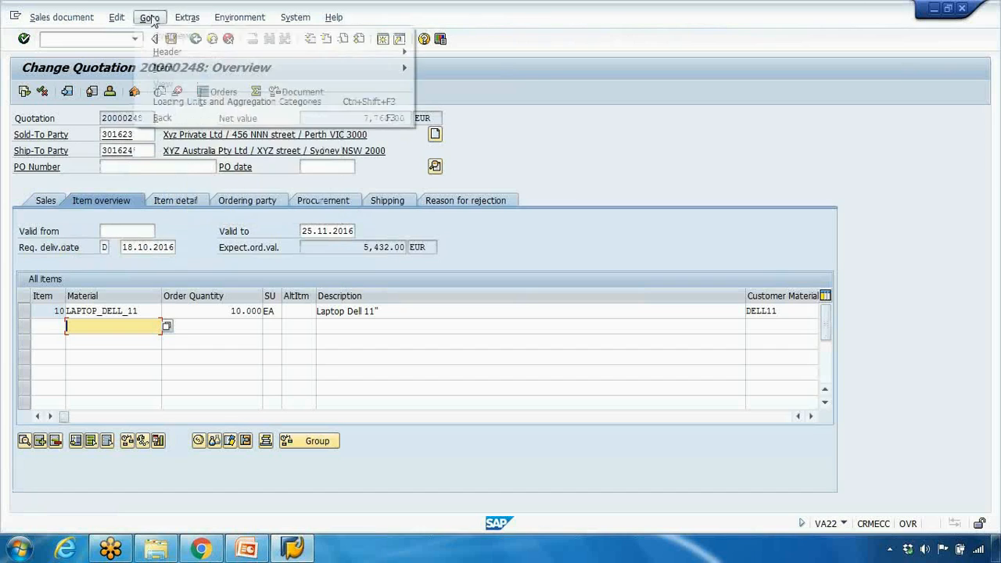
Add an AN00 quotation print output for partner 301623, then return to the overview.
click(186, 16)
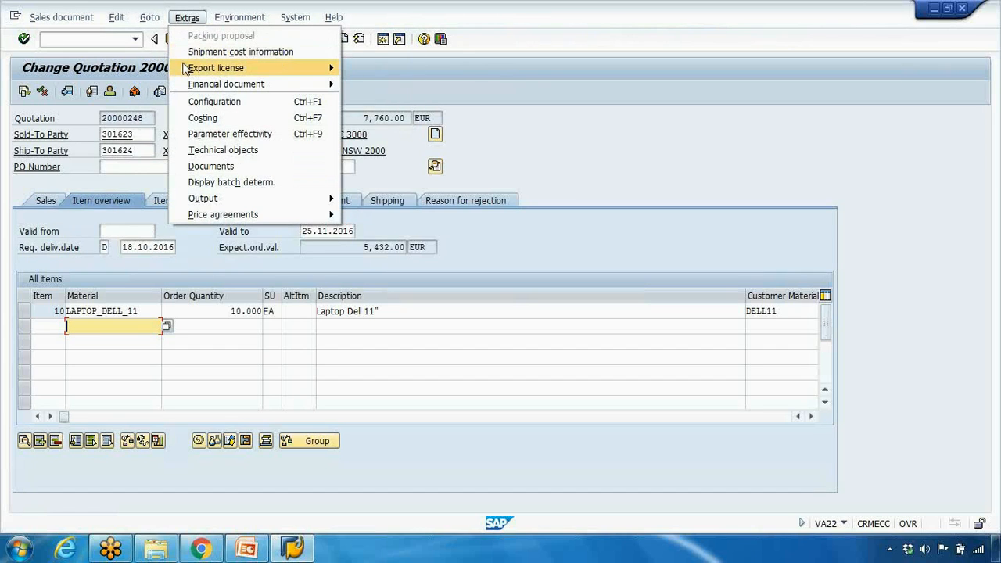
mouse_move(203, 197)
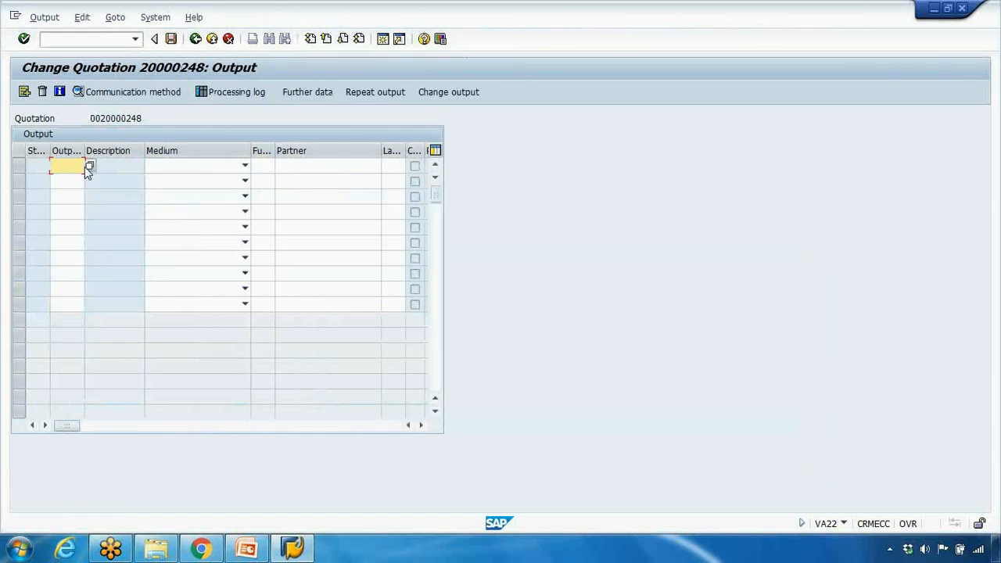
click(89, 165)
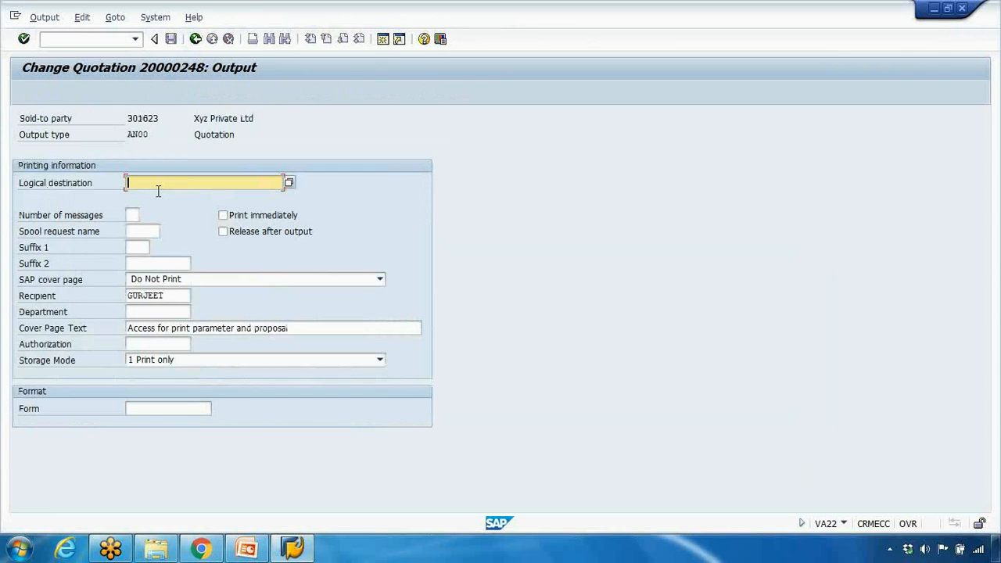
text(1AMK)
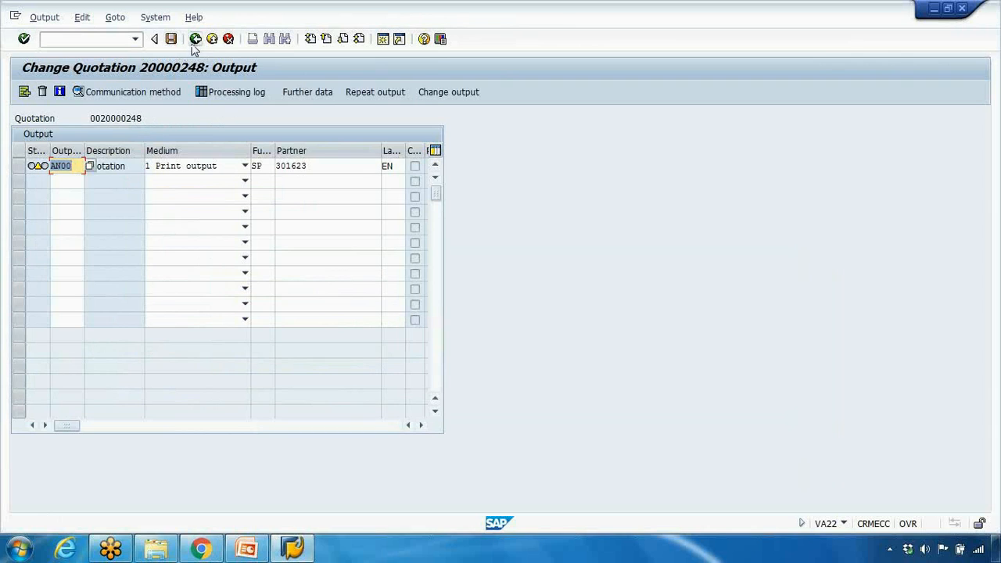
click(154, 39)
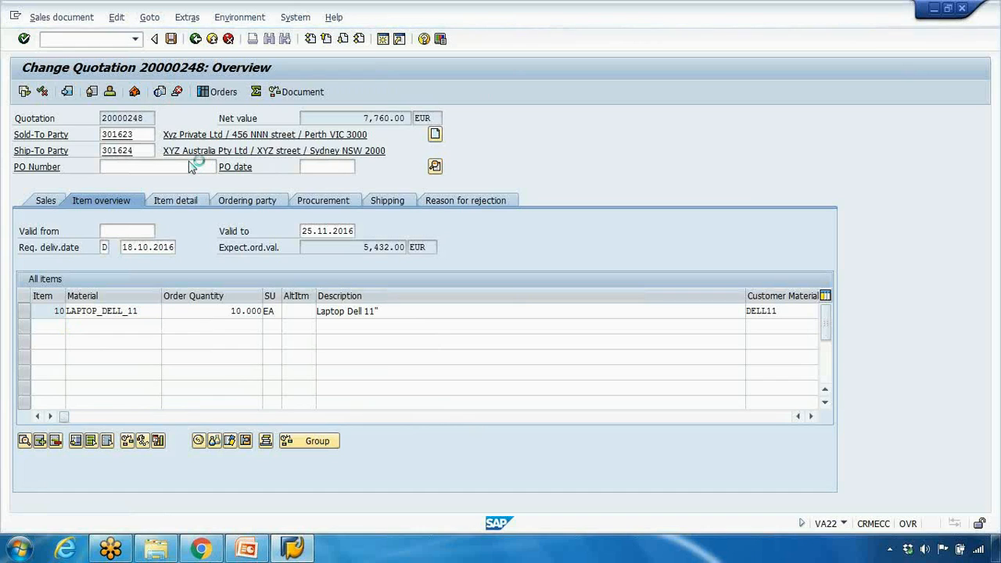
click(114, 326)
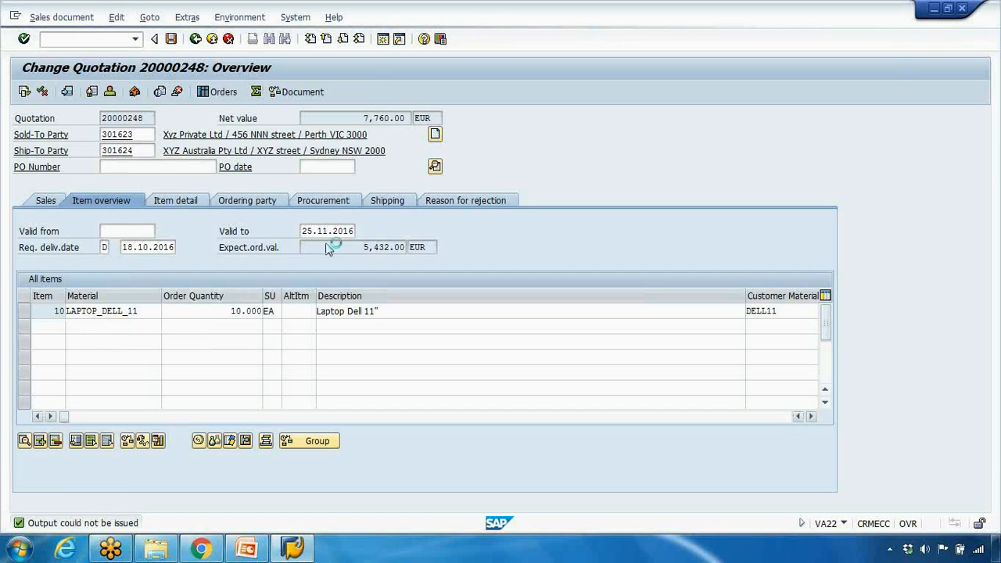
click(83, 523)
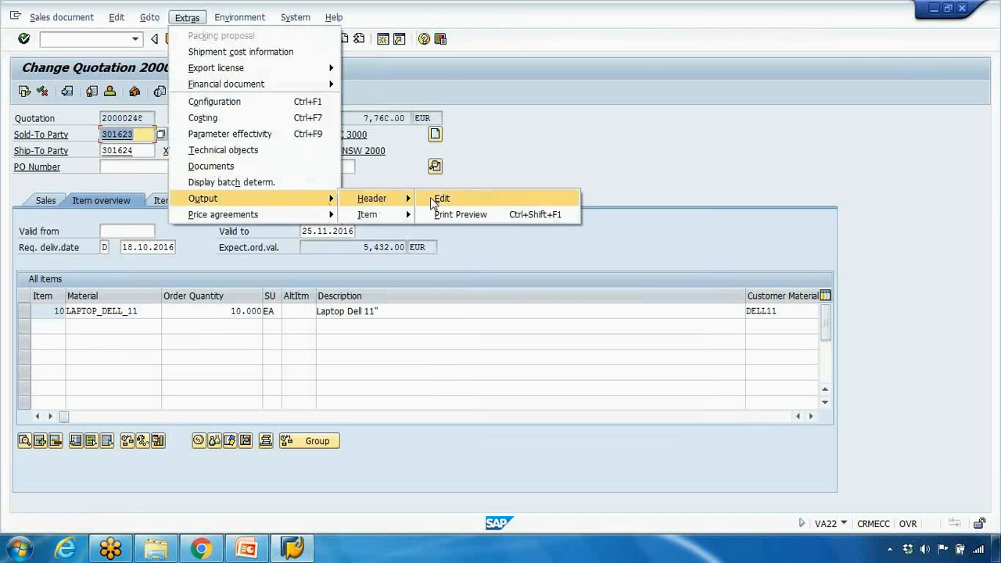
click(442, 198)
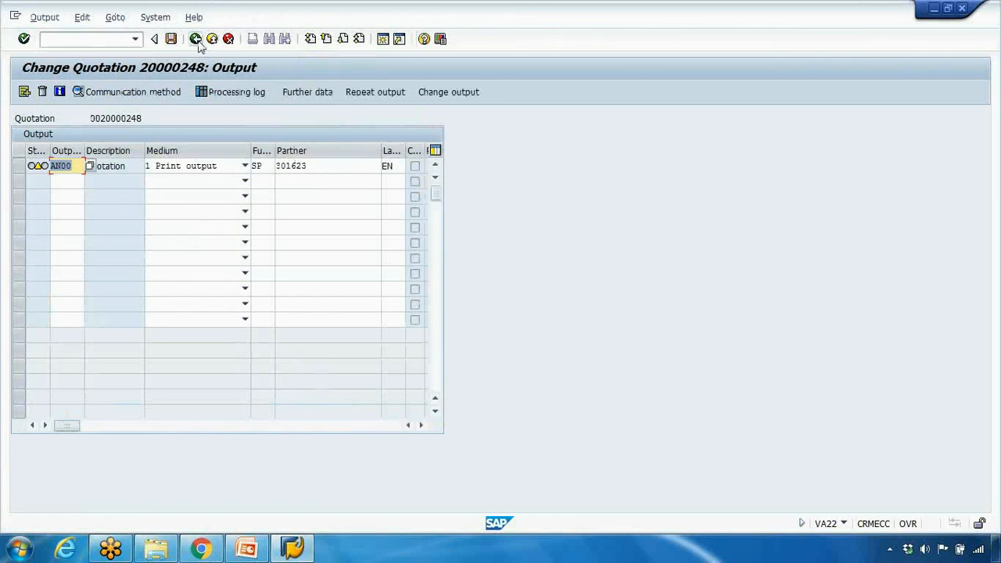
click(154, 38)
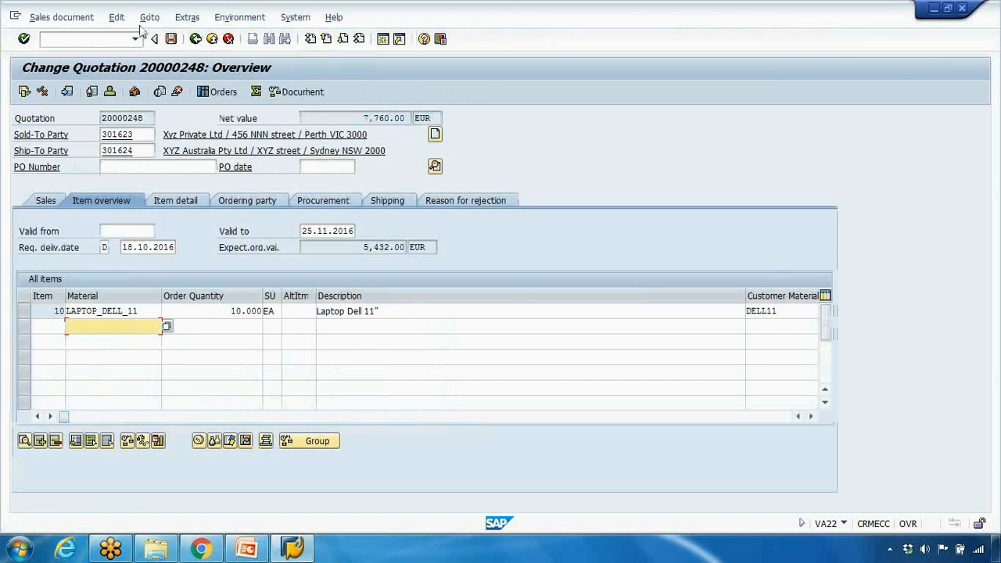
click(187, 17)
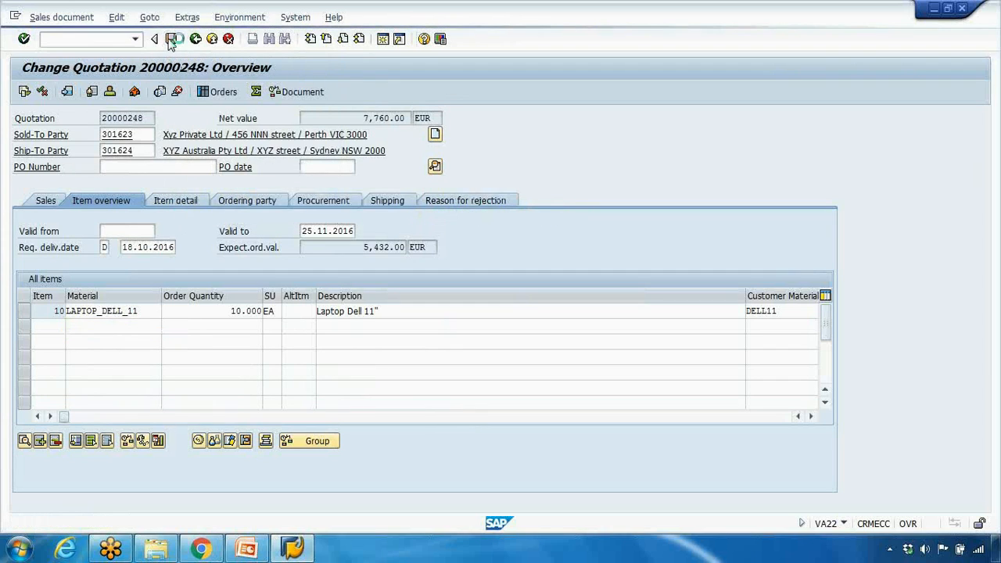
click(174, 38)
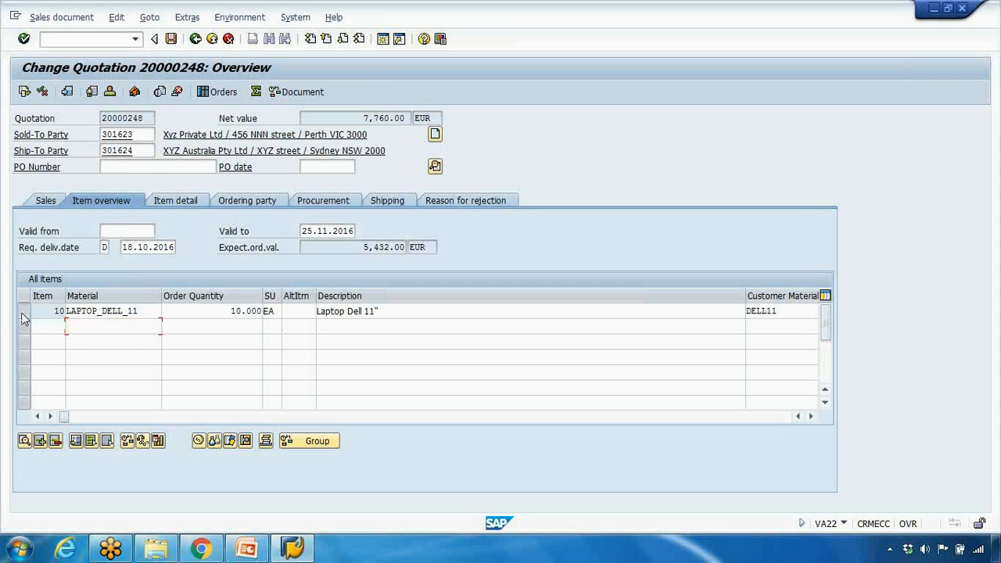
click(149, 17)
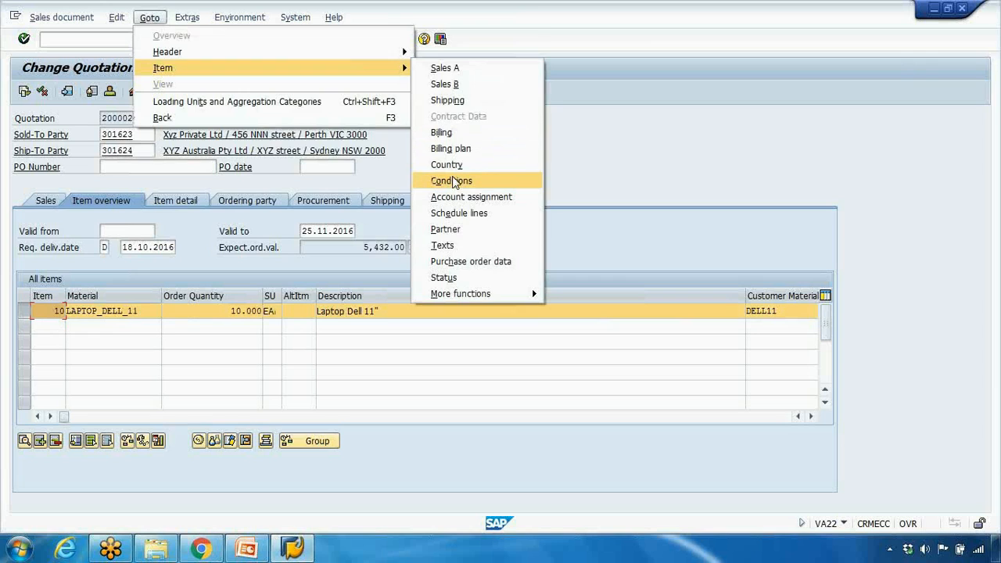
click(451, 181)
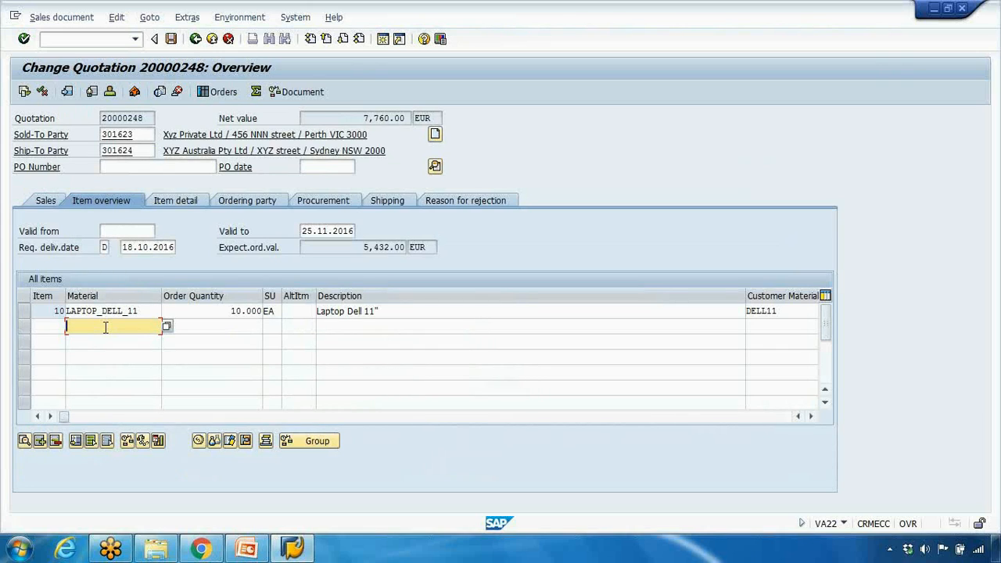
Add item 20 with material ABC123, quantity 20, and show the quotation's sales data.
text(abc123)
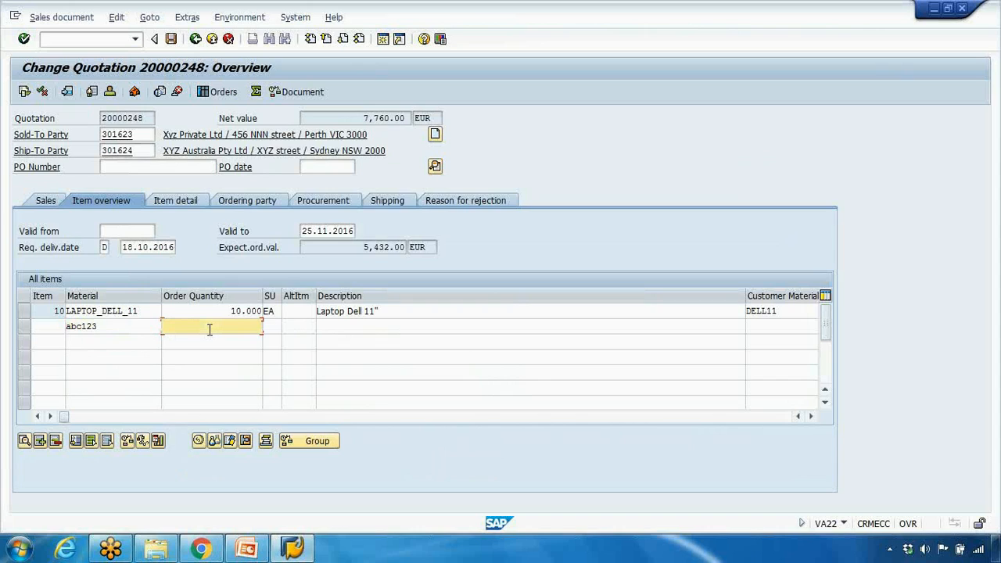
text(20)
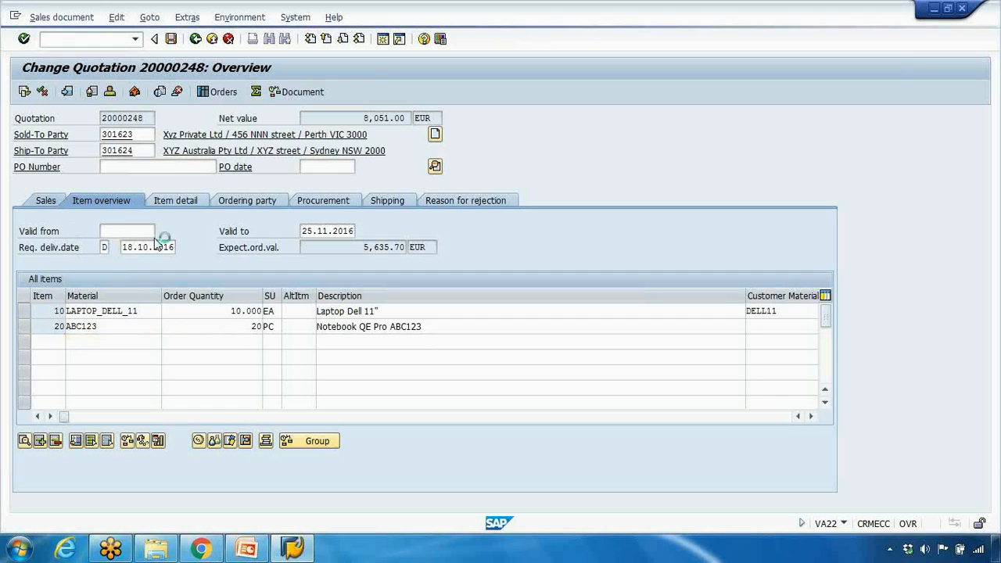
click(45, 200)
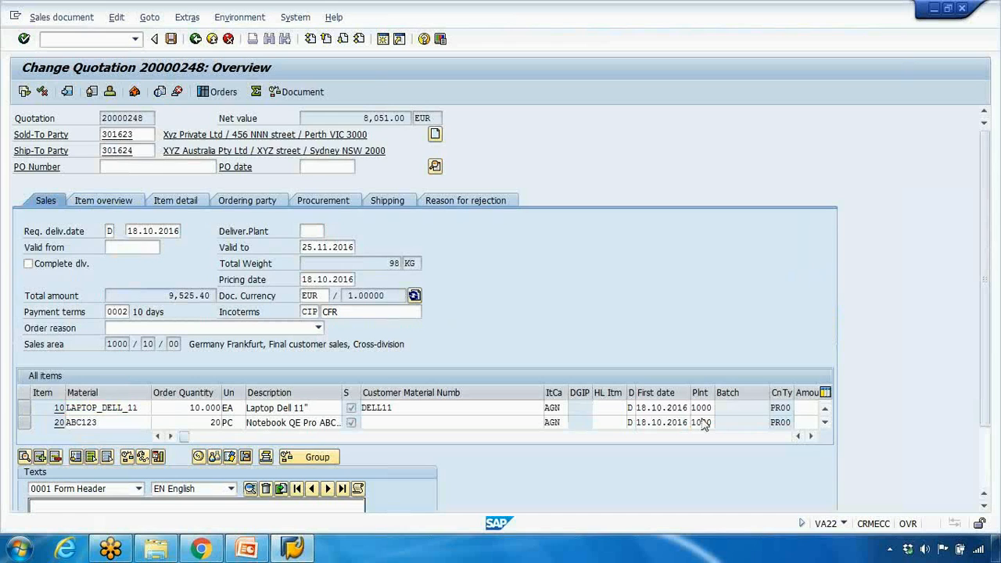
click(102, 408)
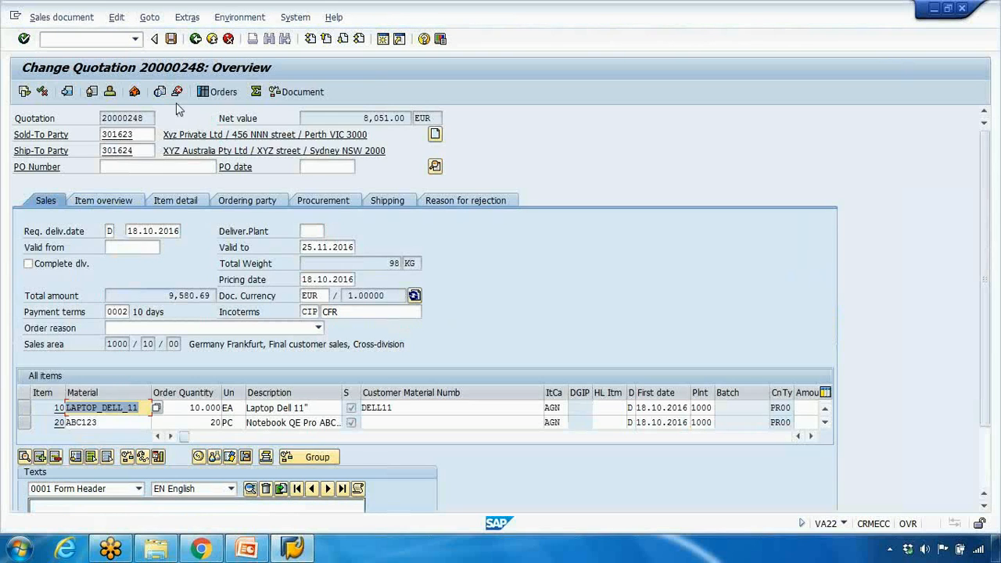
click(116, 17)
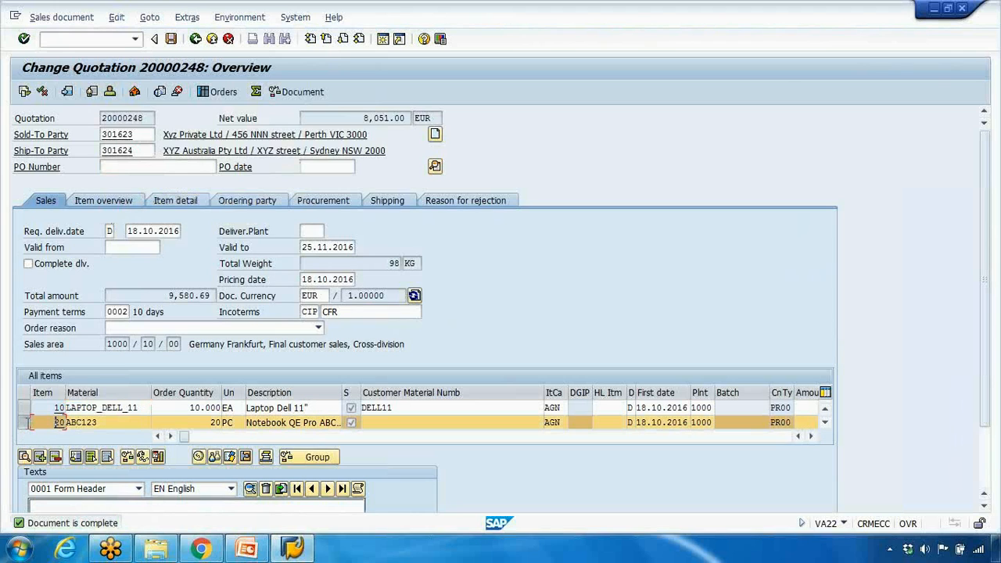
click(149, 16)
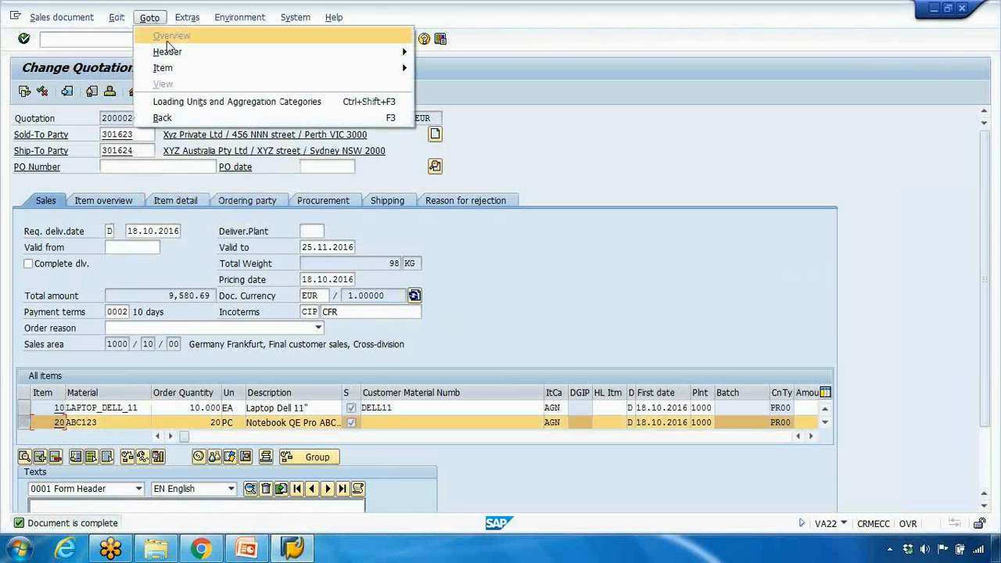
mouse_move(163, 67)
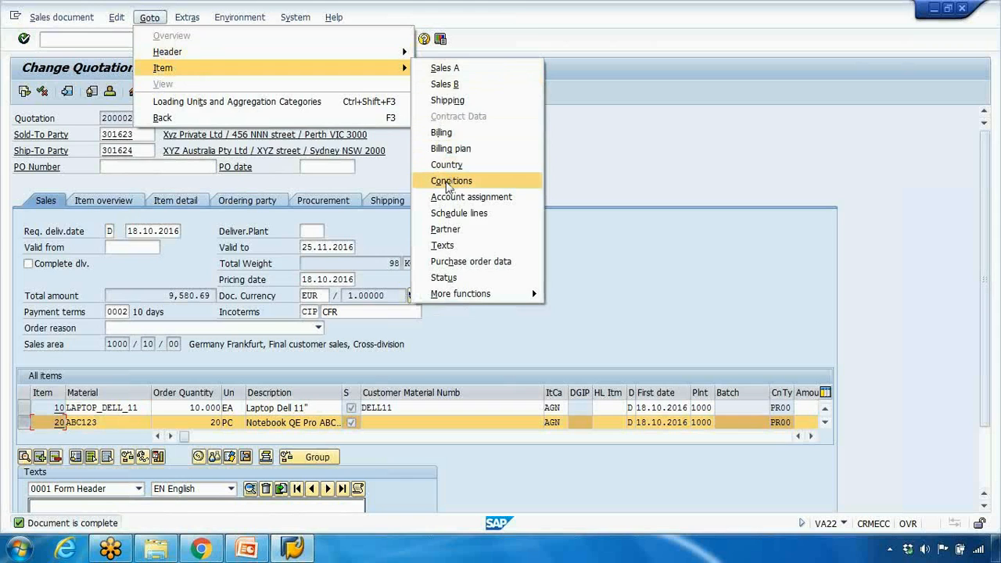
click(451, 180)
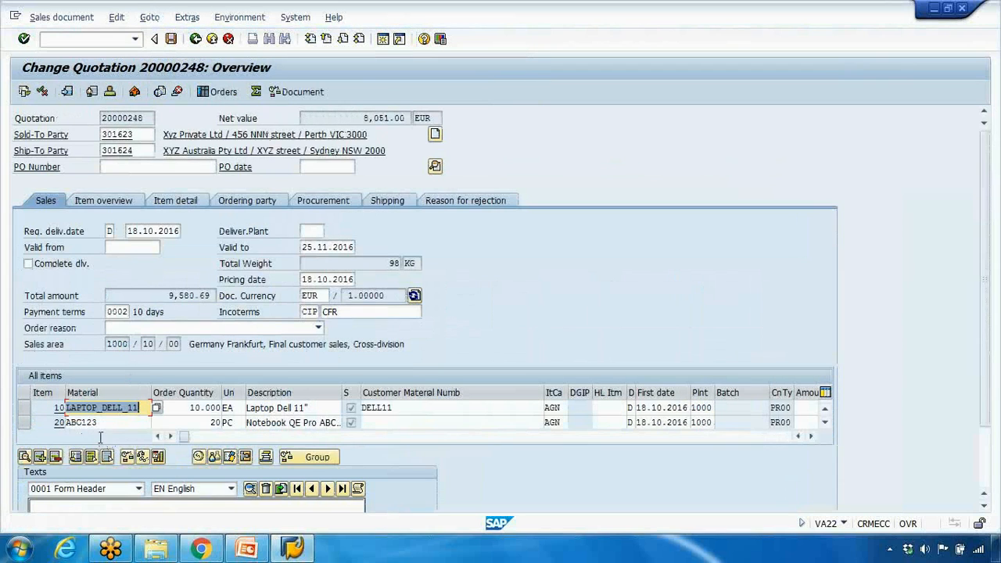
click(78, 422)
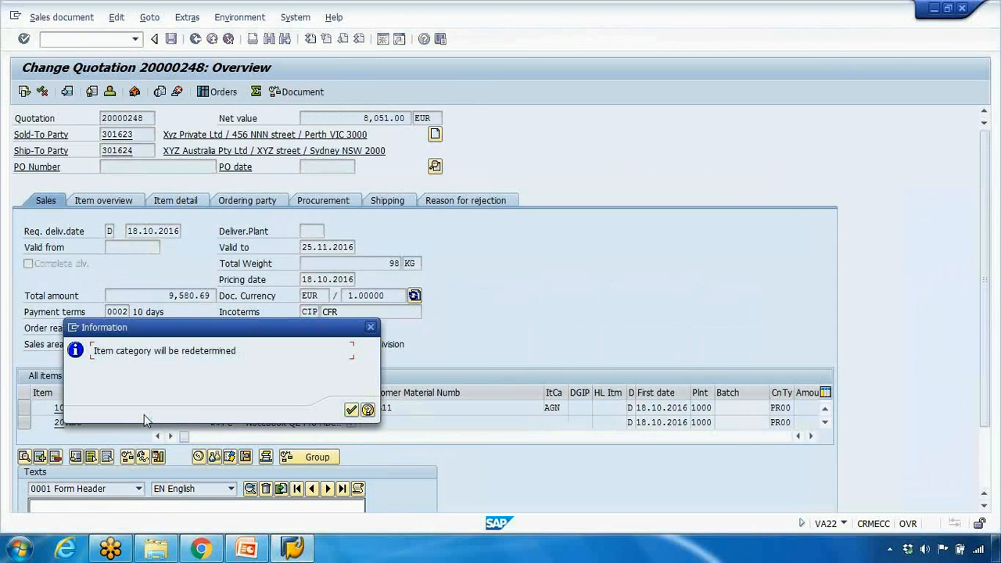
mouse_move(281, 348)
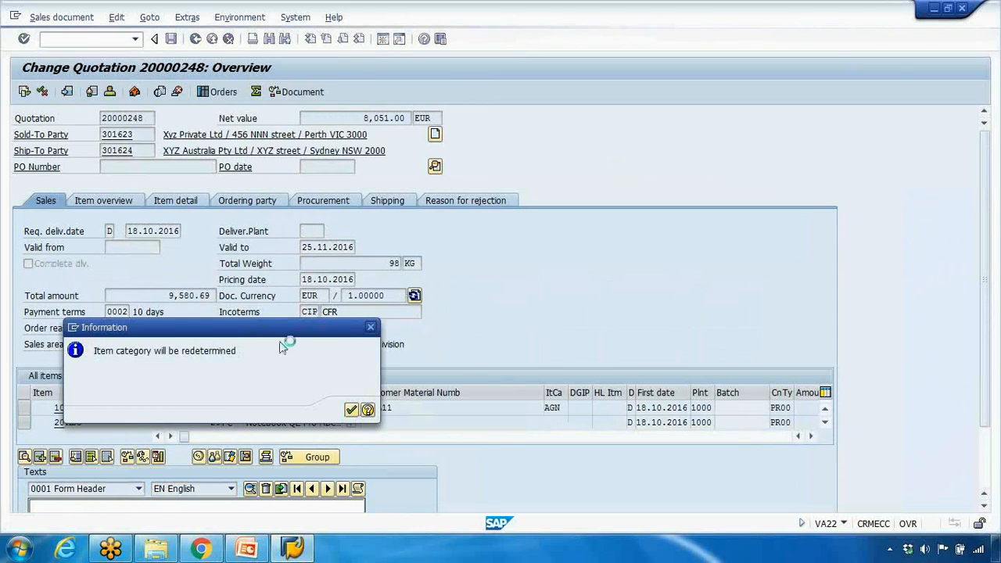
Accept the item category redetermination and new pricing notices for material ABC.
click(351, 410)
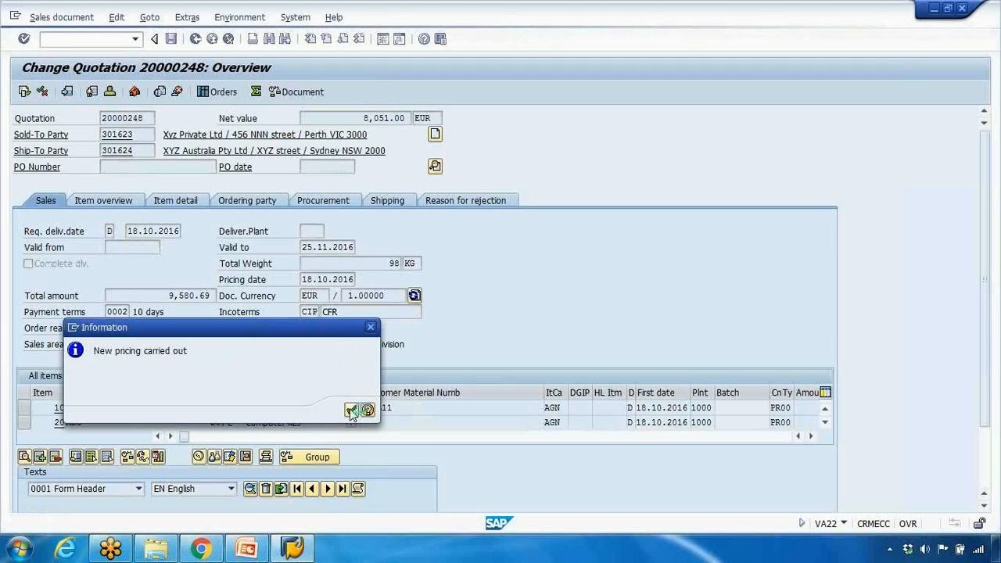
click(352, 410)
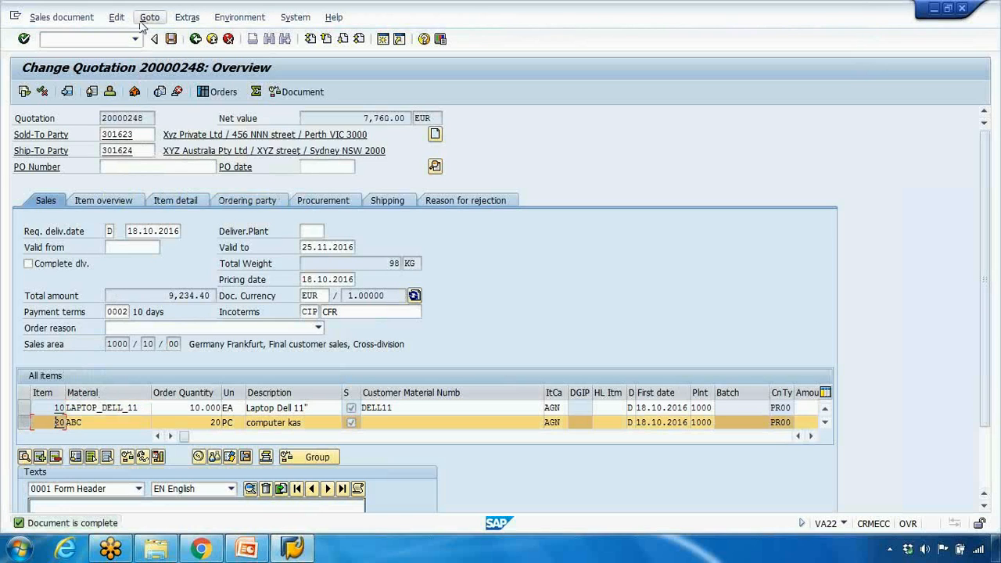
Show the header pricing conditions with net 7,760.00 and tax 1,474.40.
click(149, 17)
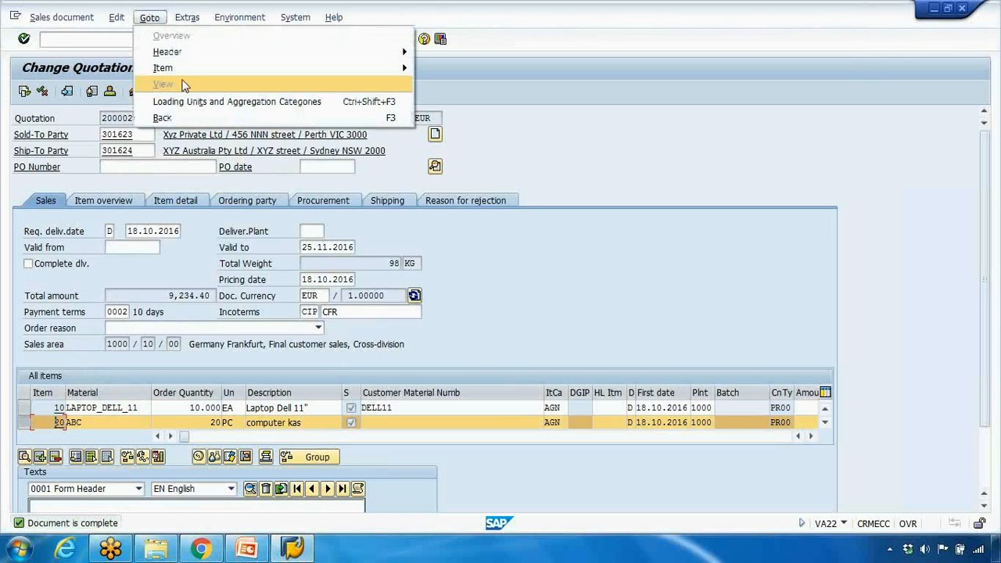
mouse_move(163, 68)
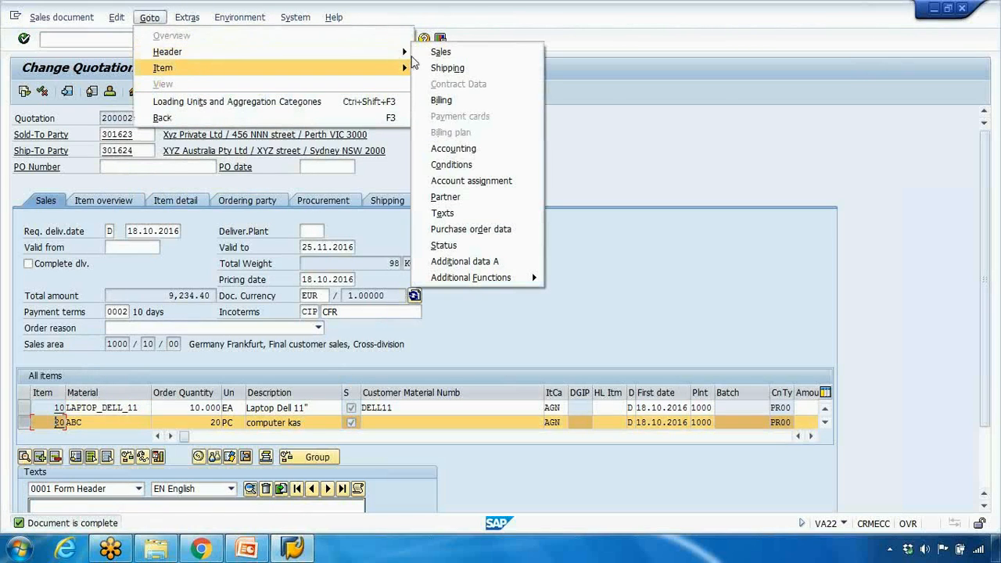
mouse_move(473, 164)
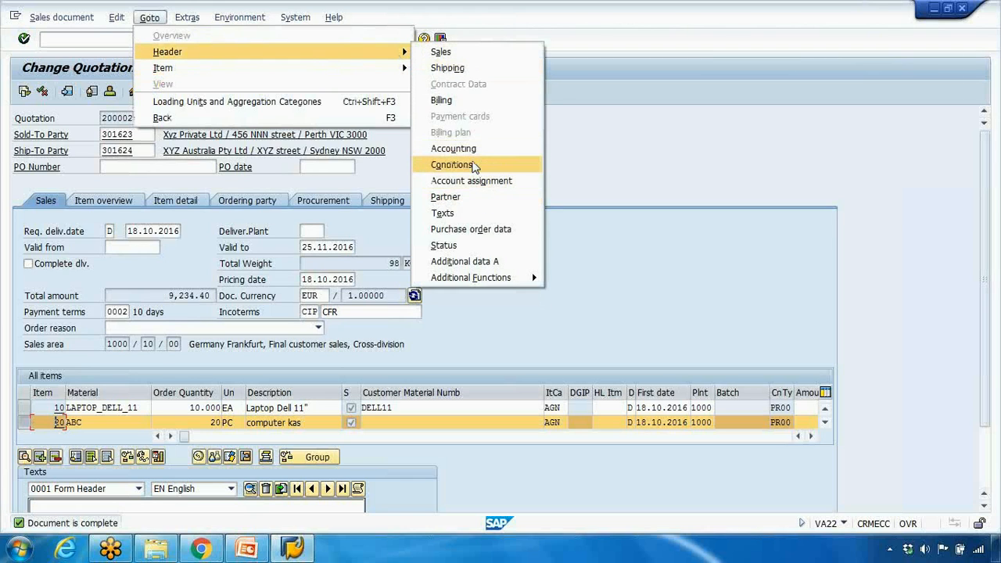
click(452, 164)
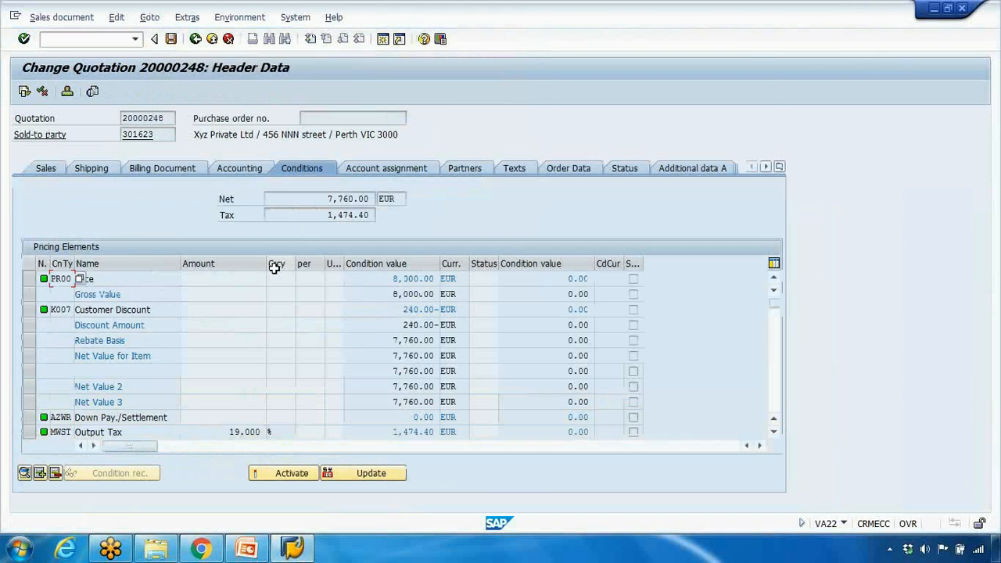
scroll(down, 3)
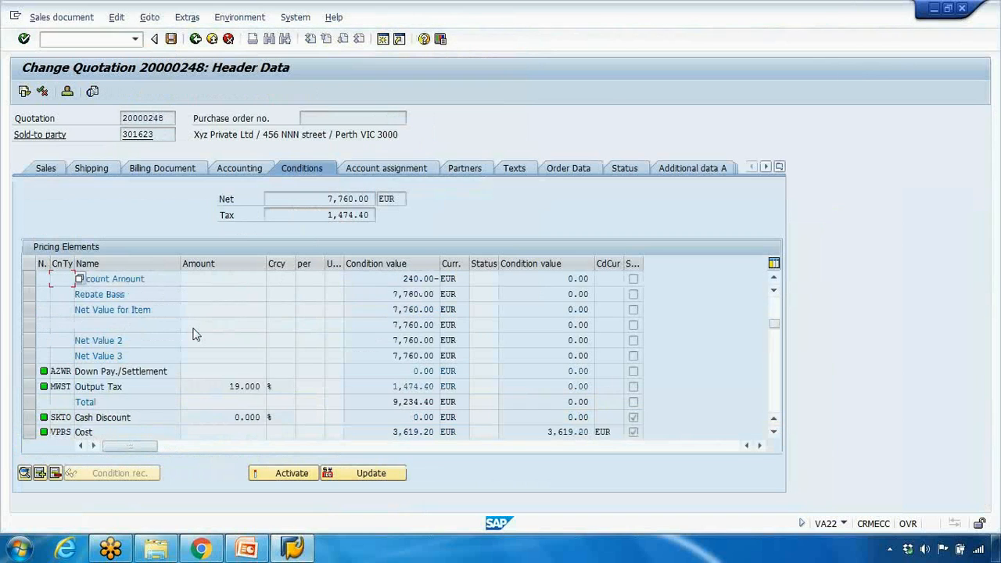
scroll(down, 3)
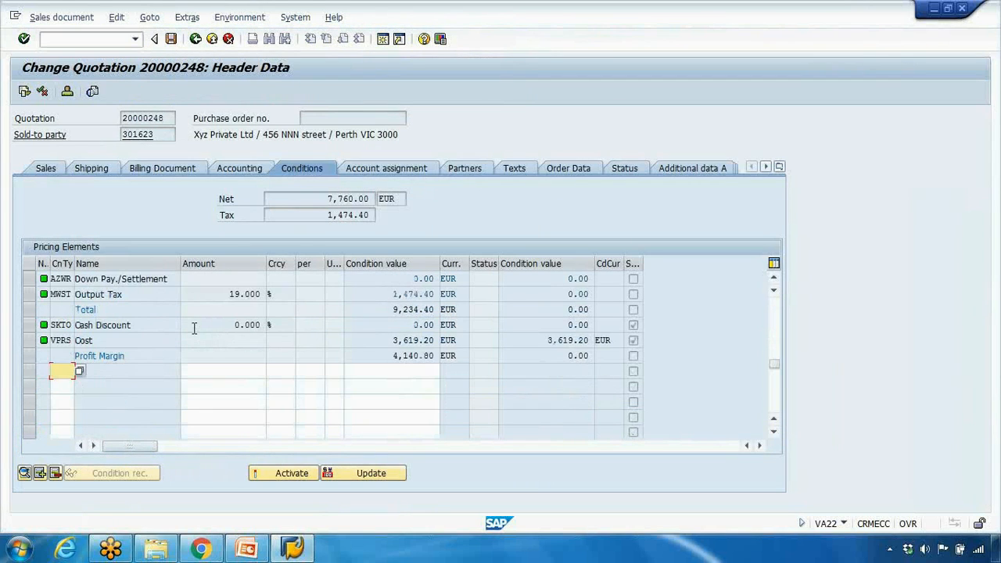
scroll(up, 3)
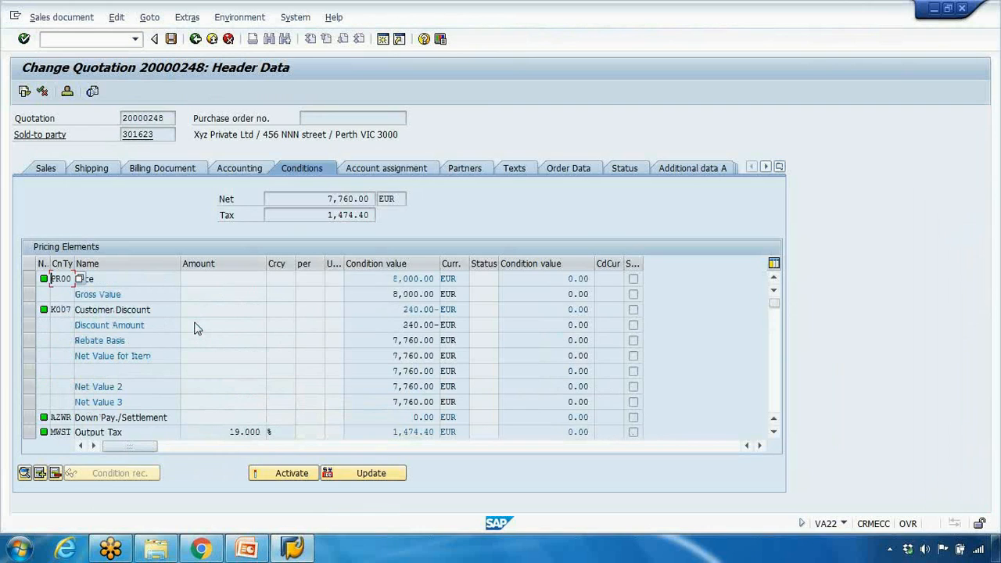
mouse_move(372, 268)
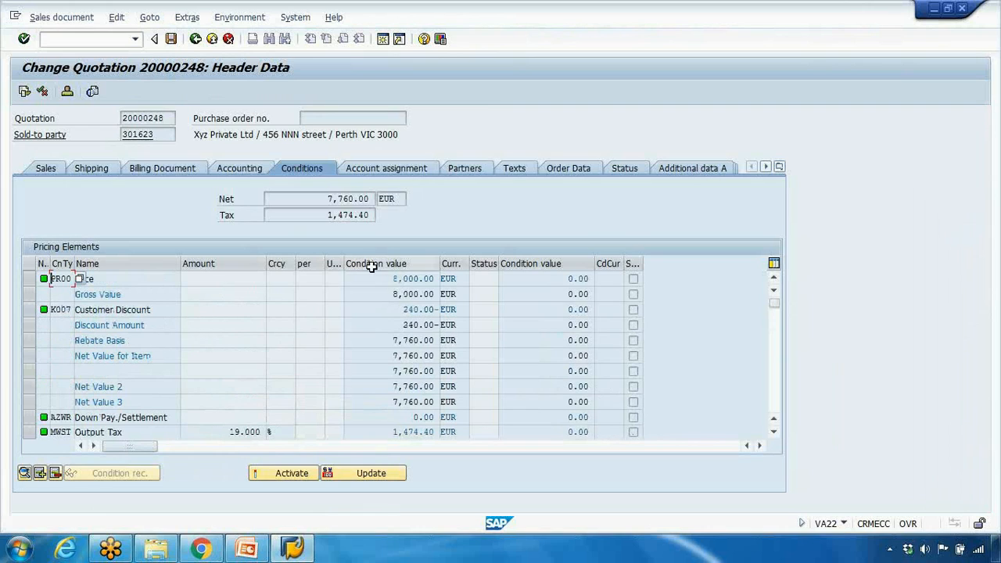
Inspect the PR00 price condition value of 8,000.00 and go back to the overview.
click(412, 278)
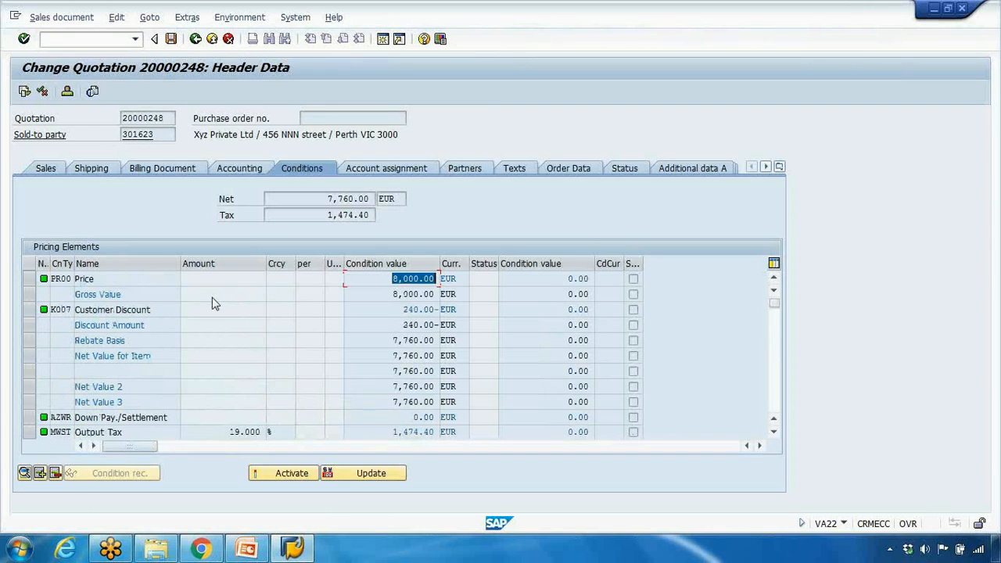
scroll(down, 3)
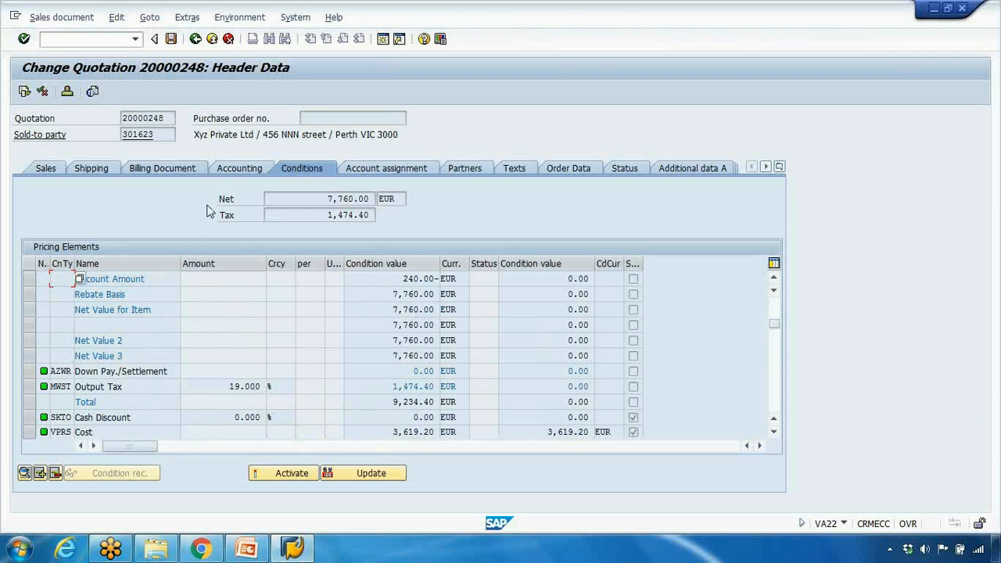
scroll(down, 3)
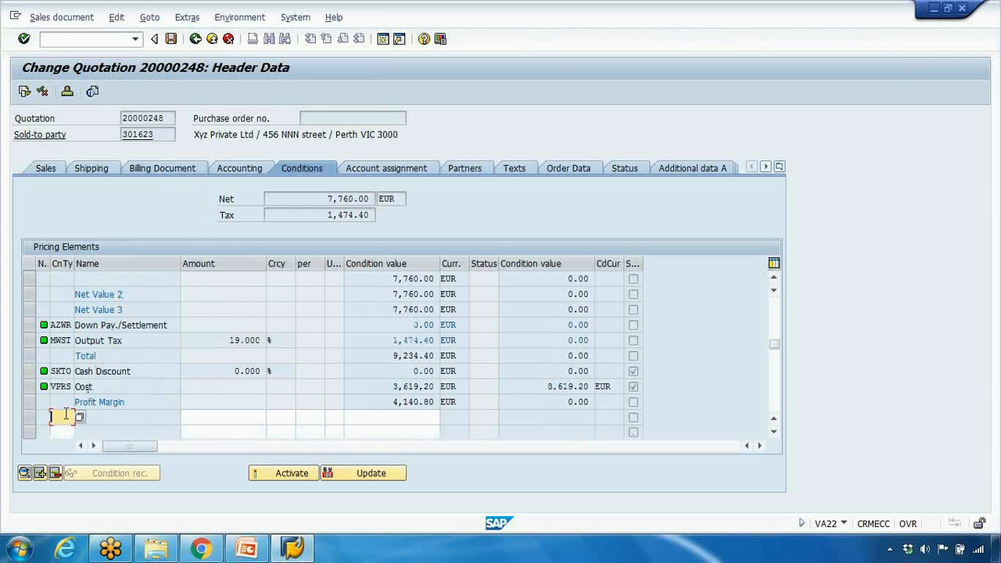
text(pr00)
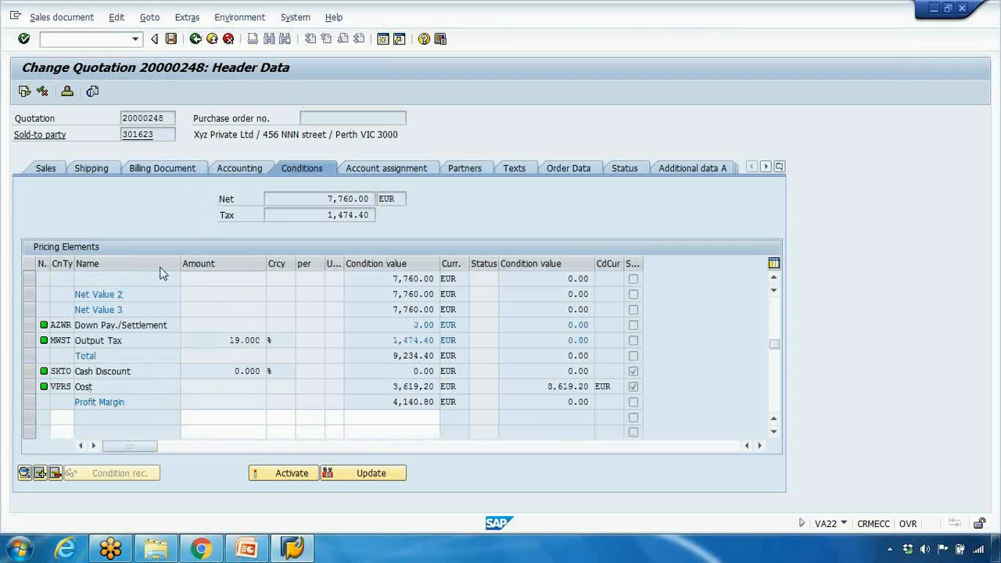
click(154, 38)
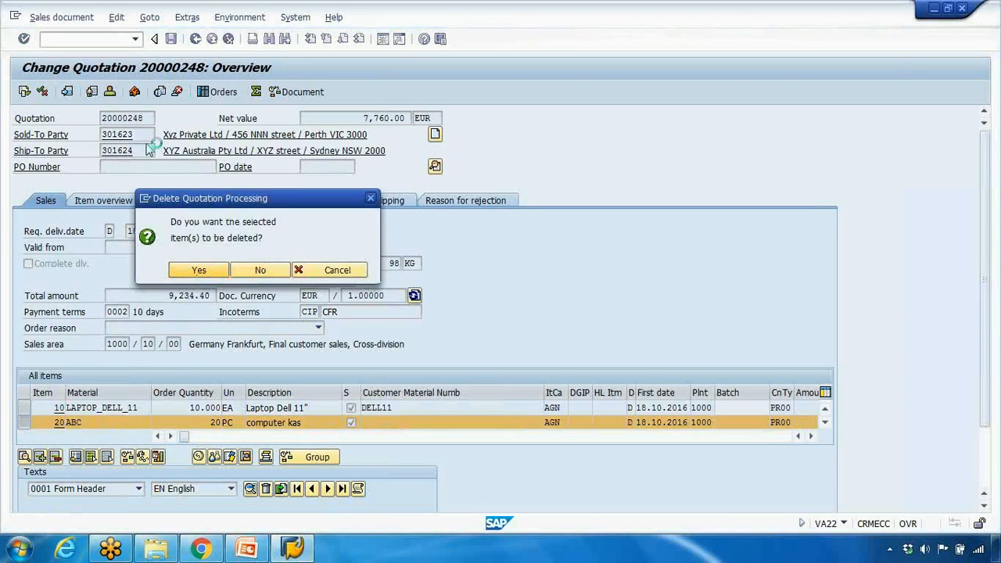
Confirm deleting item 20 so only the Laptop Dell 11" item remains, then switch to PowerPoint.
click(198, 269)
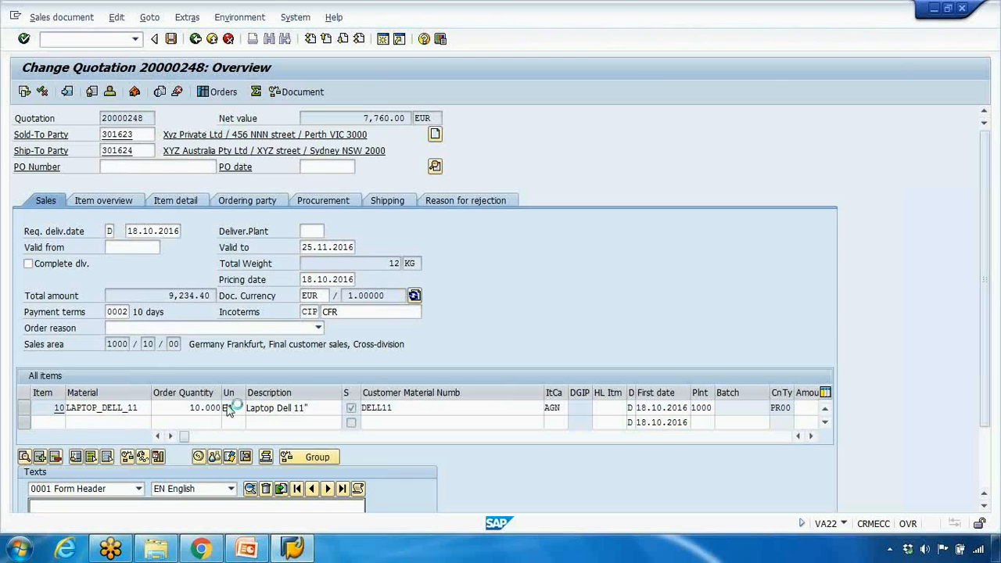
click(246, 548)
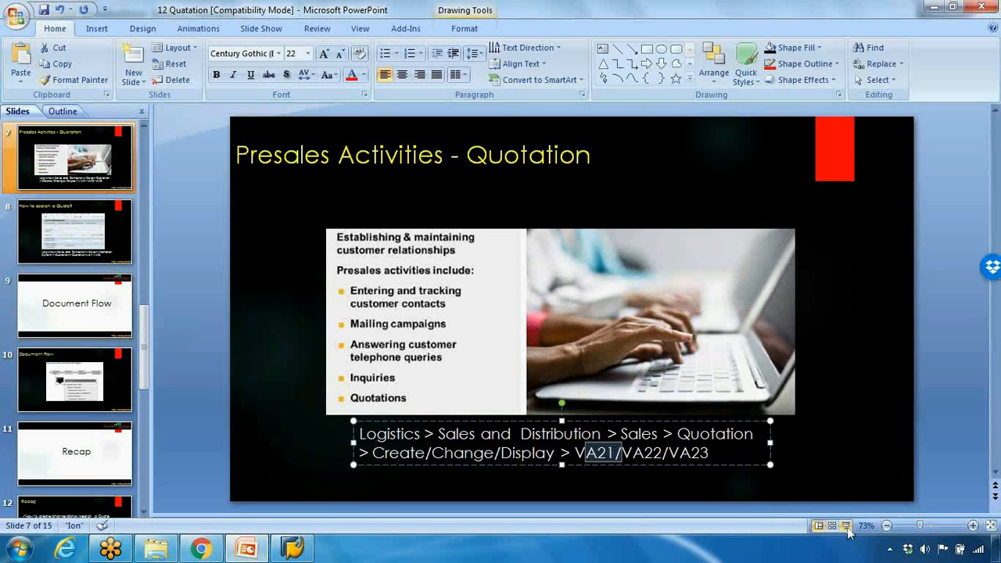
Show the 'How to search a Quote?' (VA25) slide, then return to SAP GUI.
click(845, 525)
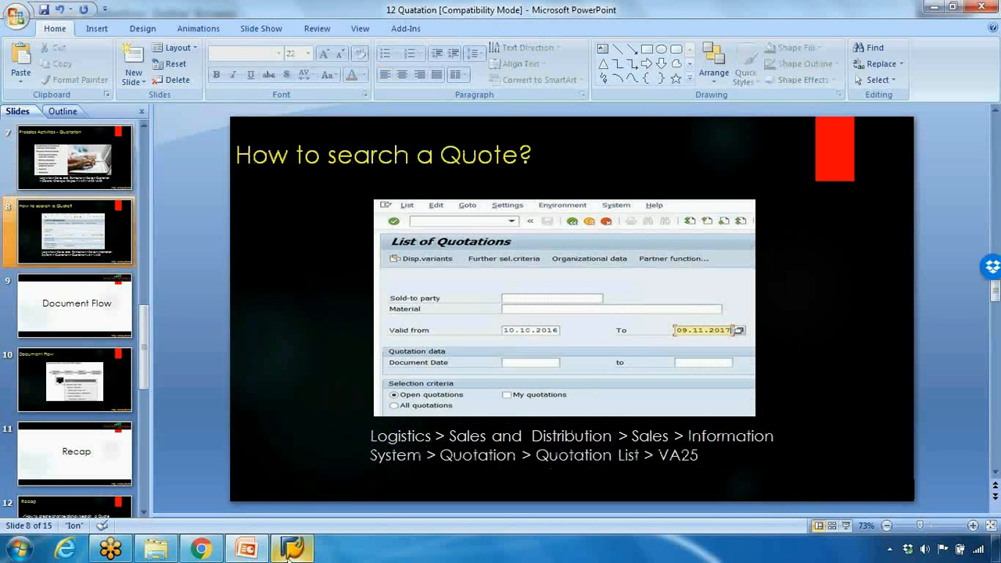
click(291, 548)
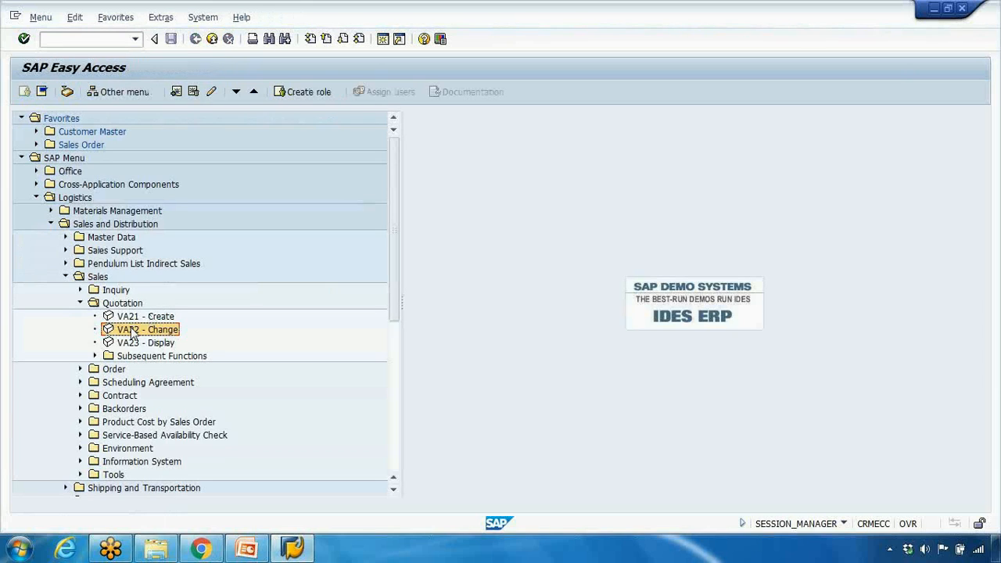
Expand Sales > Information System > Quotations and launch VA25 Quotations List.
click(151, 343)
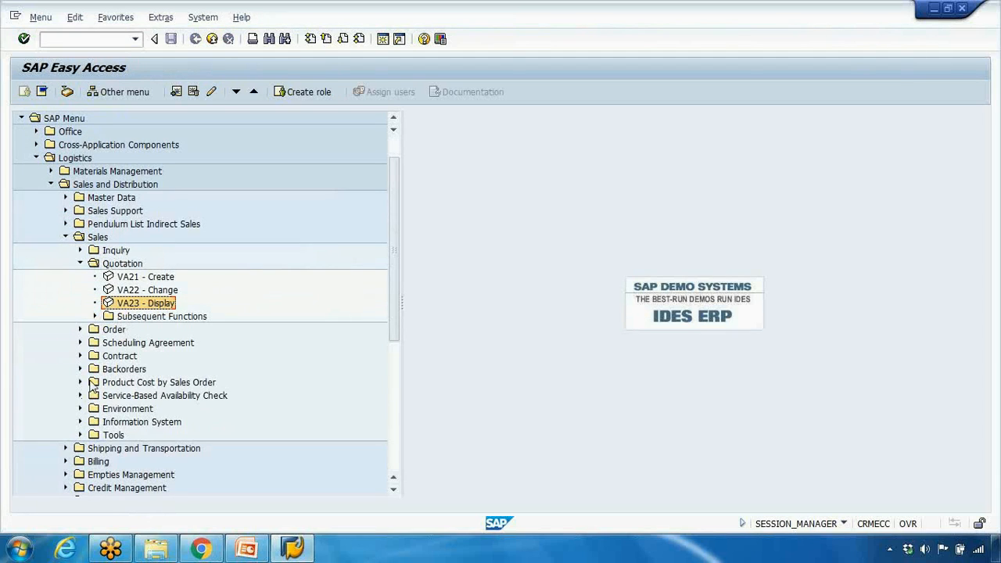
click(80, 422)
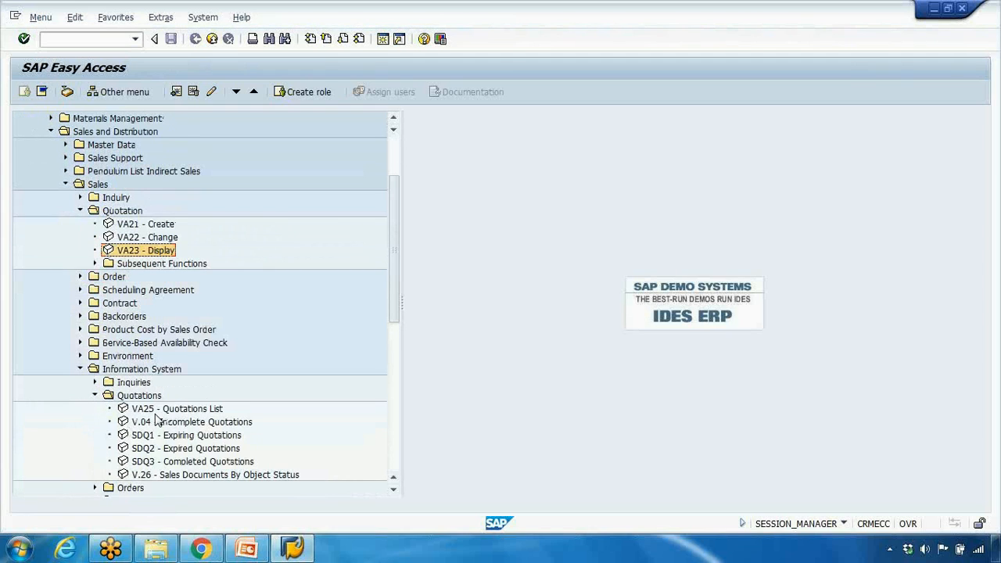
click(176, 408)
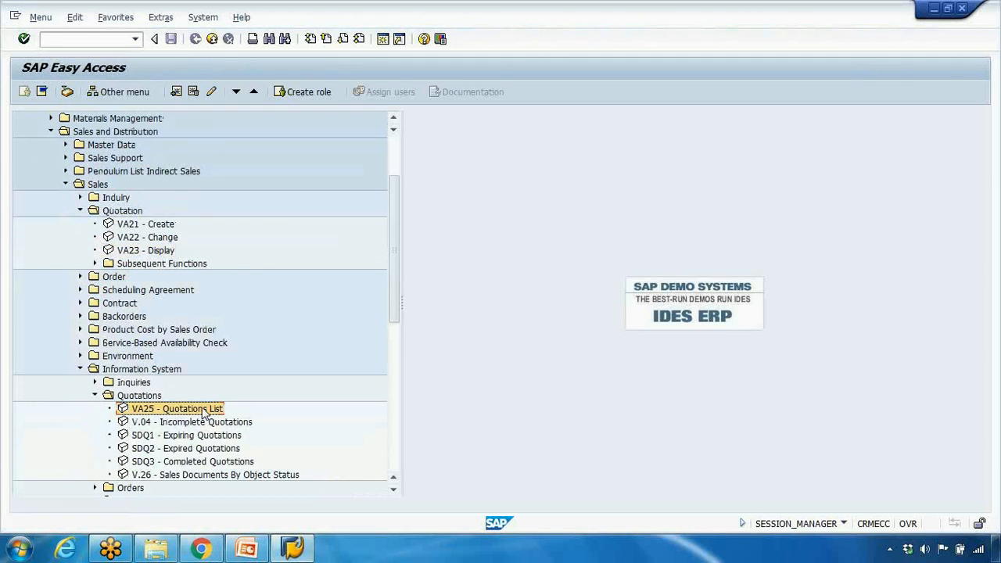
double_click(176, 408)
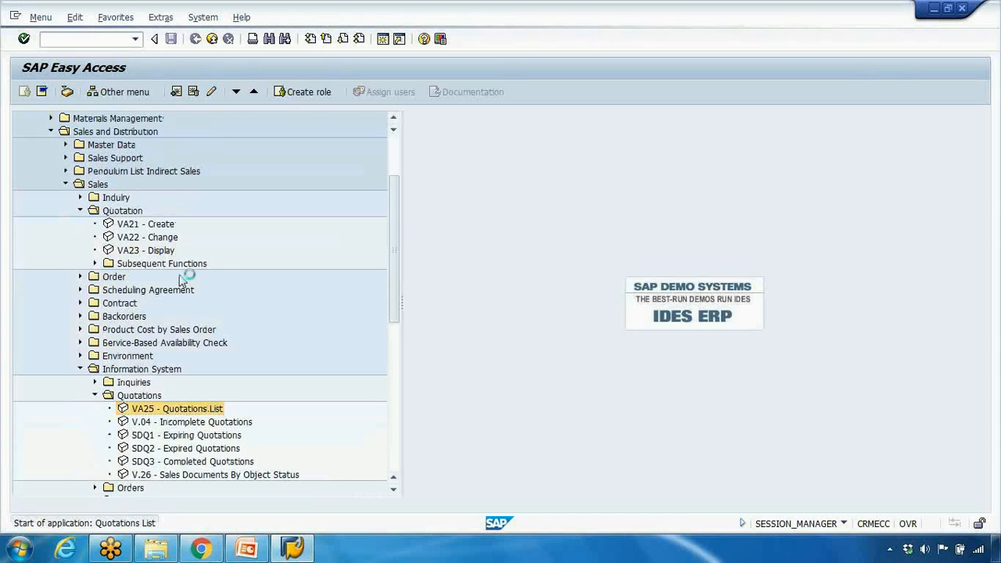
double_click(176, 408)
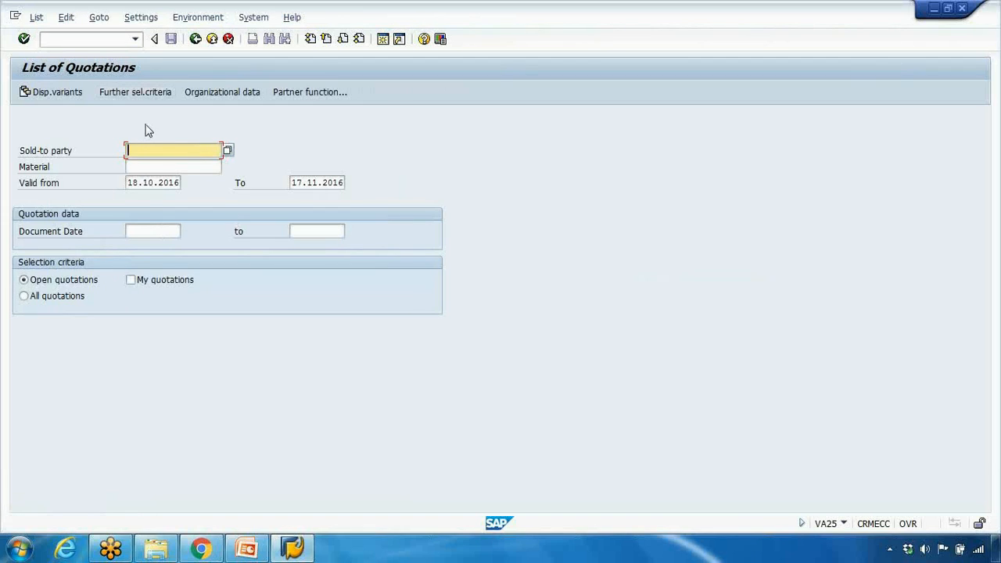
text(30)
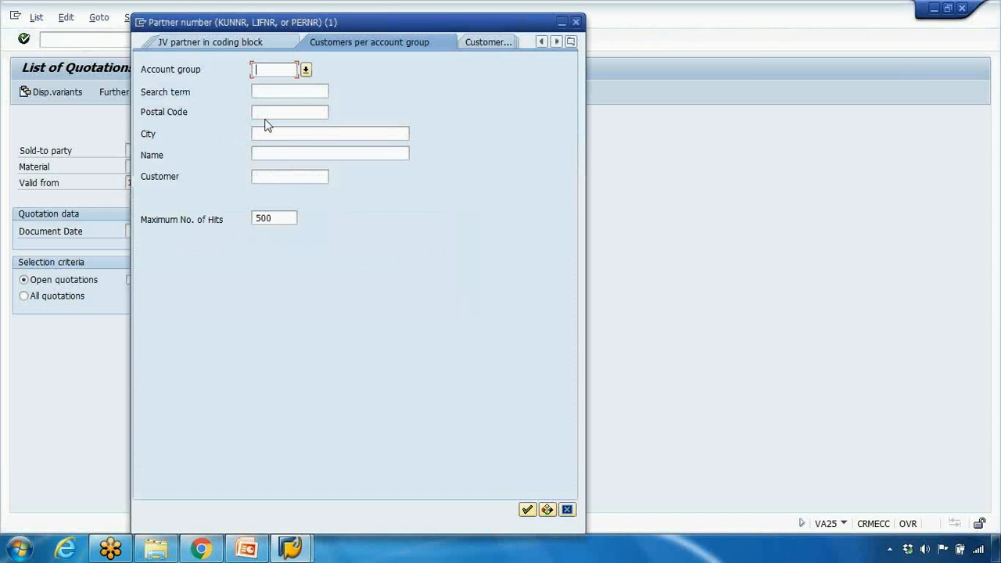
click(330, 153)
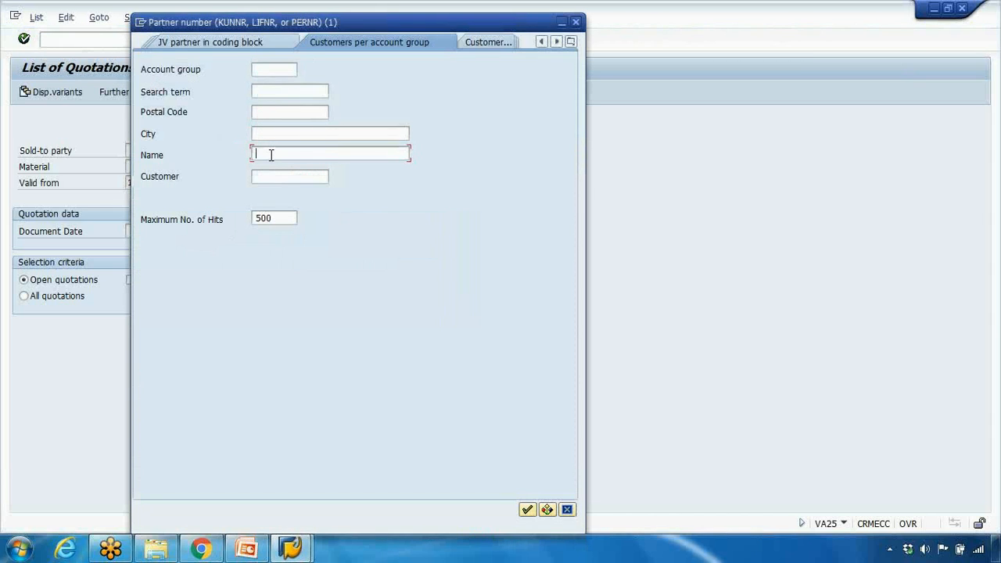
text(Xyz)
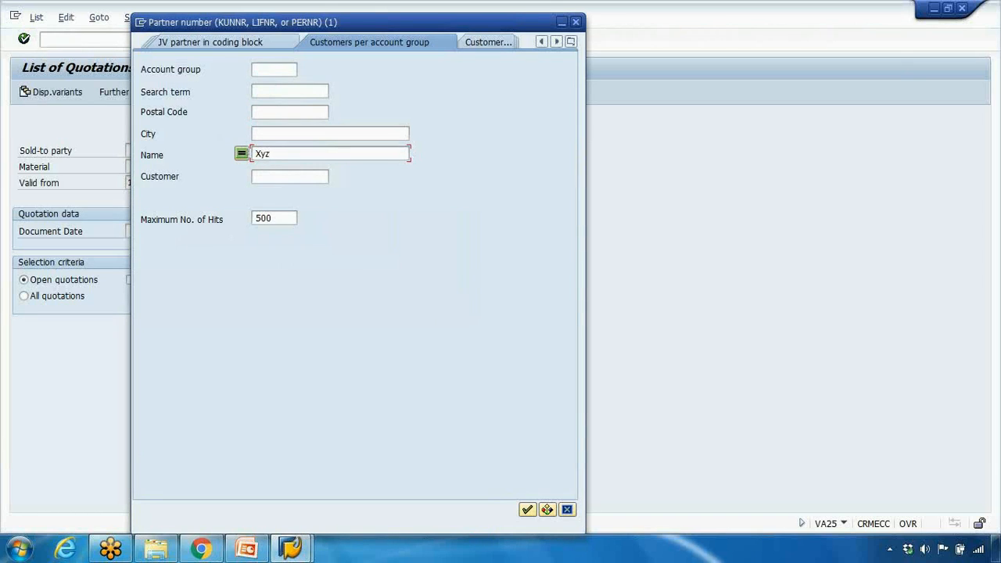
text(*)
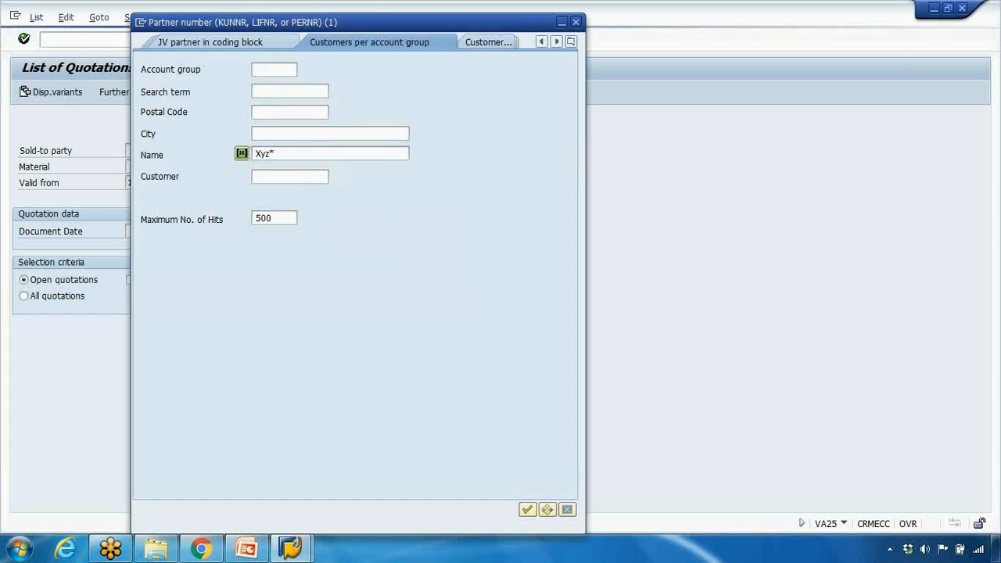
click(527, 509)
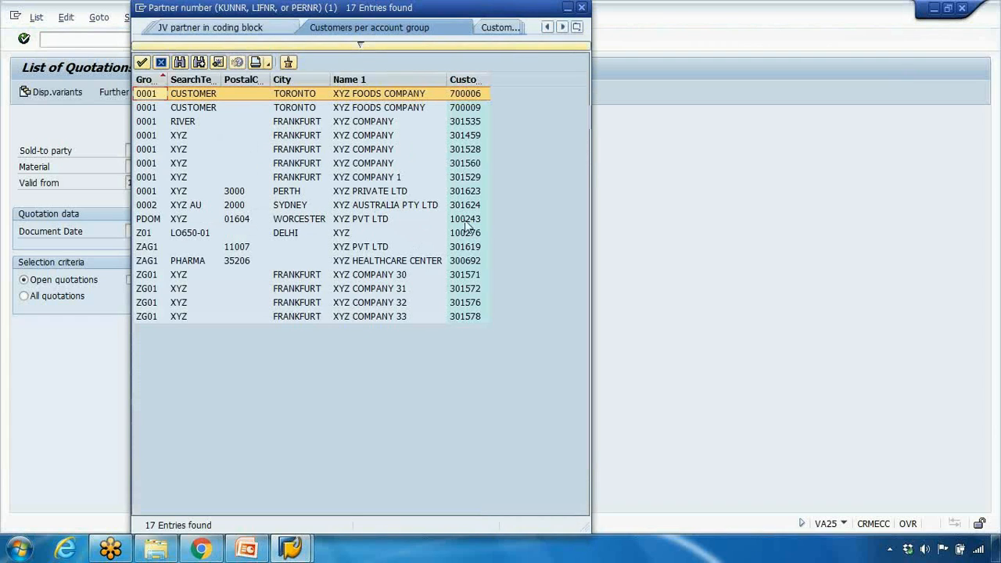
click(369, 191)
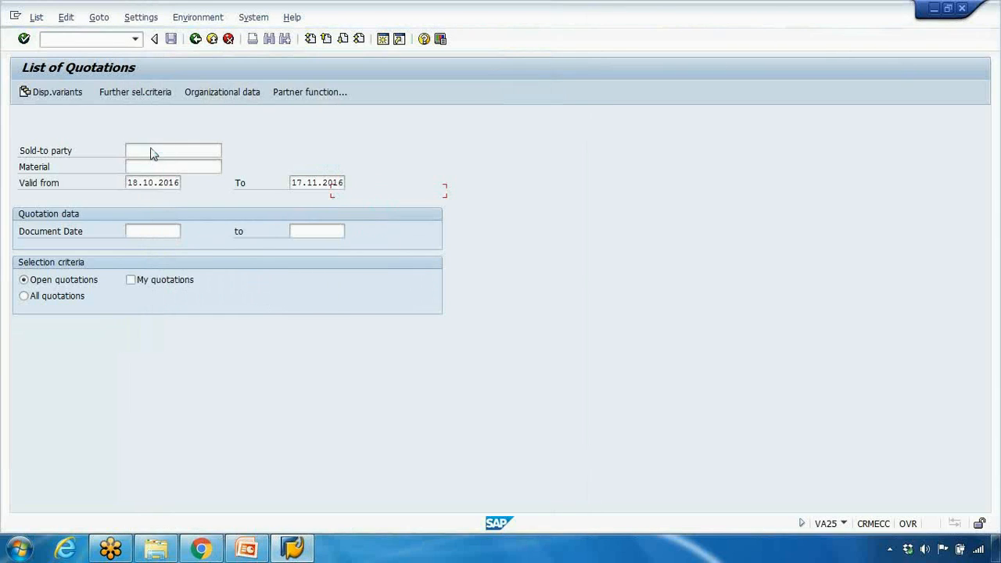
Enter sold-to party 301623 and extend the validity end date to 17.12.2016.
text(301623)
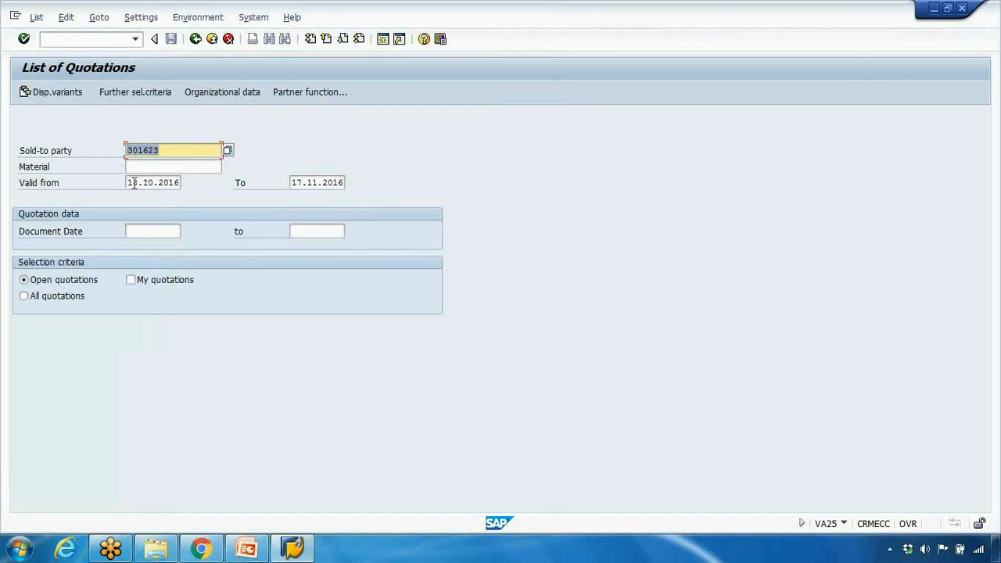
click(316, 182)
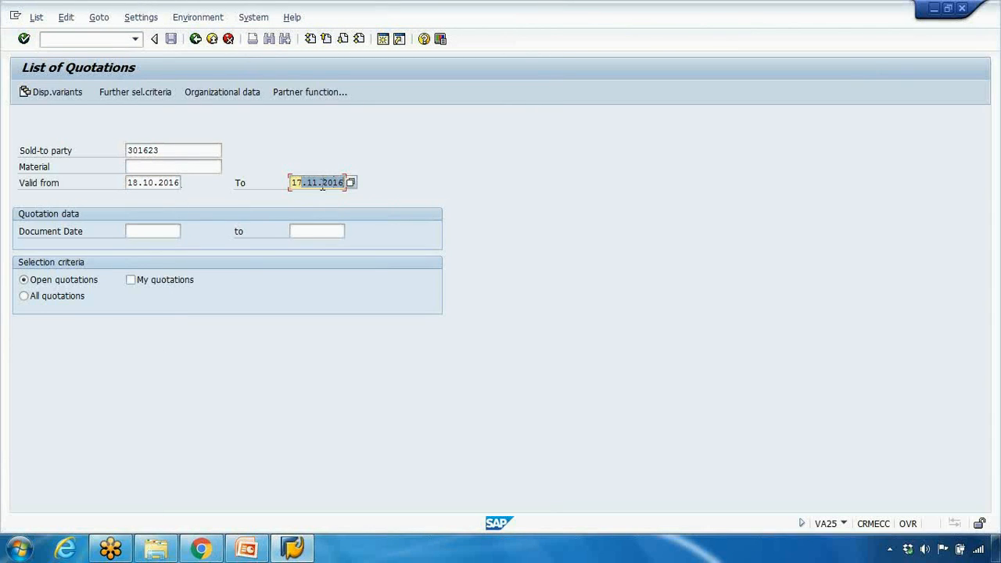
text(12)
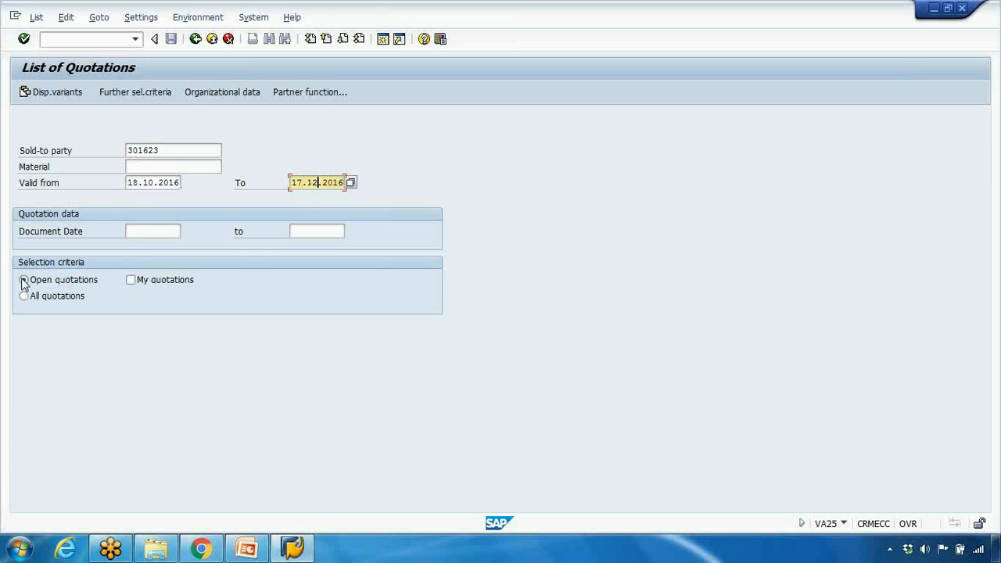
Settle on listing open quotations only, without the My quotations restriction.
click(24, 280)
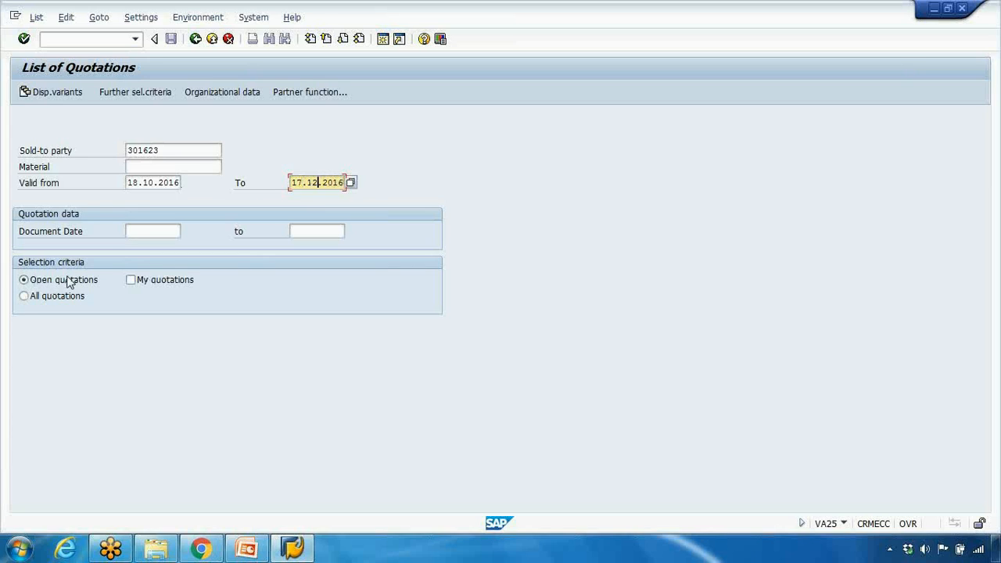
mouse_move(56, 273)
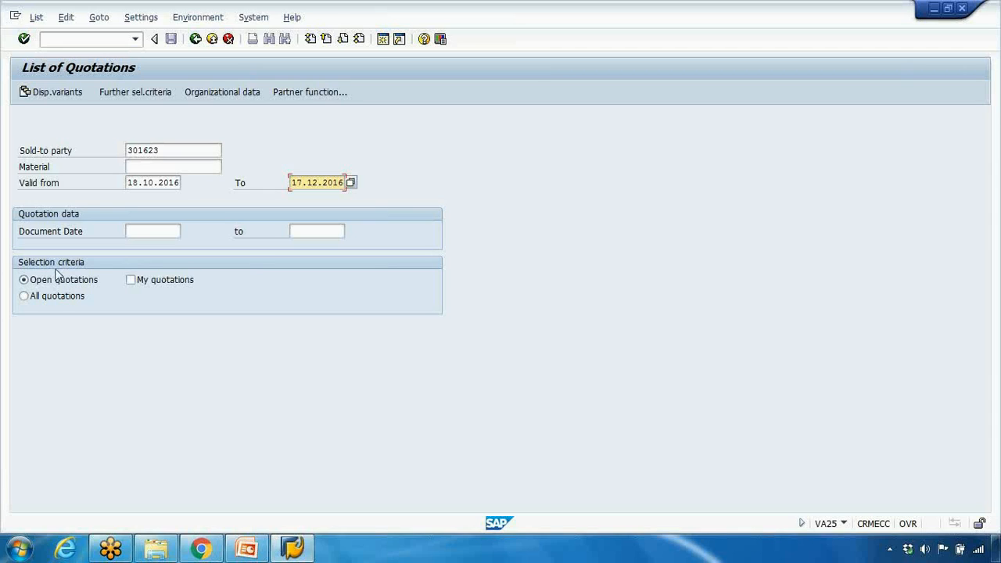
click(23, 296)
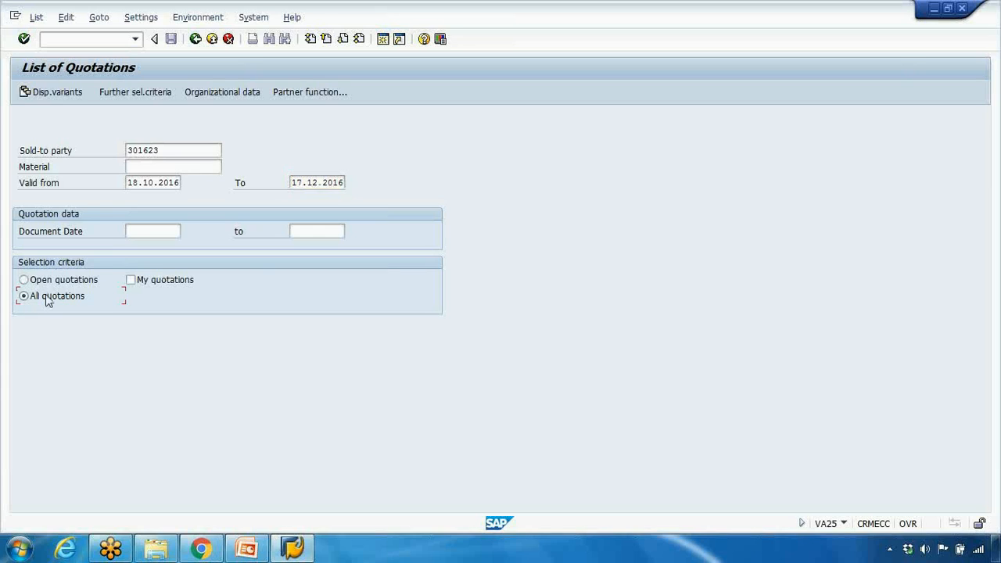
click(24, 279)
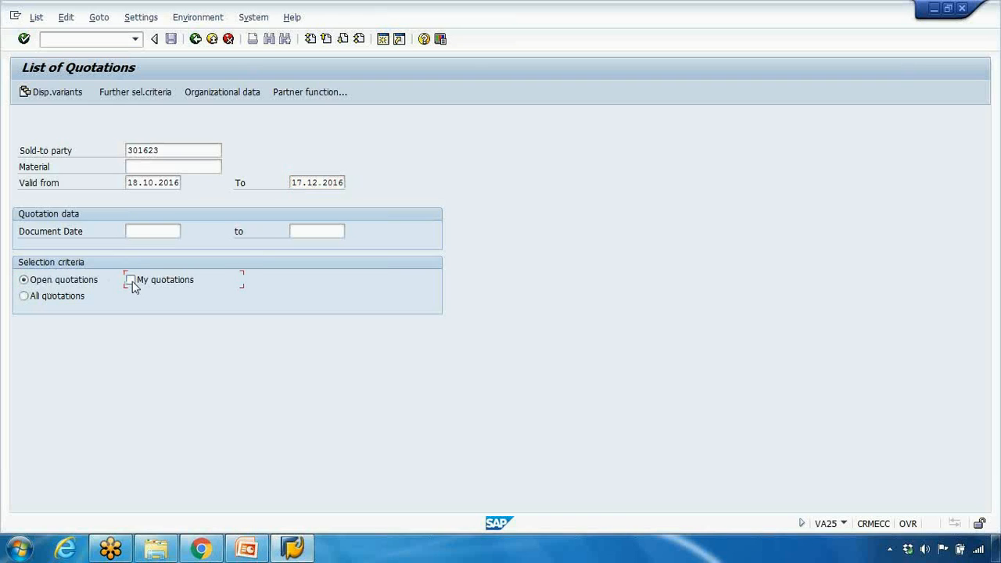
click(130, 279)
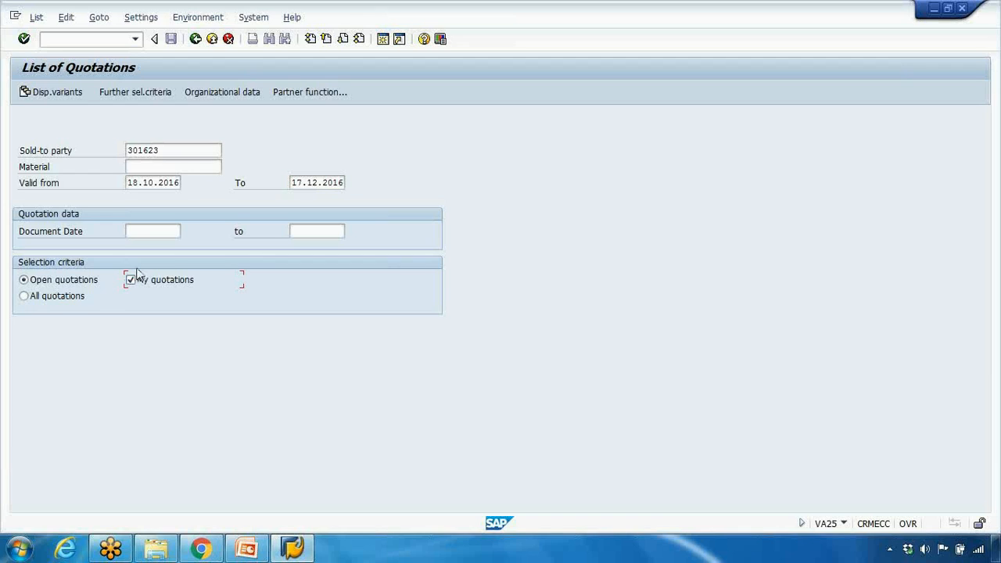
click(131, 280)
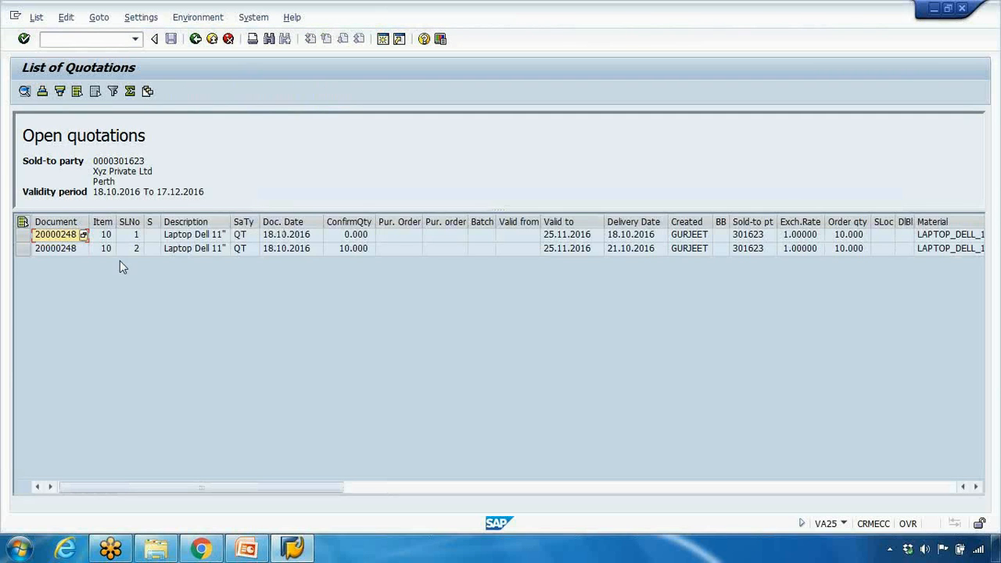
mouse_move(203, 254)
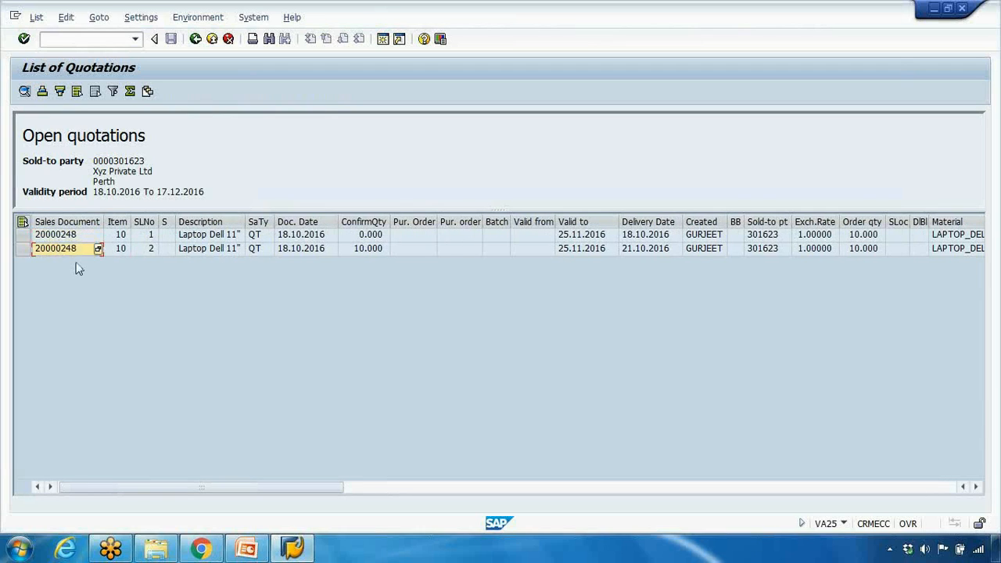
mouse_move(71, 243)
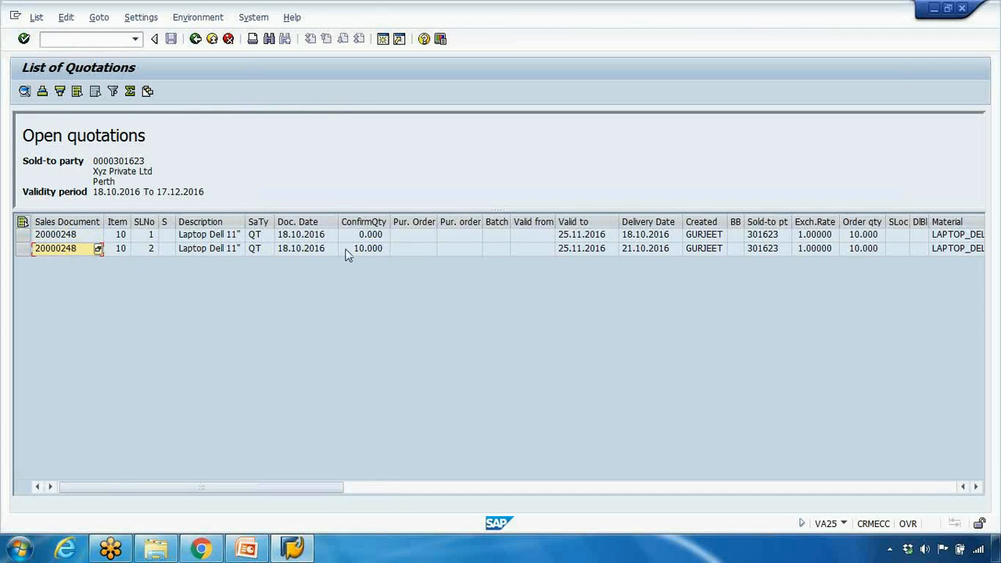
mouse_move(347, 239)
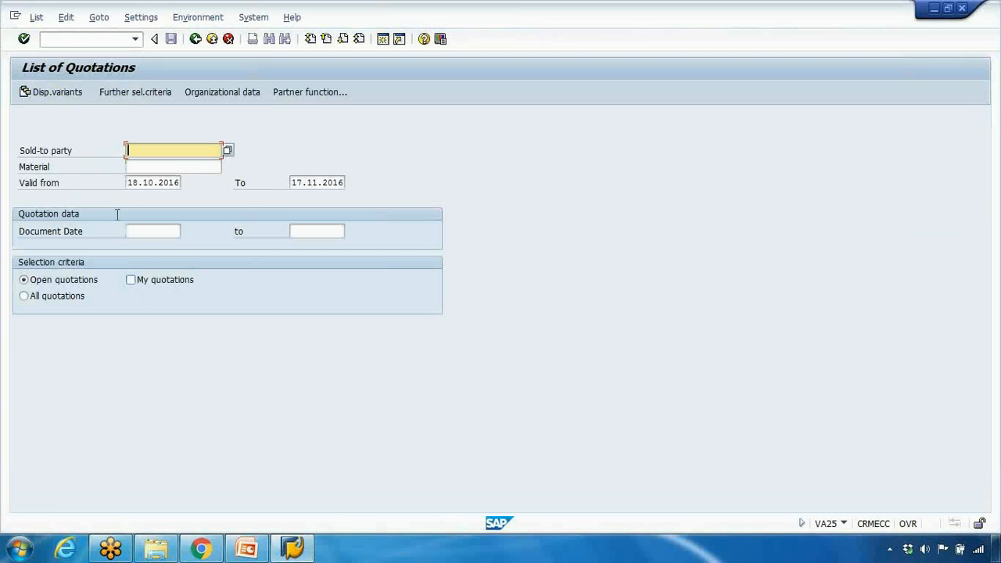
List open quotations for sold-to party 301623 and open quotation 20000248 for changing.
text(301623)
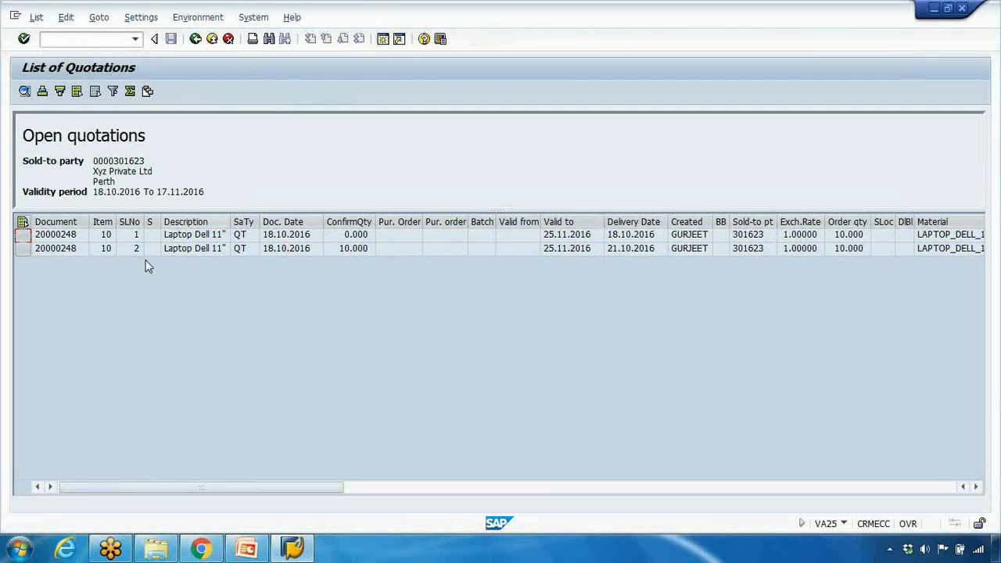
click(56, 234)
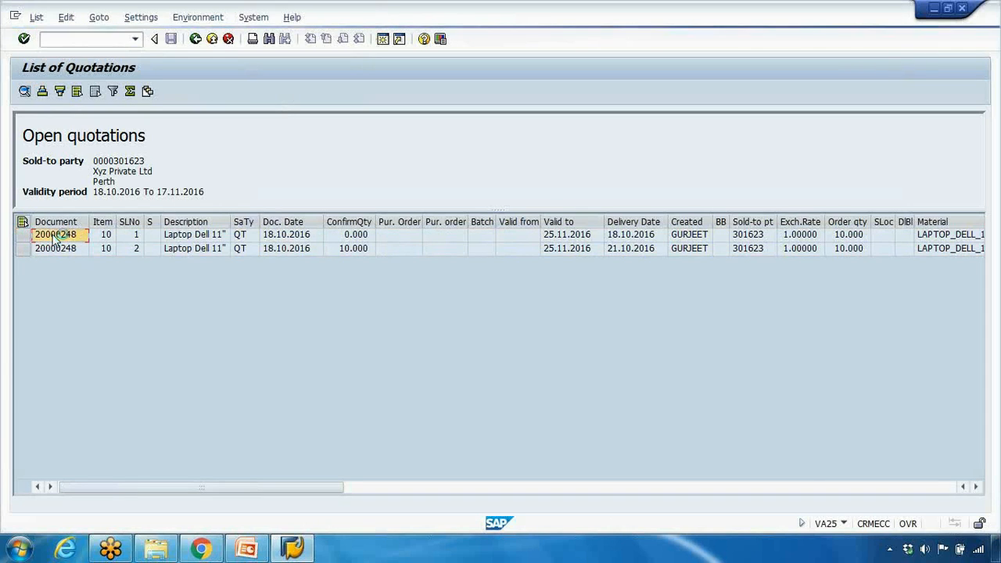
double_click(54, 234)
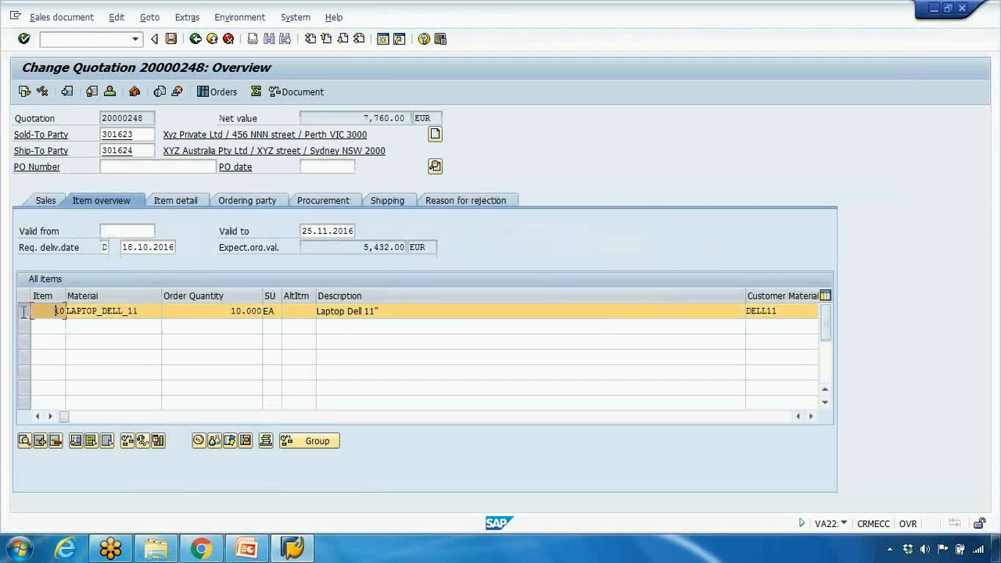
Review item 10's item data and the quotation's sales header data.
click(149, 17)
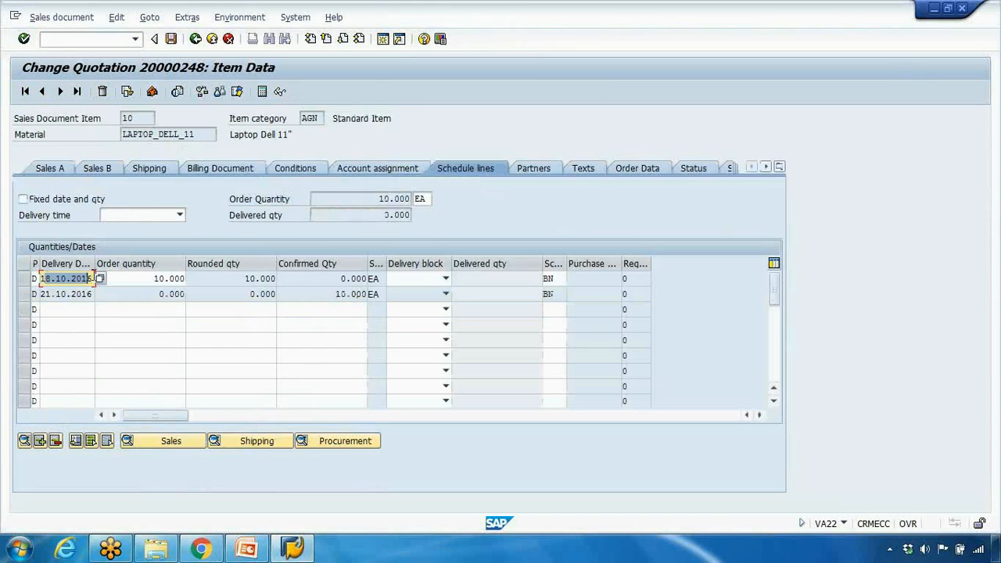
click(352, 278)
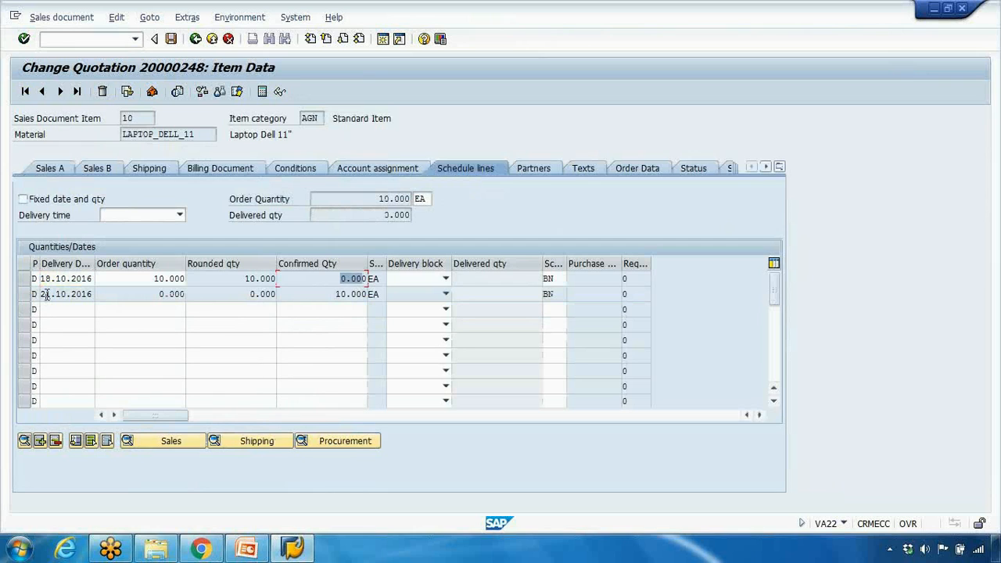
click(42, 90)
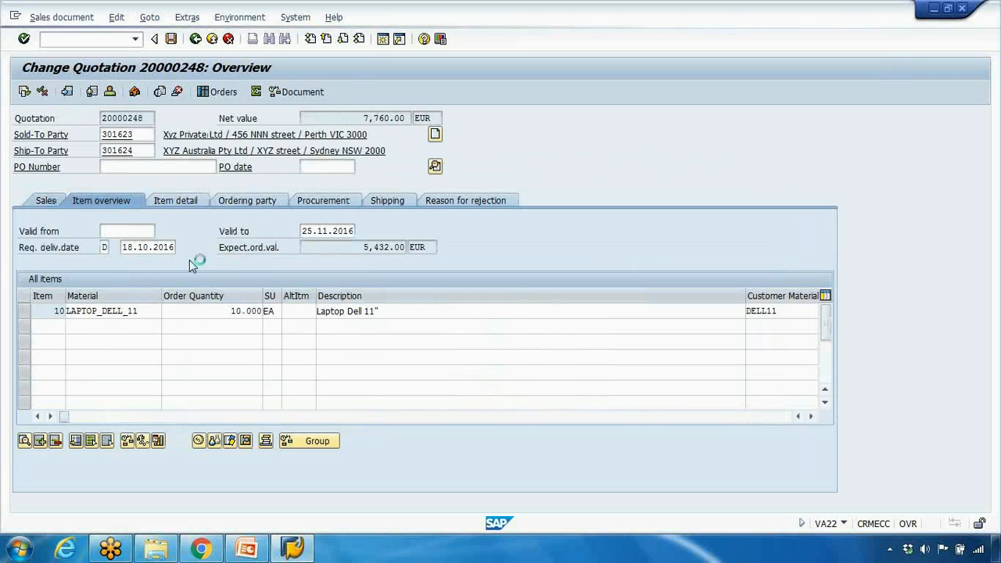
click(45, 200)
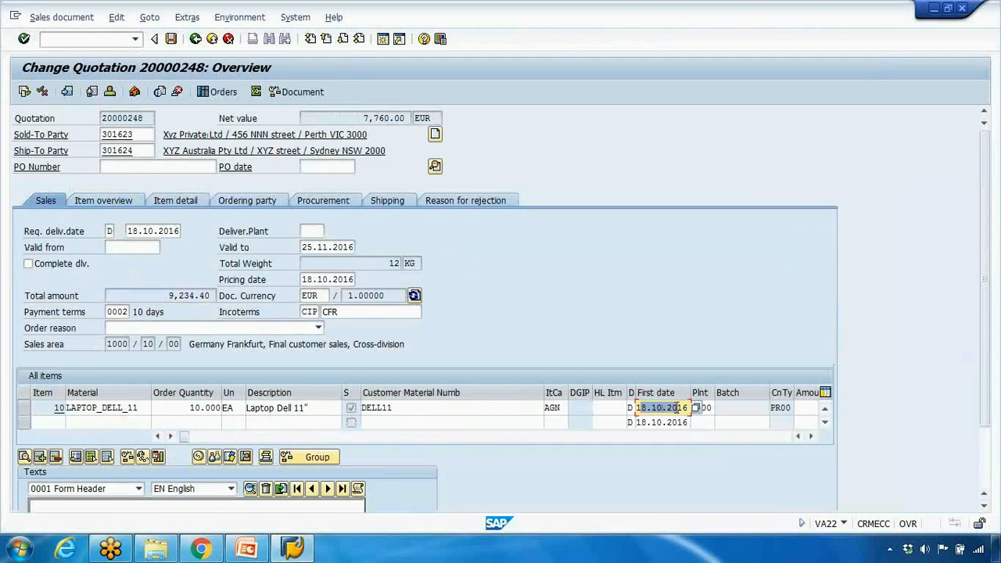
mouse_move(571, 332)
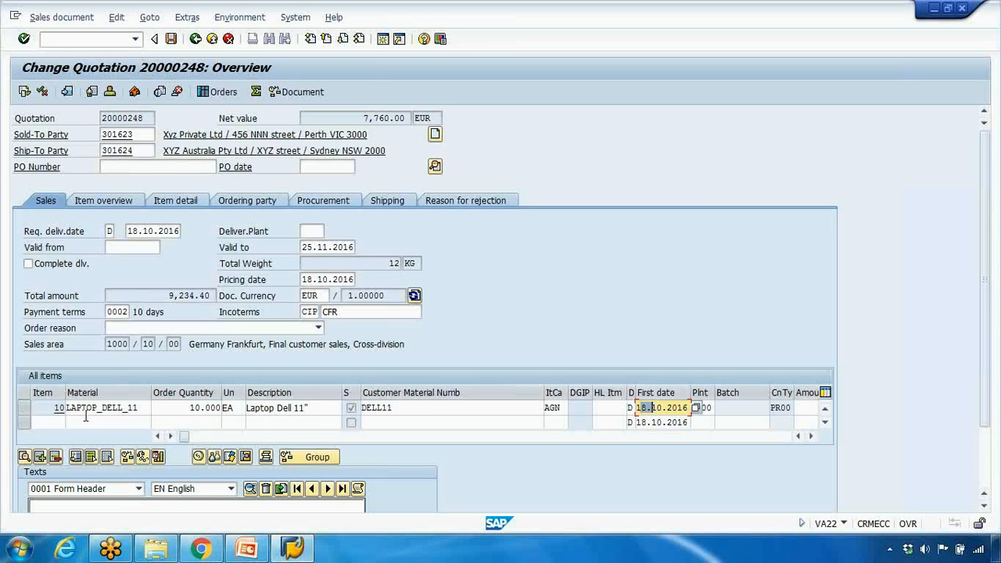
Recheck item 10's schedule lines and return to the quotation overview.
click(186, 17)
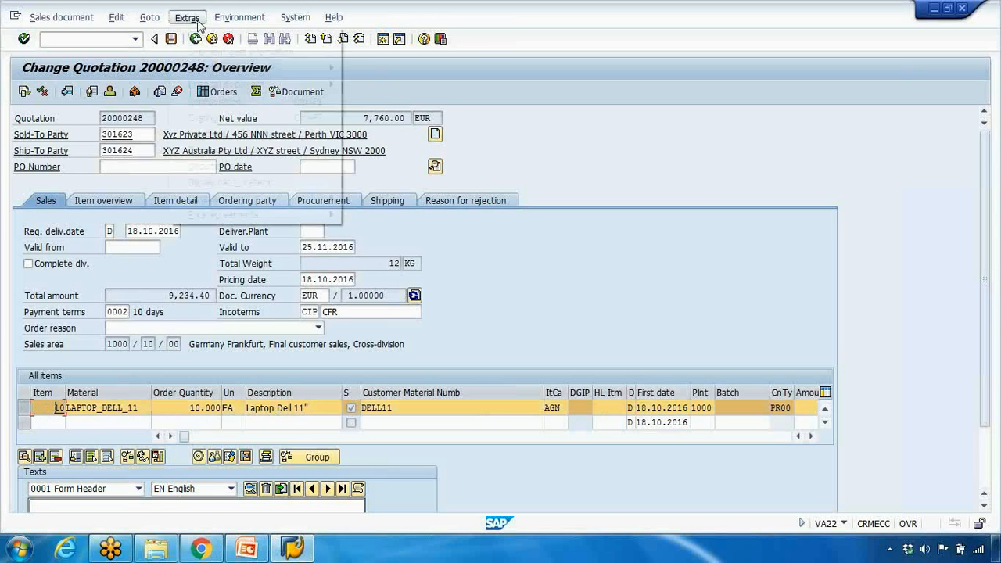
click(149, 17)
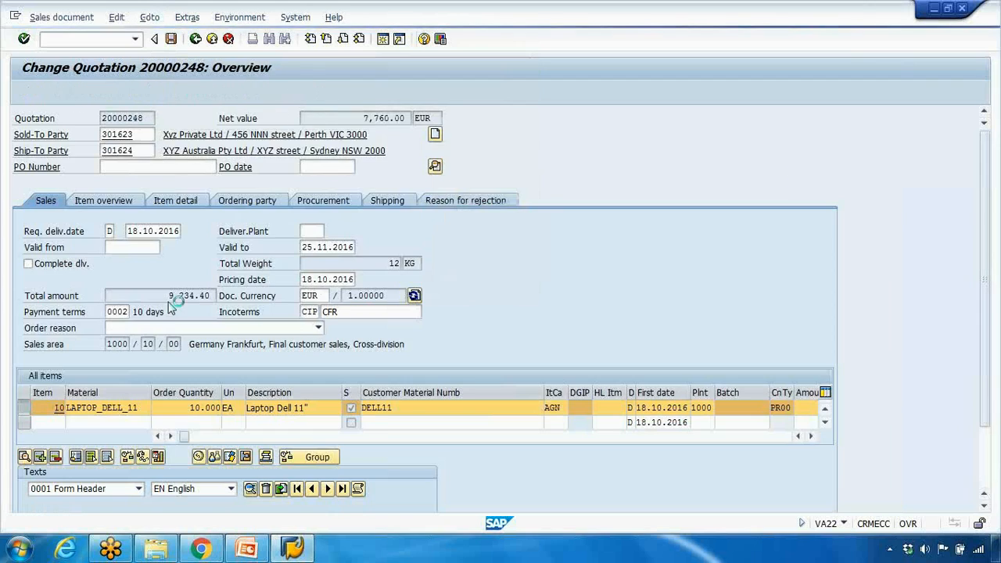
double_click(101, 408)
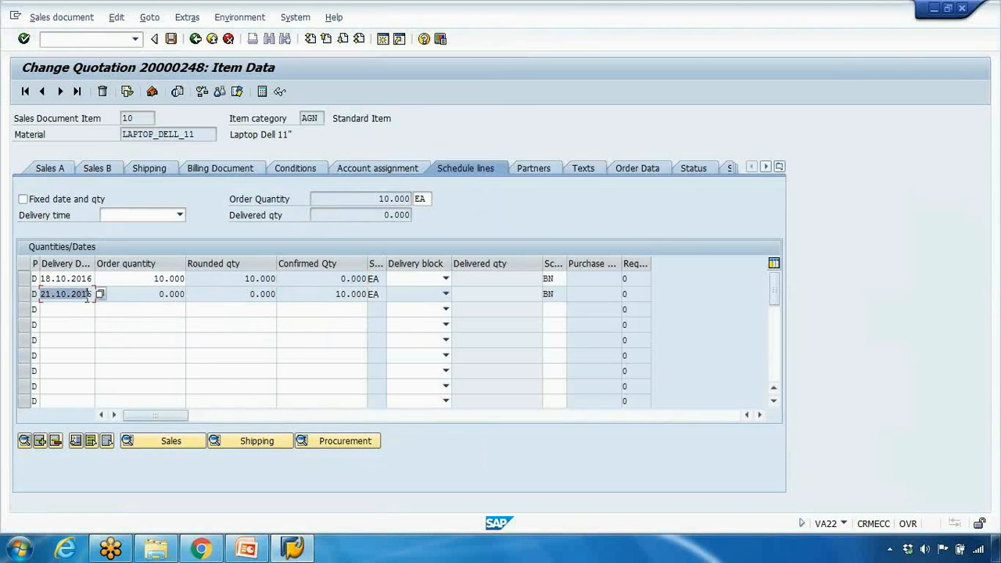
click(348, 294)
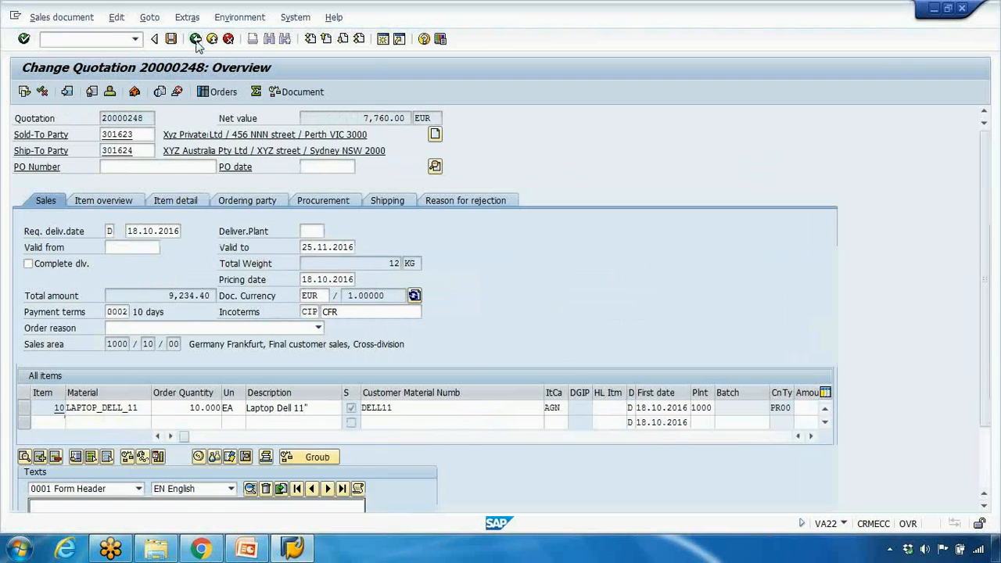
Exit quotation 20000248 without saving, returning to the open-quotations list.
click(194, 38)
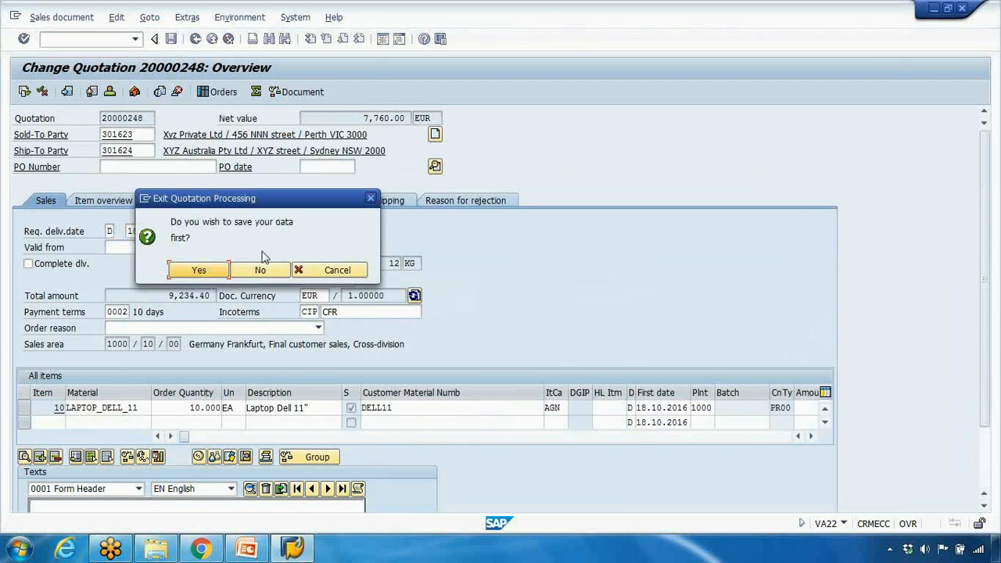
click(259, 270)
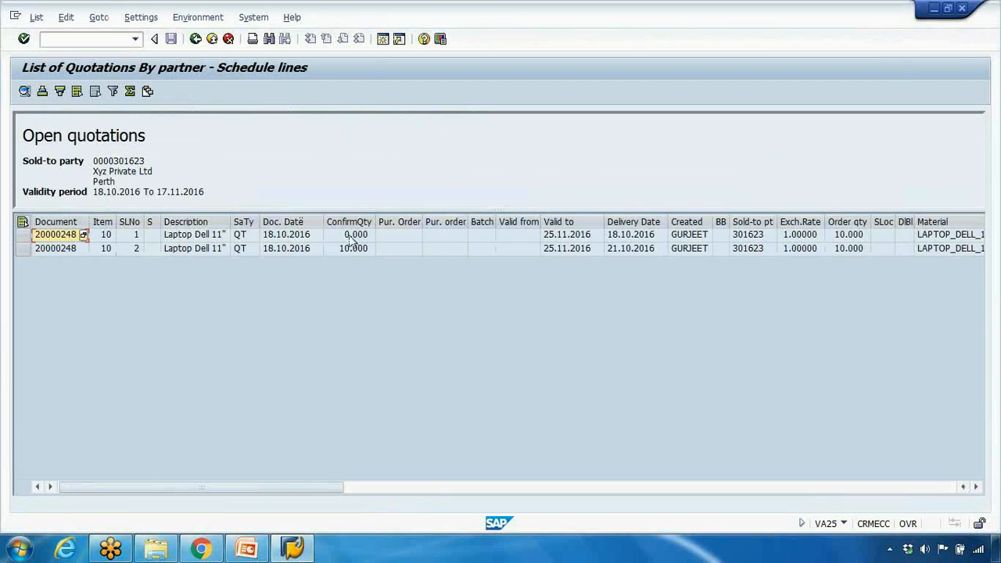
Inspect the list lines and reopen quotation 20000248 from the list.
click(351, 248)
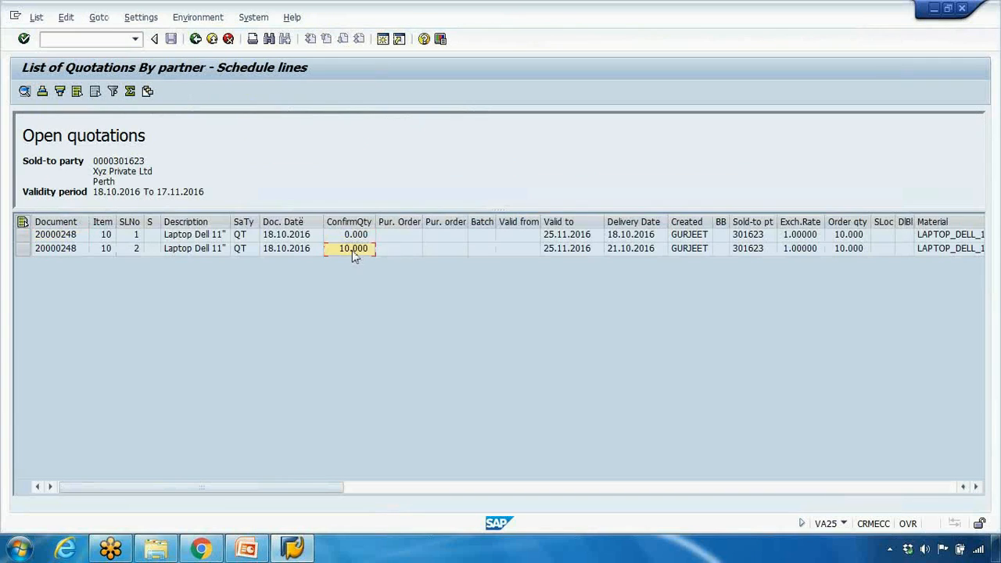
mouse_move(383, 285)
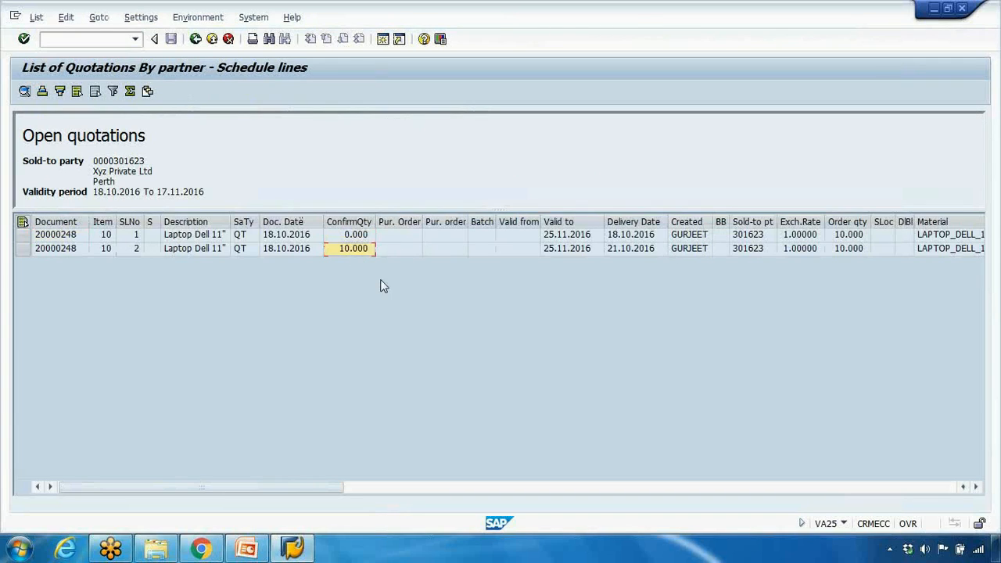
click(55, 248)
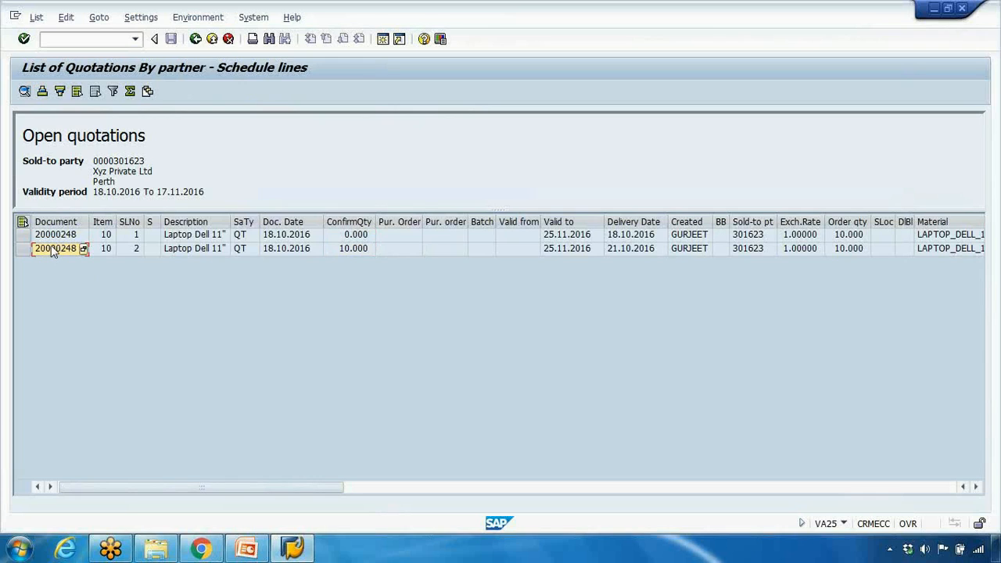
mouse_move(194, 258)
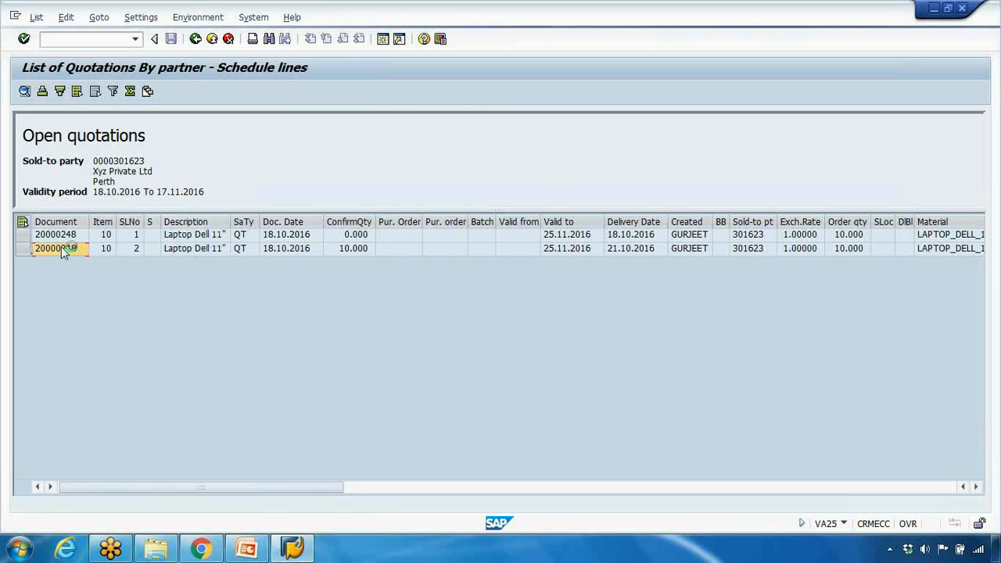
double_click(55, 234)
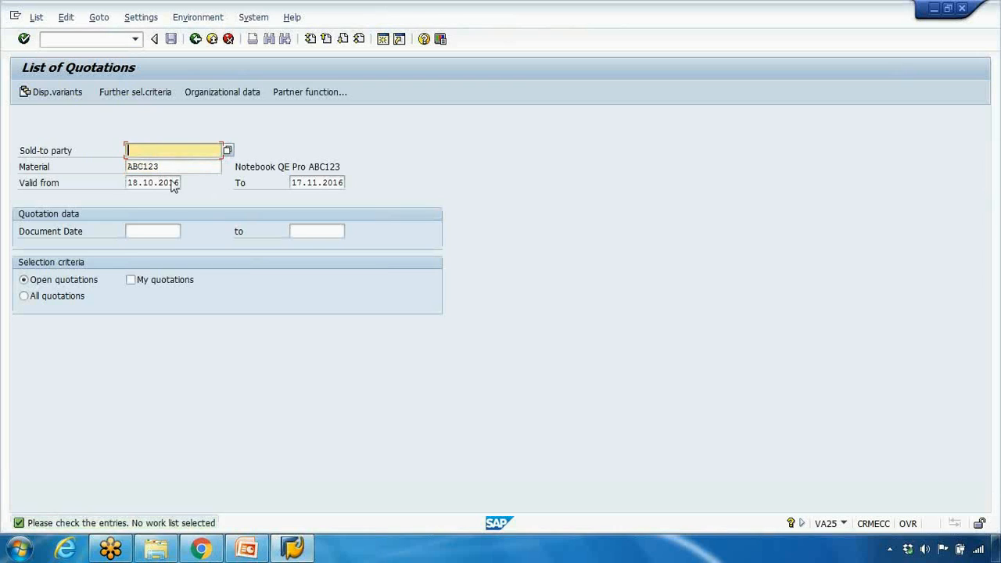
Run the quotation list for material ABC valid from 18.10.2015 to 17.11.2016.
click(153, 183)
text(5)
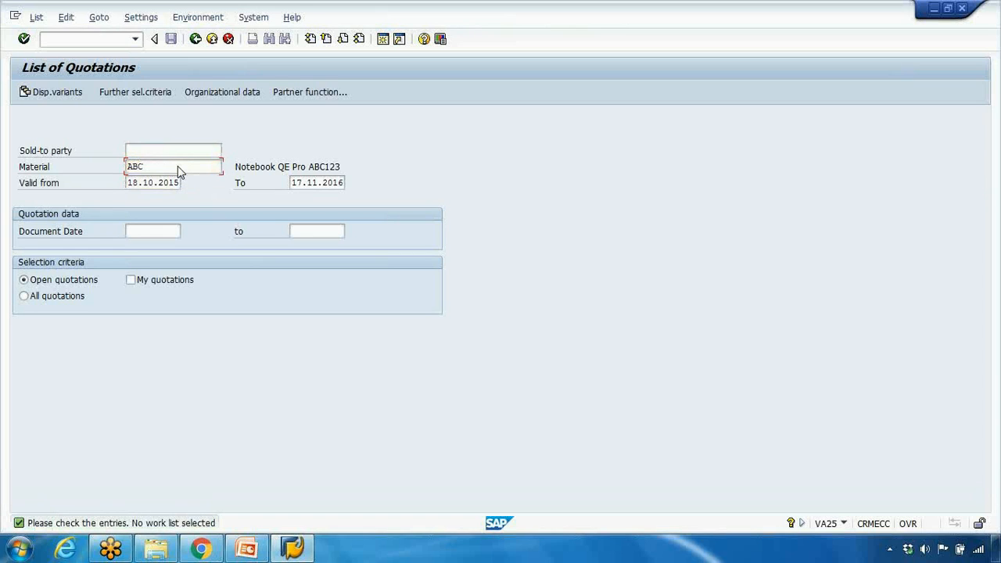
click(24, 39)
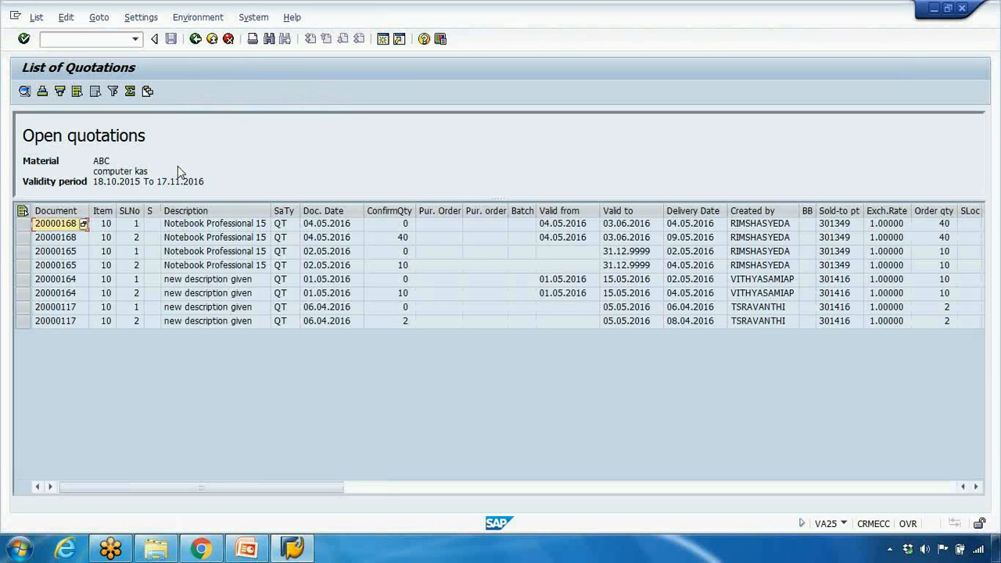
mouse_move(592, 287)
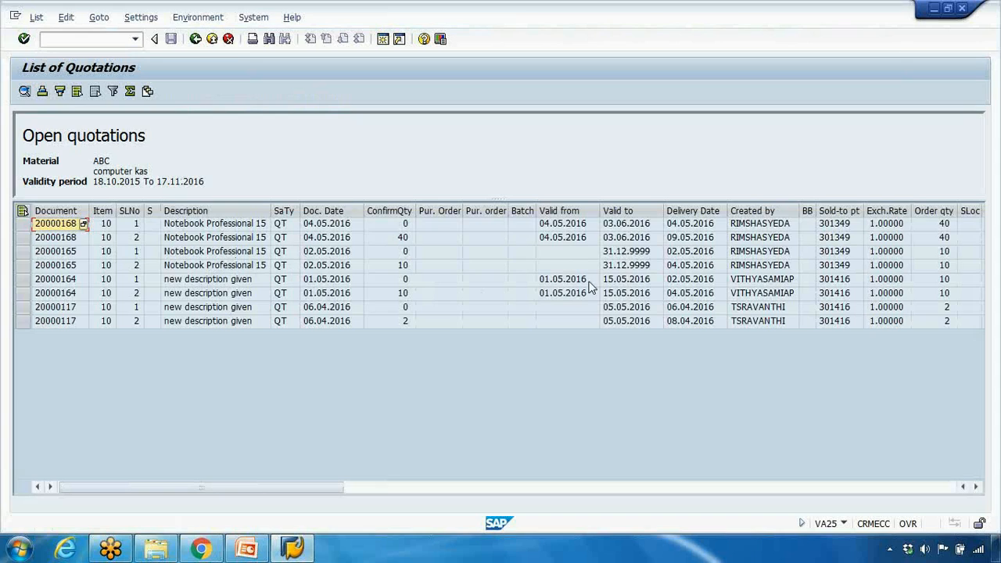
mouse_move(172, 66)
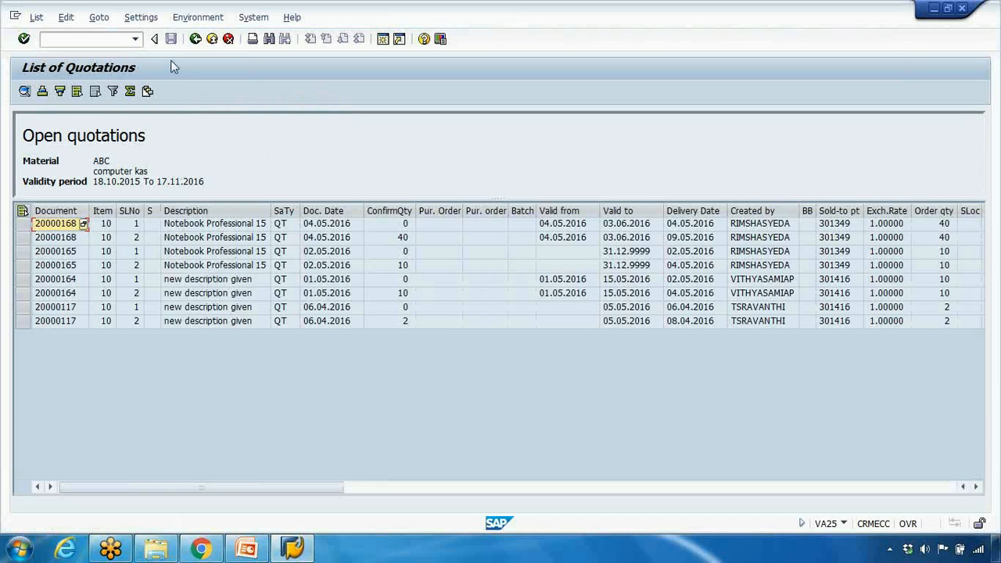
click(155, 39)
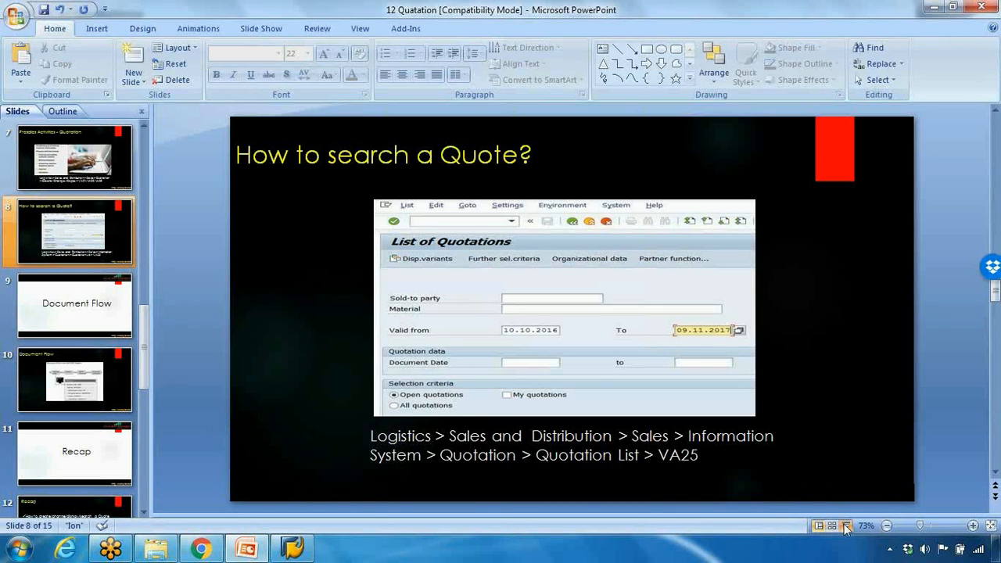
Present the slides through Document Flow and end the show discarding ink annotations.
click(845, 526)
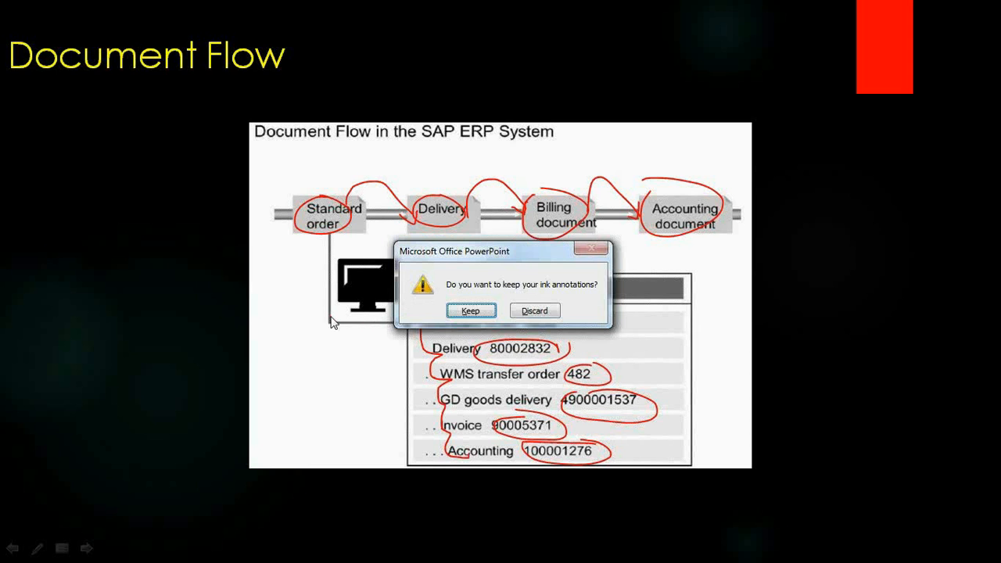
click(534, 310)
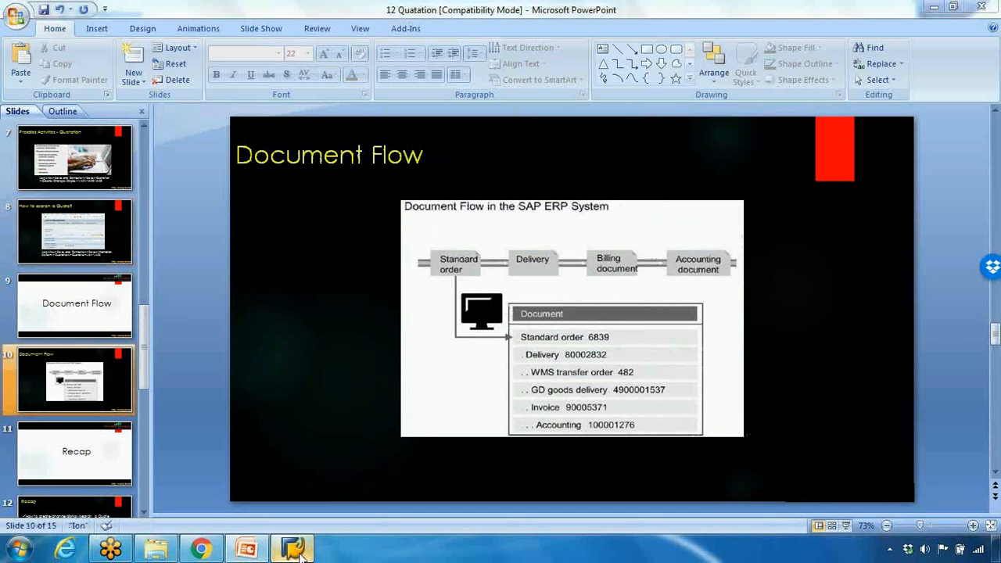
Via /nva22, display quotation 20000248's document flow showing only the open quotation.
click(291, 547)
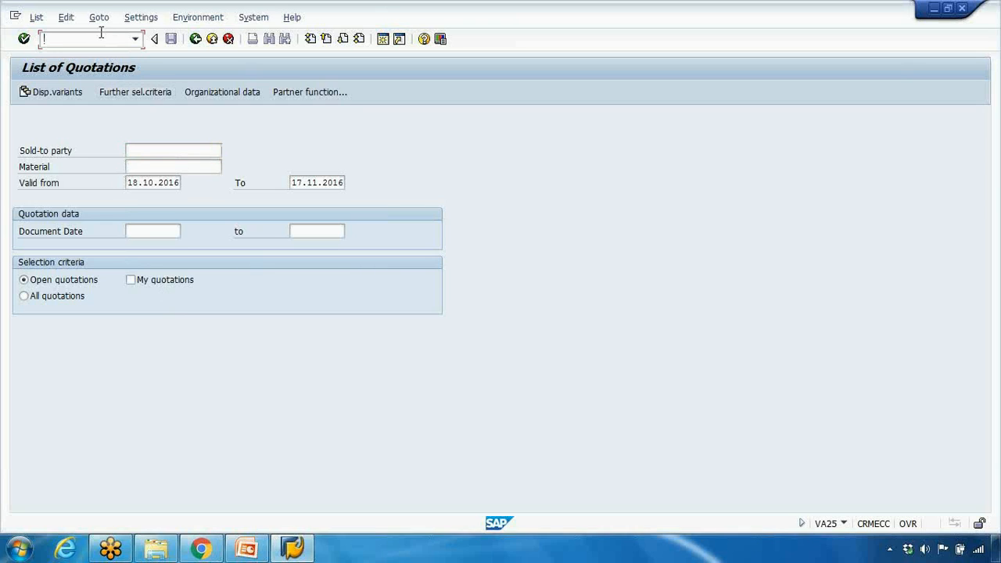
text(/nva22)
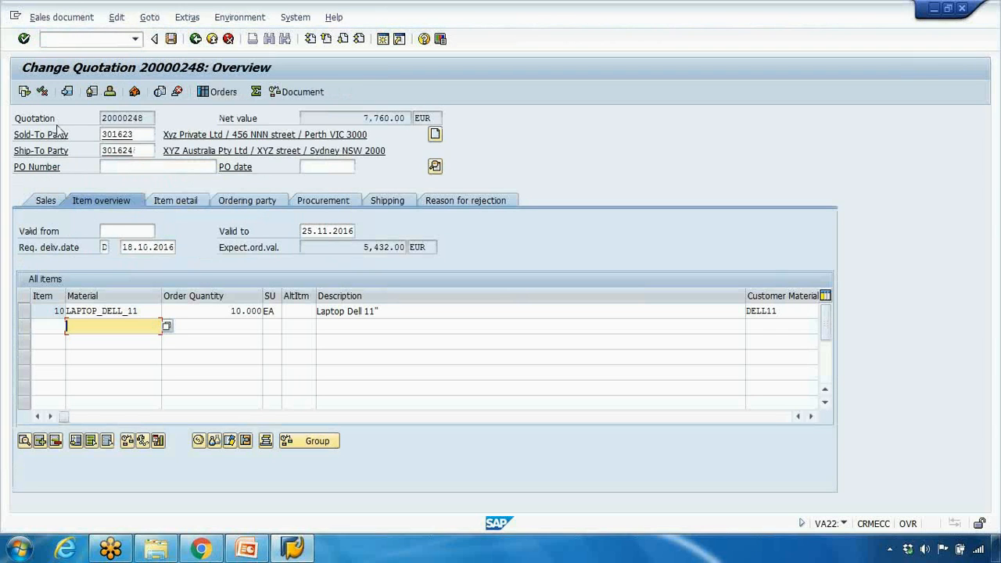
mouse_move(24, 91)
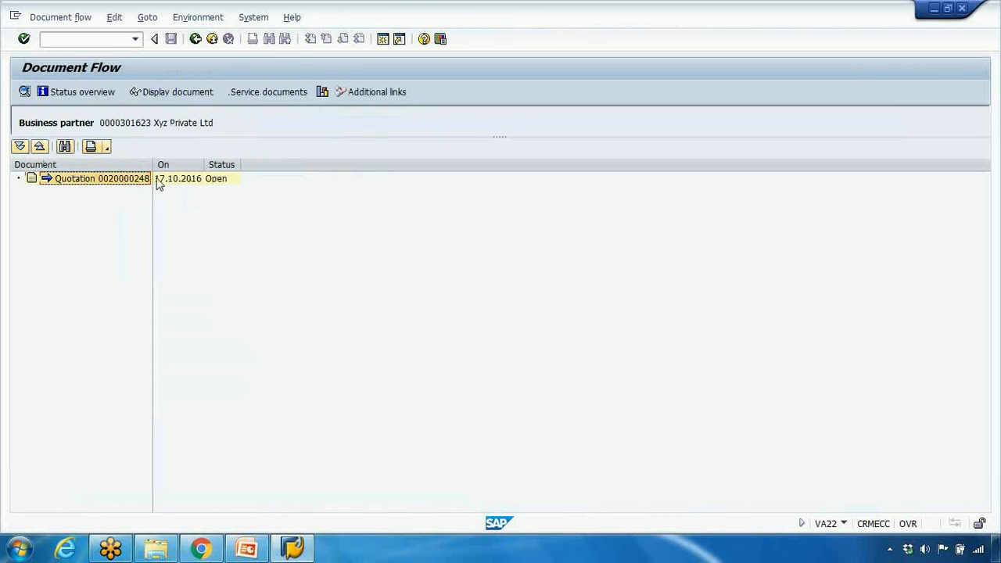
mouse_move(121, 184)
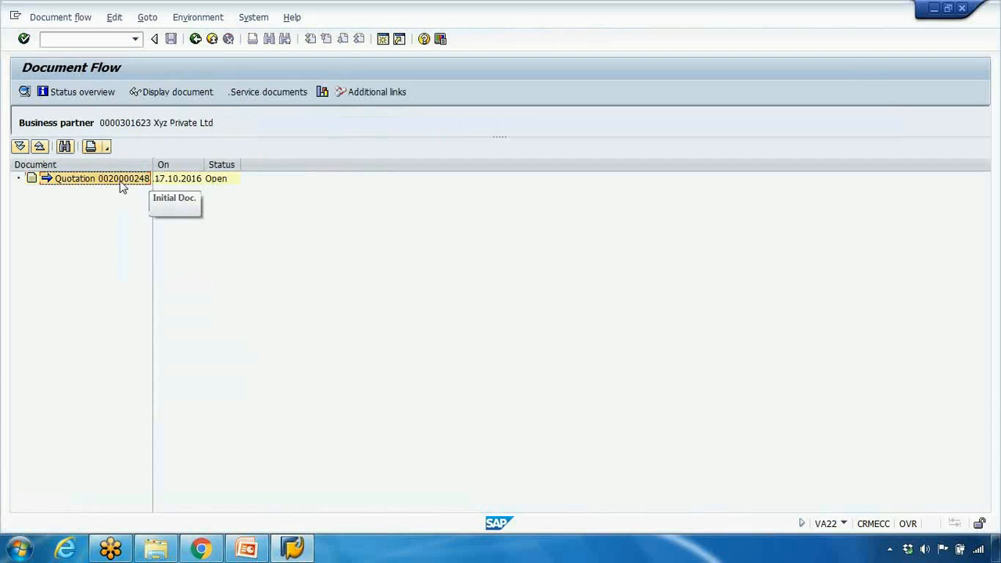
mouse_move(178, 186)
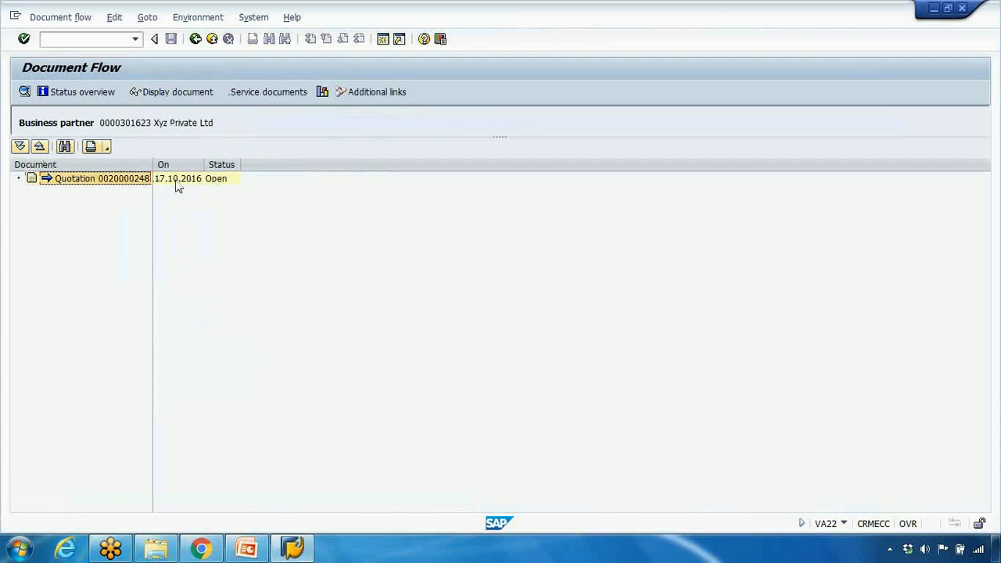
mouse_move(162, 178)
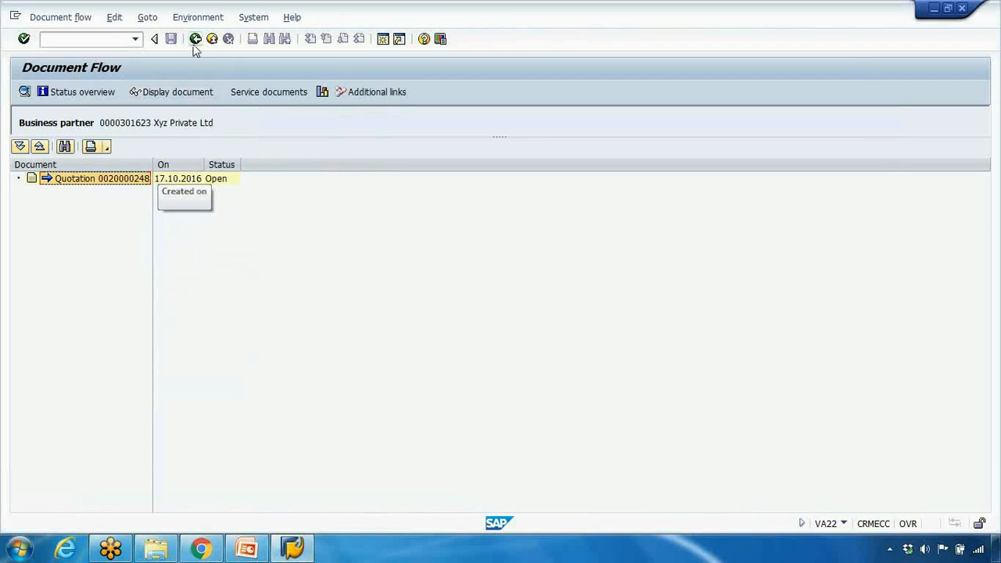
click(246, 548)
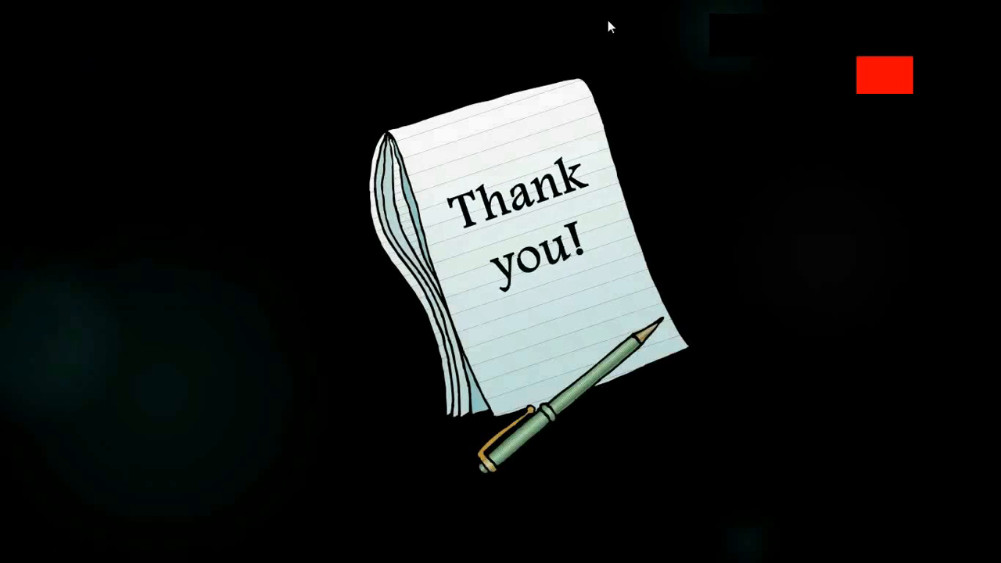
mouse_move(811, 264)
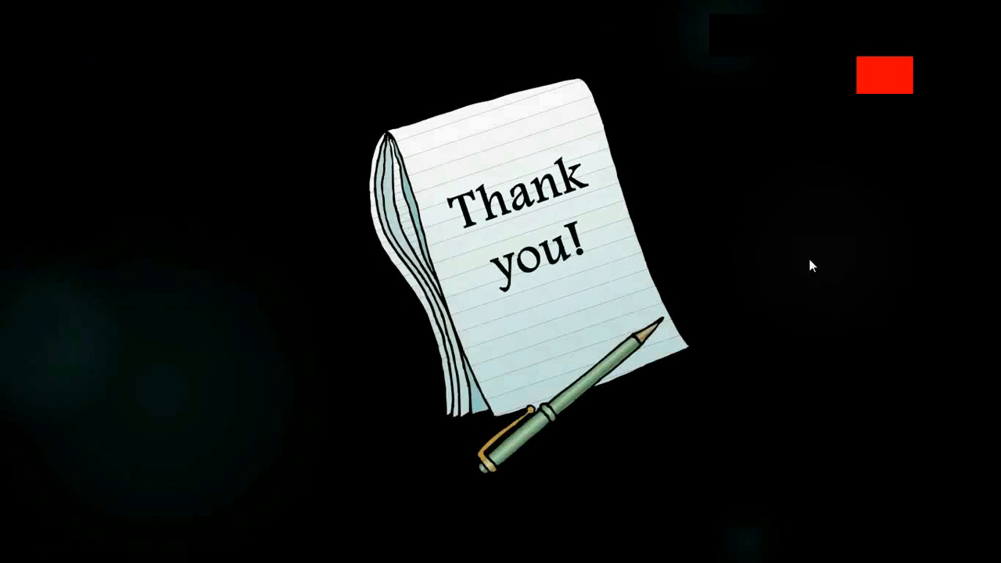